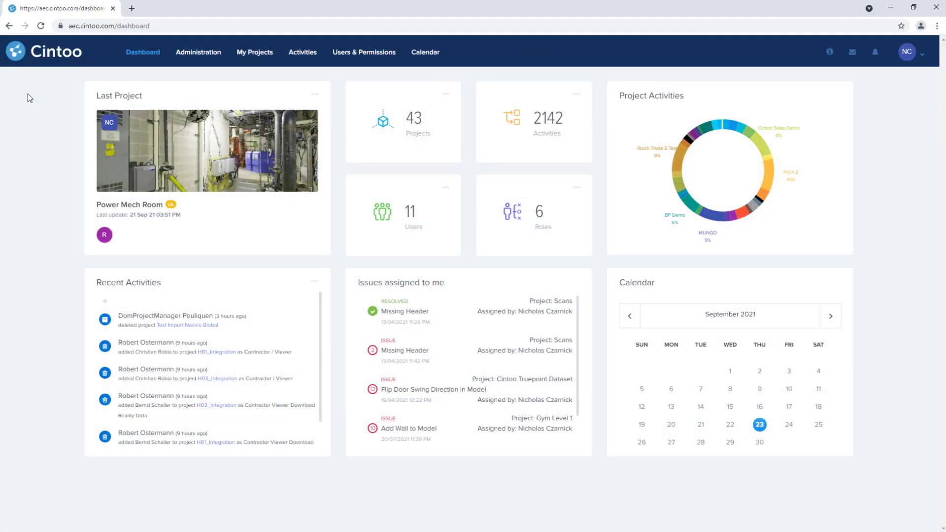
{"action": "mouse_move", "coordinate": [139, 63]}
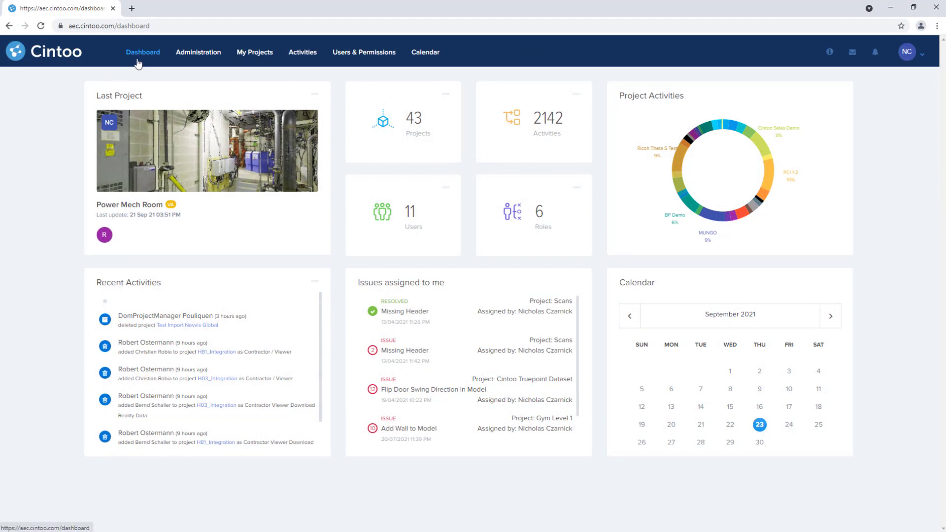
{"action": "mouse_move", "coordinate": [207, 150]}
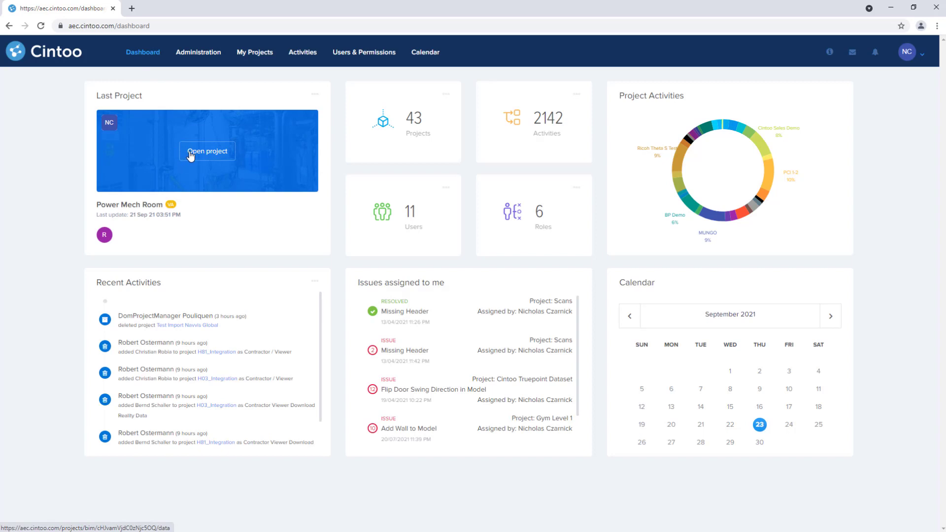
Step: Open the Power Mech Room project from the Last Project card
{"action": "left_click", "coordinate": [206, 150]}
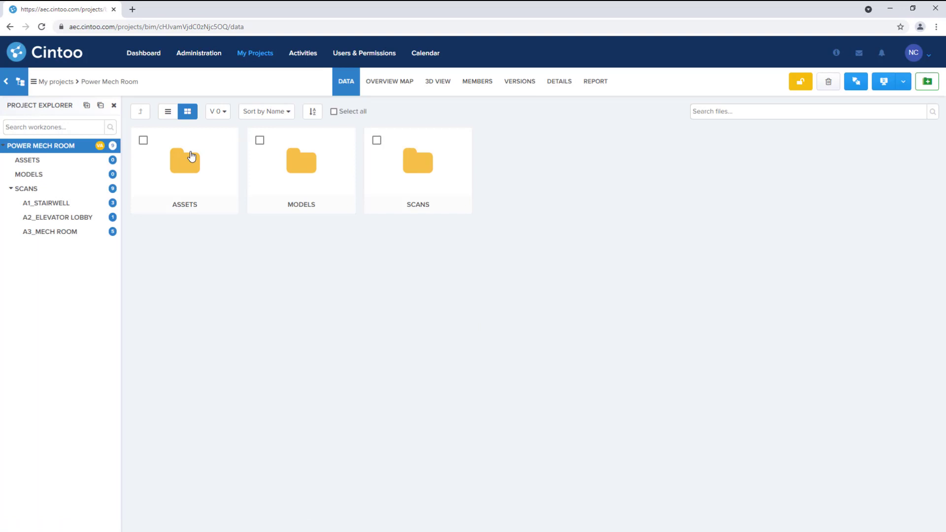
{"action": "mouse_move", "coordinate": [417, 169]}
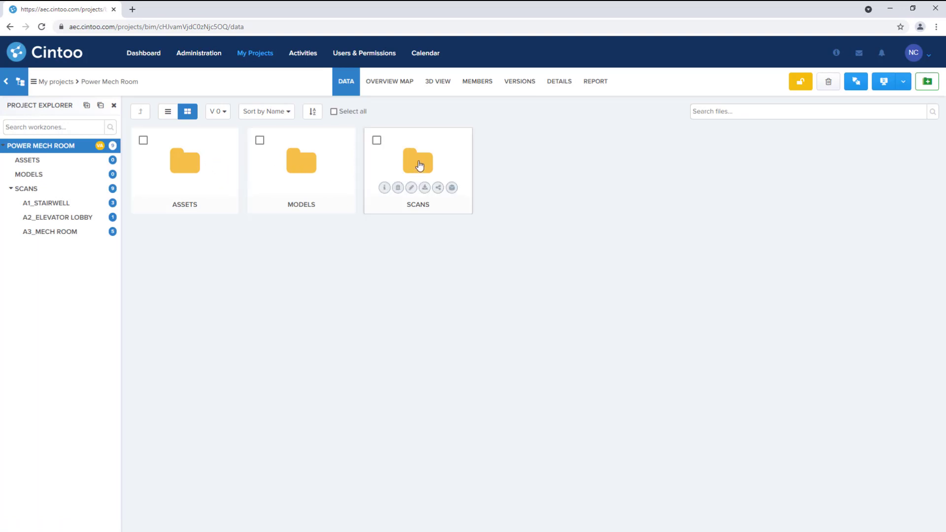
Step: Switch to 3D View and orbit the building model to look down into the rooms
{"action": "left_click", "coordinate": [437, 81]}
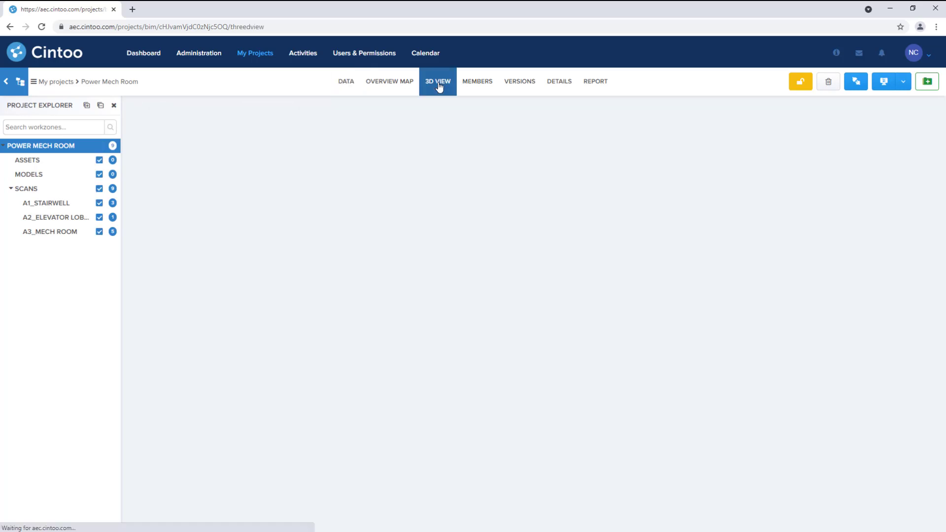
{"action": "left_click", "coordinate": [438, 80]}
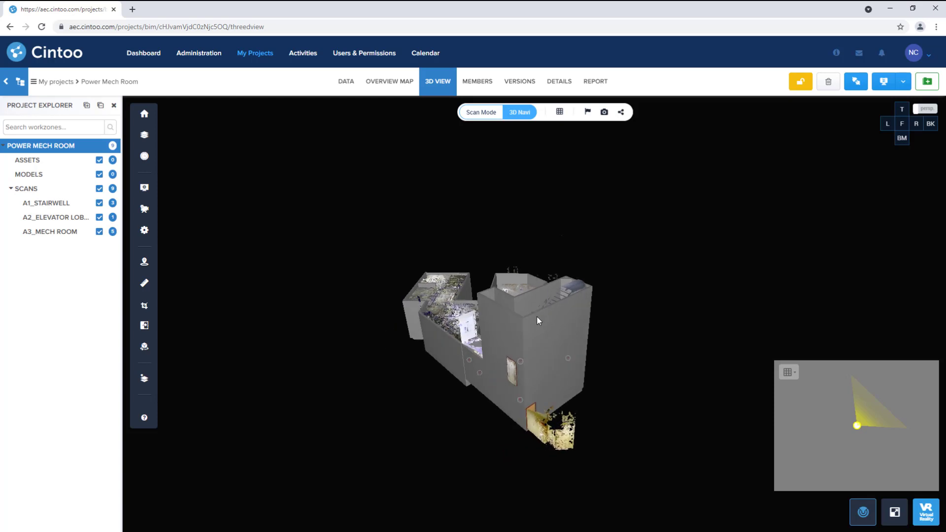
{"action": "mouse_move", "coordinate": [413, 339]}
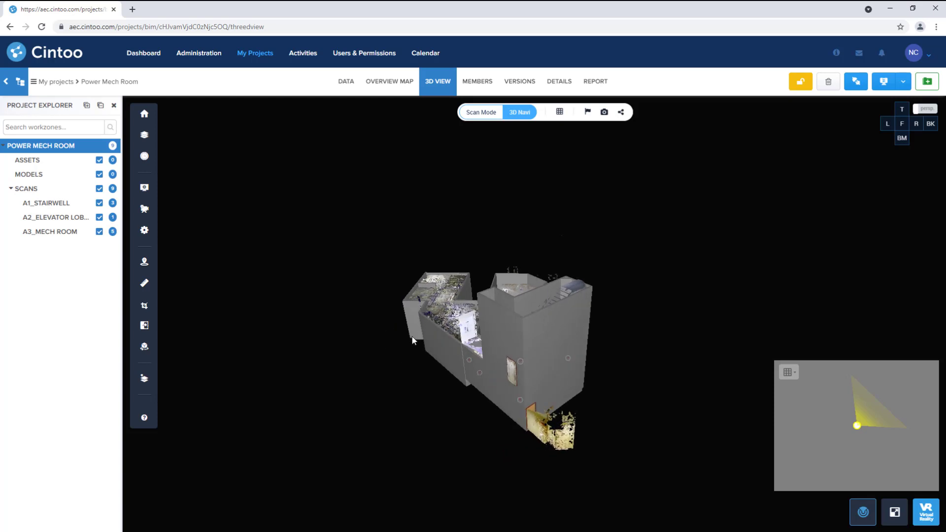
{"action": "left_click_drag", "start_coordinate": [413, 340], "coordinate": [552, 342]}
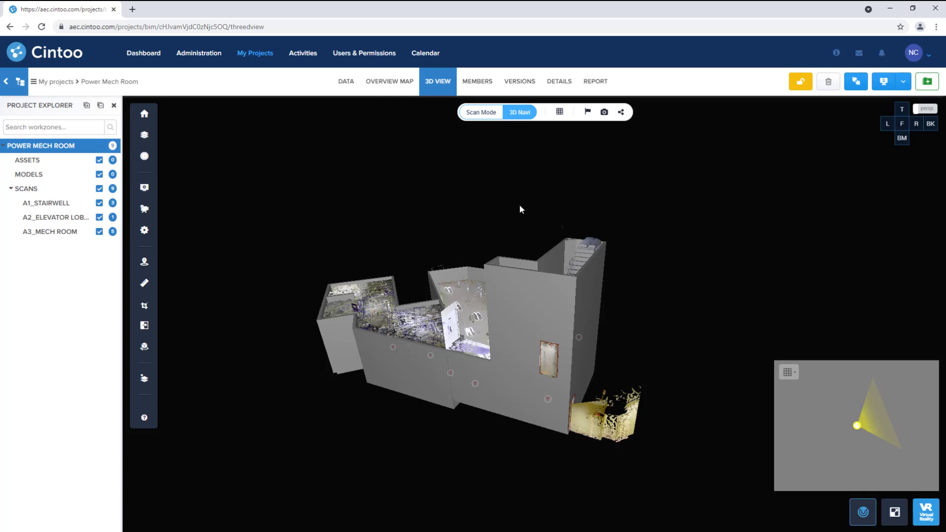
{"action": "mouse_move", "coordinate": [519, 113]}
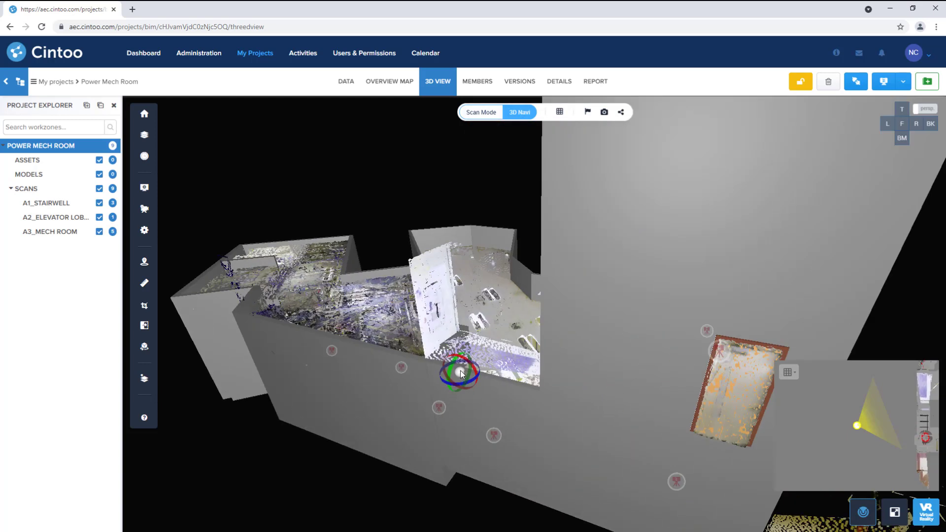
{"action": "left_click_drag", "start_coordinate": [461, 373], "coordinate": [418, 383]}
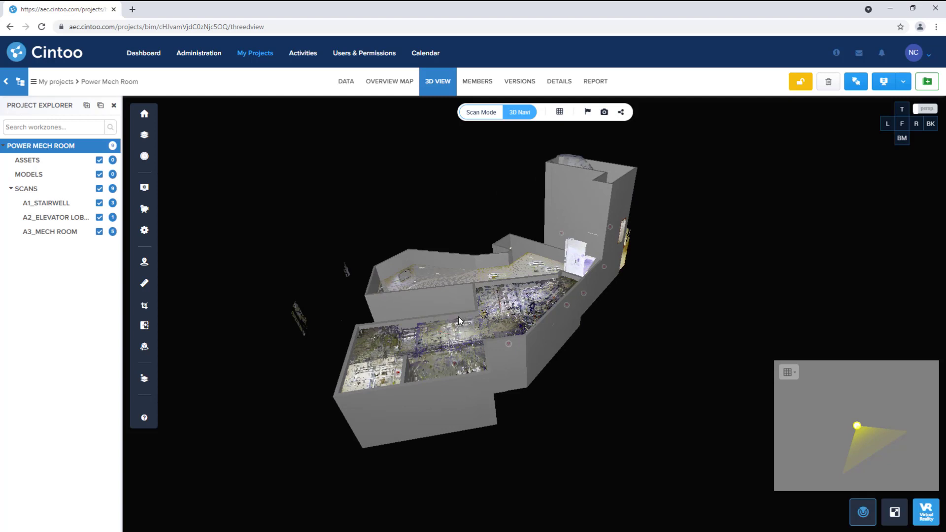
{"action": "mouse_move", "coordinate": [47, 112]}
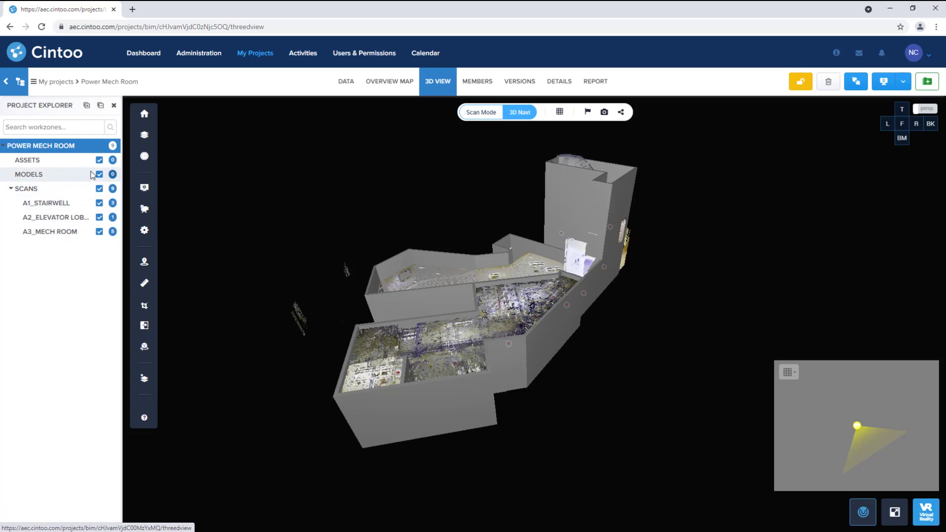
Step: Hide the models and toggle all scan point clouds off and back on
{"action": "left_click", "coordinate": [99, 174]}
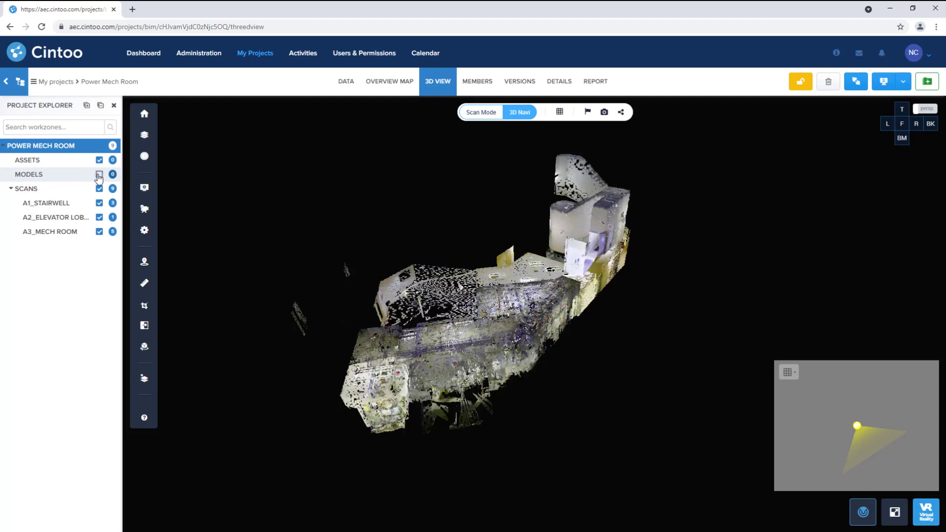
{"action": "left_click", "coordinate": [99, 189]}
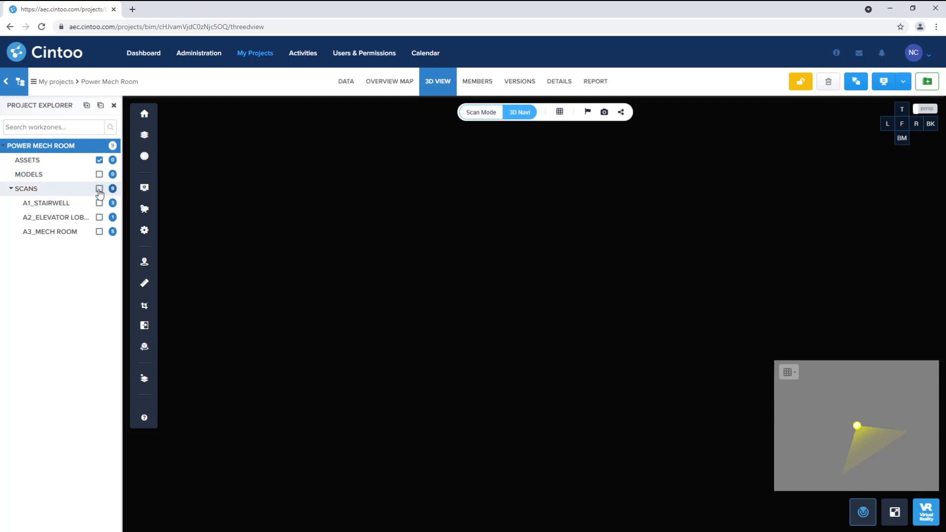
{"action": "left_click", "coordinate": [99, 188]}
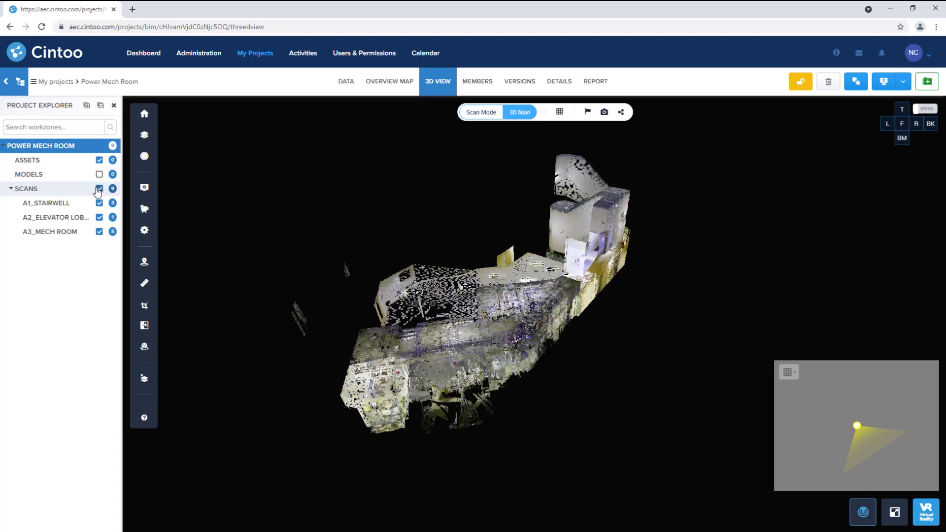
Step: Toggle the stairwell and elevator lobby work zones, ending with all three scan zones visible
{"action": "left_click", "coordinate": [99, 203]}
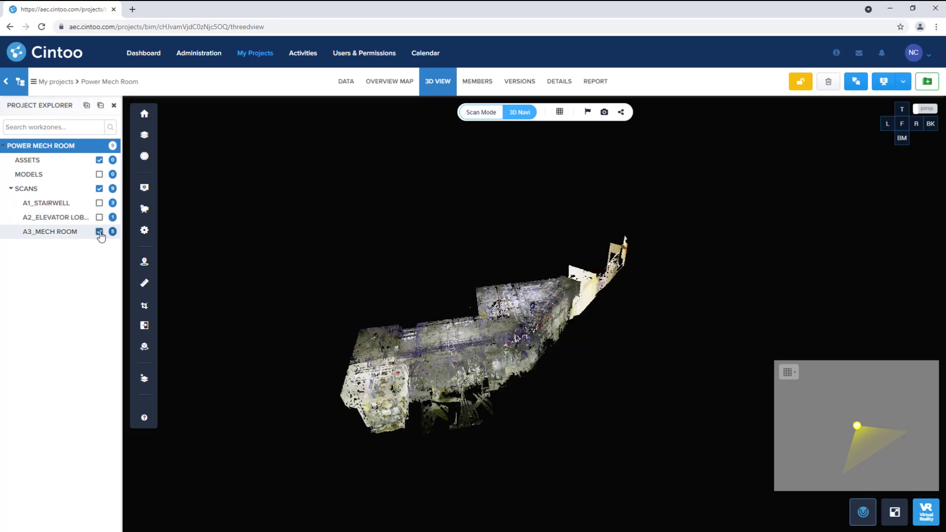
{"action": "left_click", "coordinate": [99, 233]}
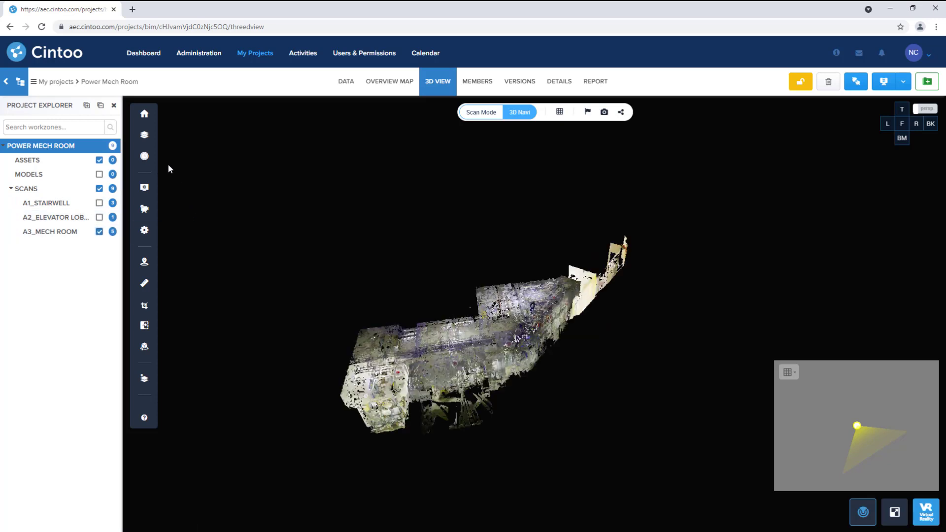
{"action": "left_click", "coordinate": [144, 135]}
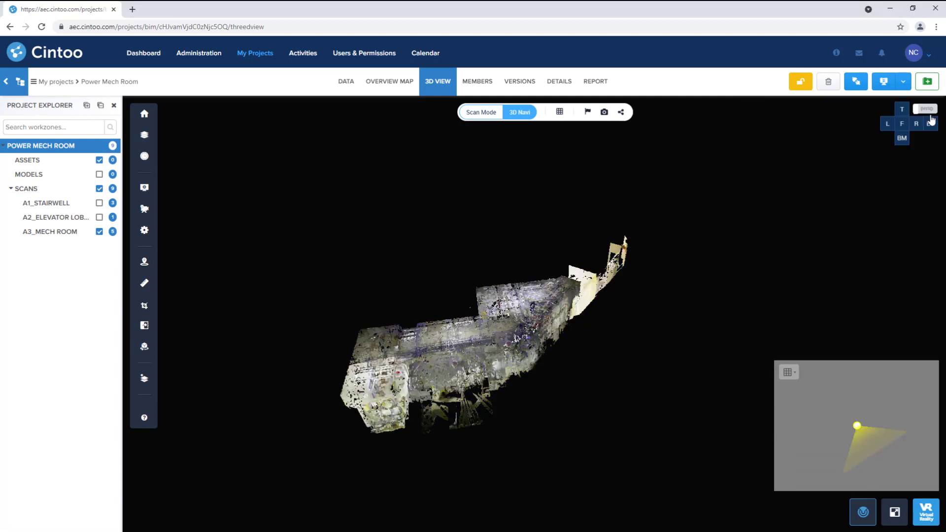
{"action": "left_click", "coordinate": [99, 217]}
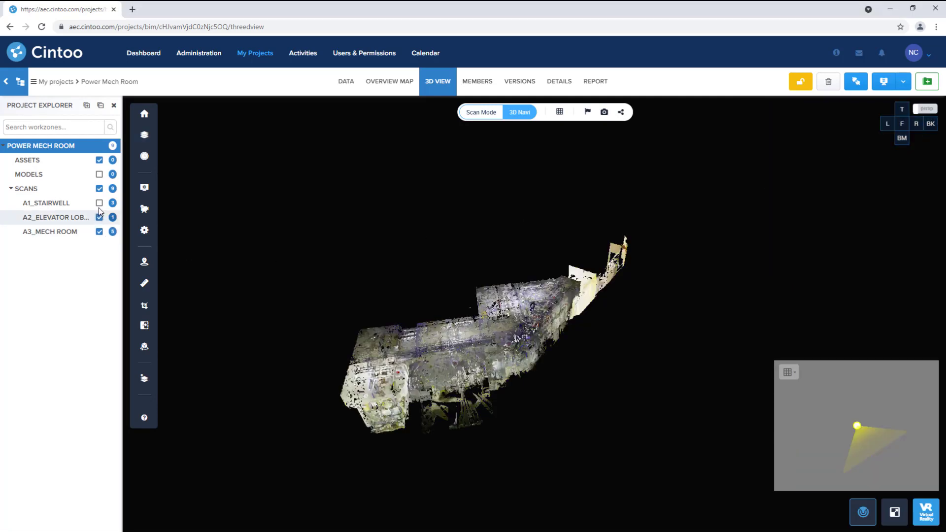
{"action": "left_click", "coordinate": [99, 203]}
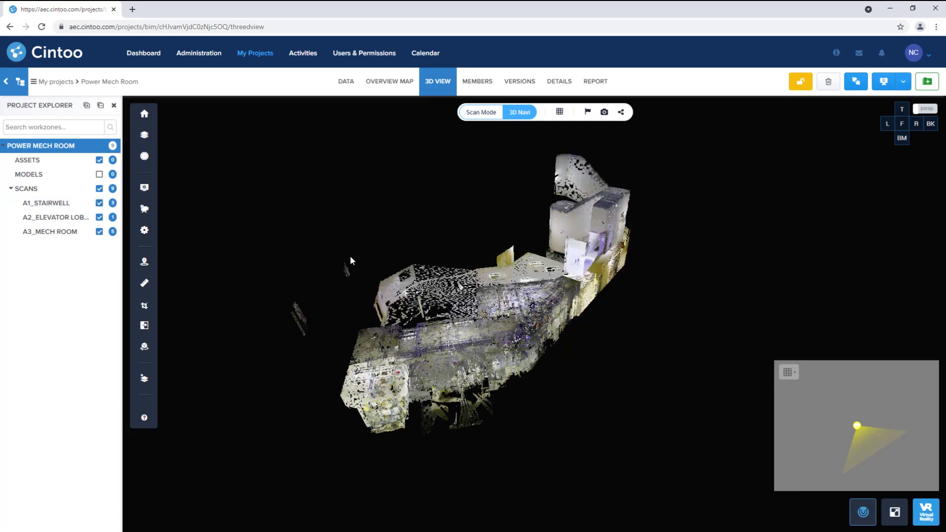
Step: Enter scan mode and display the mech room scan as a grey 3D surface
{"action": "left_click_drag", "start_coordinate": [352, 260], "coordinate": [400, 375]}
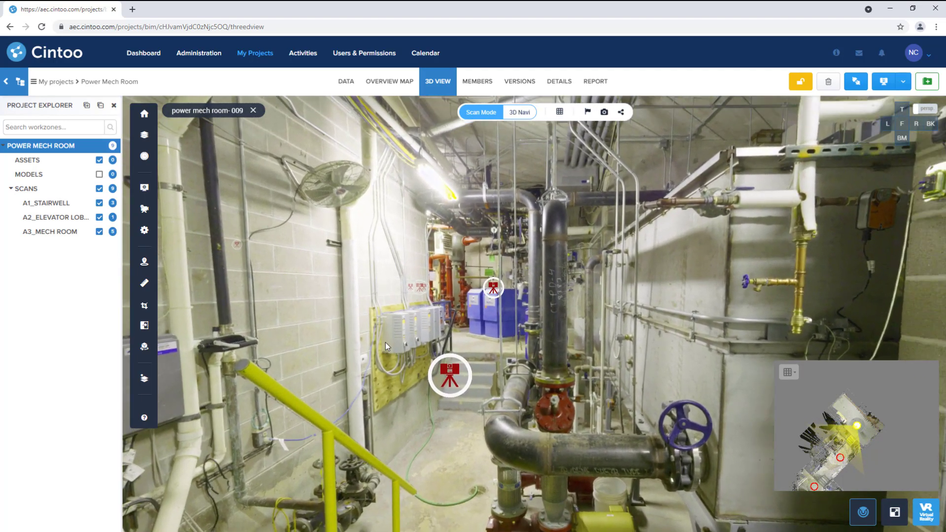
{"action": "mouse_move", "coordinate": [559, 111]}
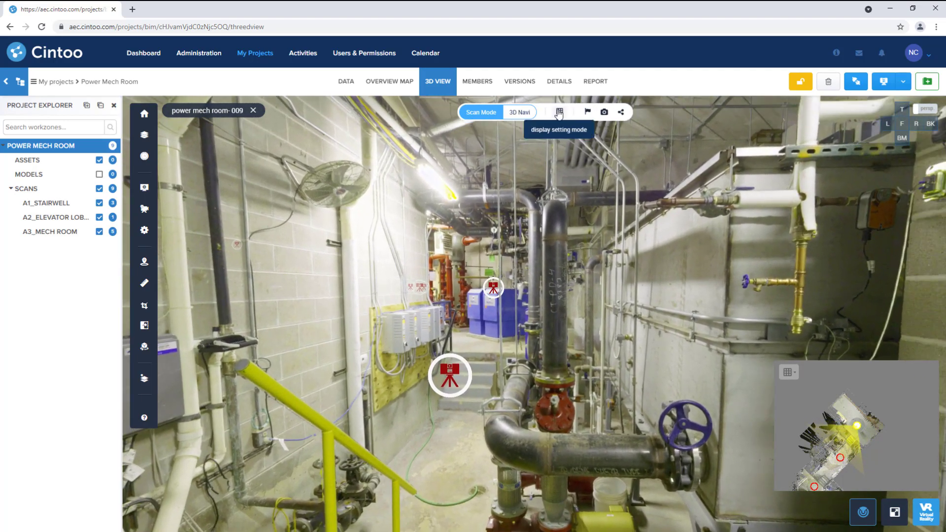
{"action": "left_click", "coordinate": [558, 112]}
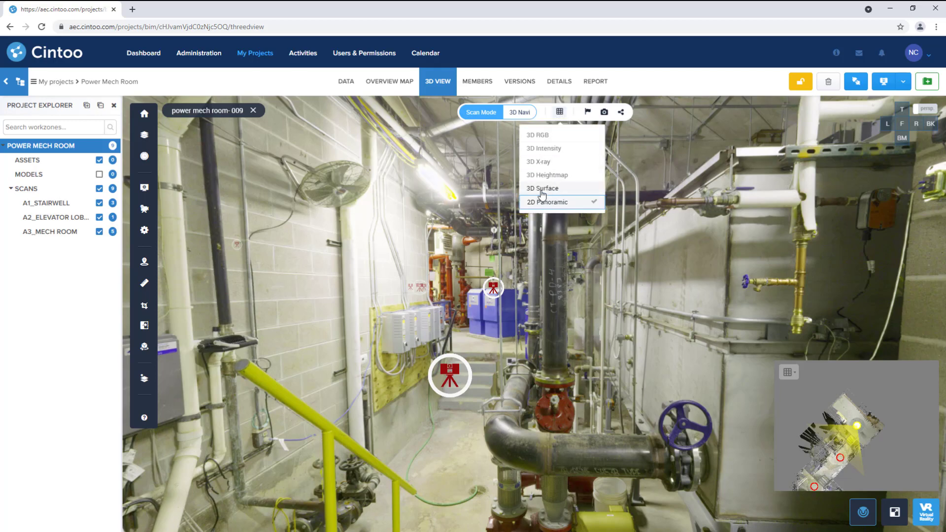
{"action": "left_click", "coordinate": [542, 188]}
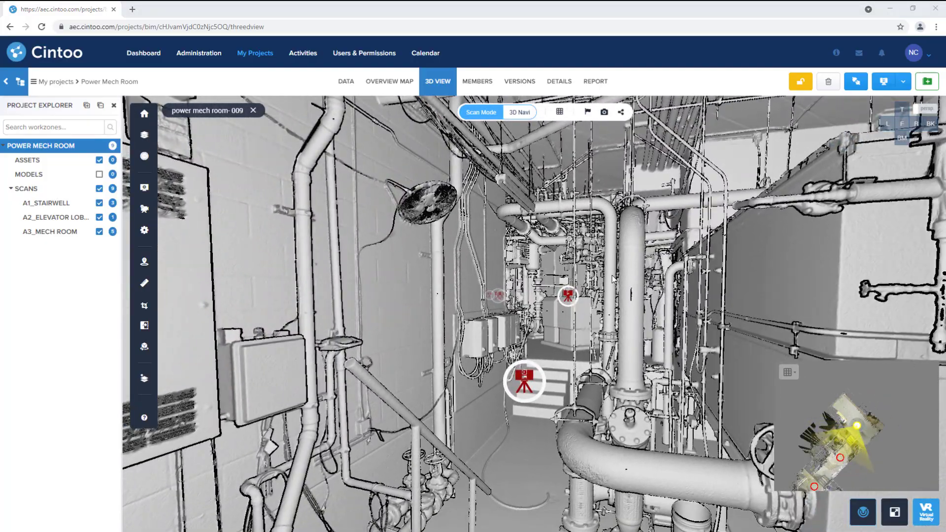
Step: Jump between scan stations through the room to the corridor with the door
{"action": "left_click", "coordinate": [523, 380]}
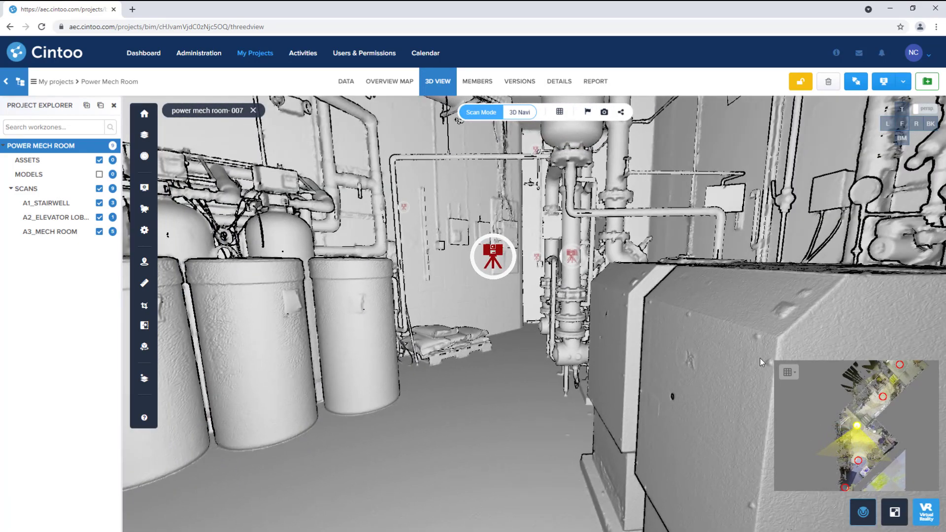
{"action": "left_click", "coordinate": [859, 461]}
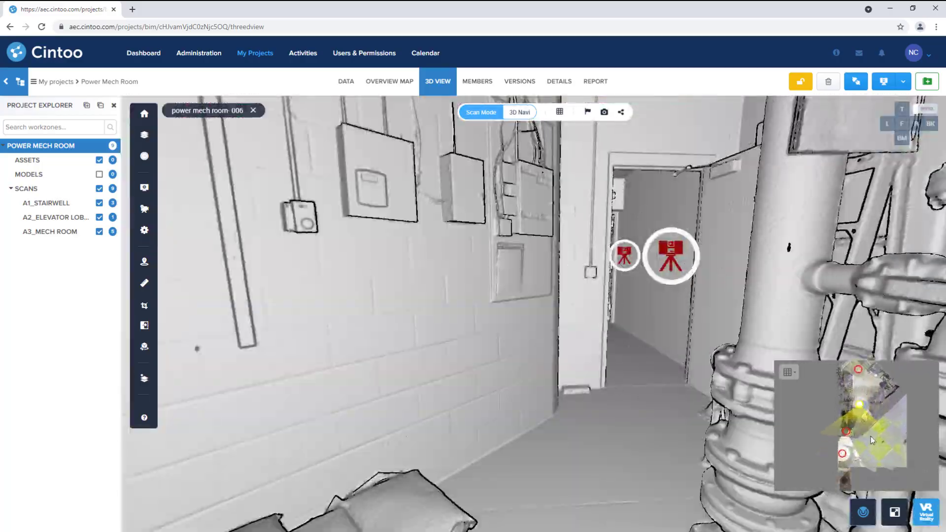
{"action": "left_click", "coordinate": [671, 254]}
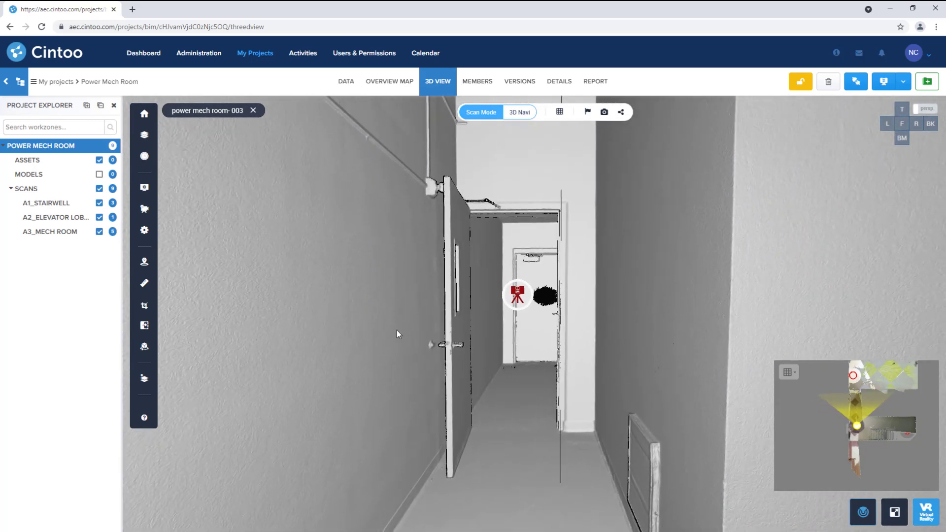
Step: Save a freehand height measurement of about 7.16 ft beside the doorway
{"action": "left_click", "coordinate": [144, 284]}
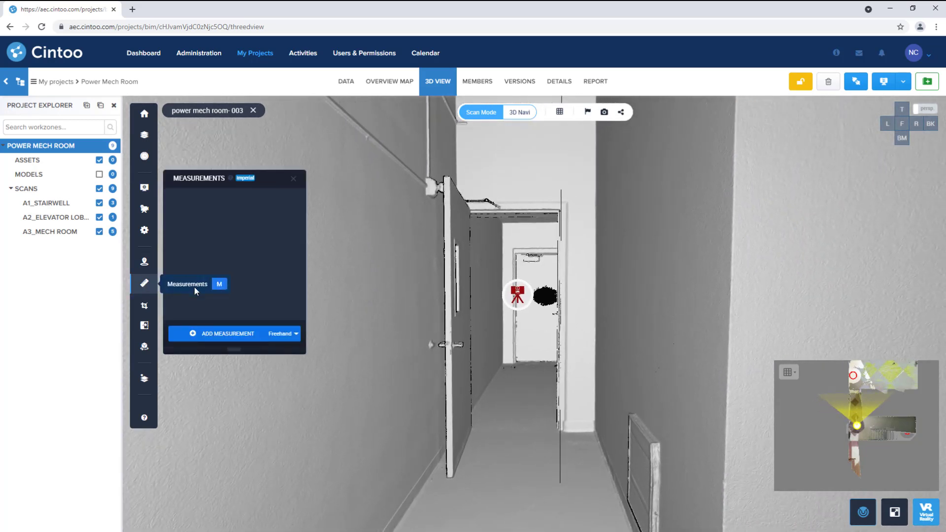
{"action": "left_click", "coordinate": [228, 333]}
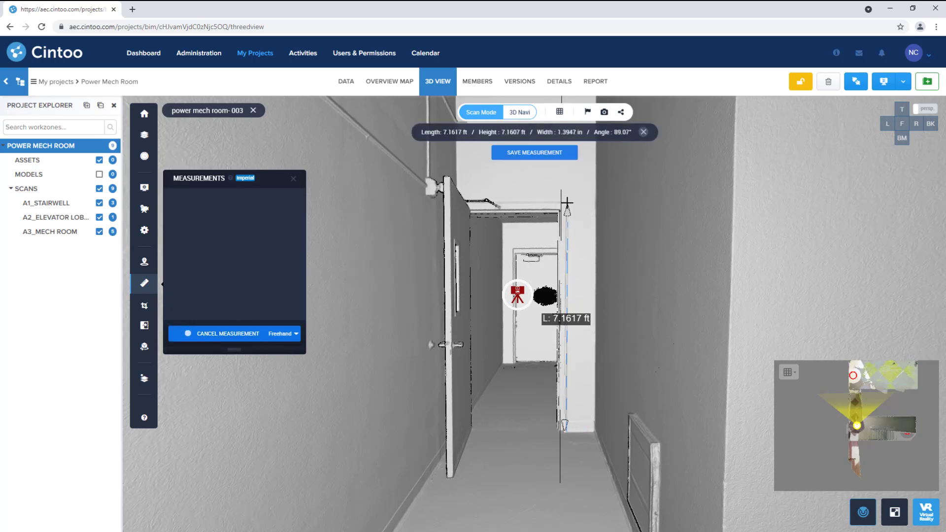
{"action": "left_click", "coordinate": [533, 152]}
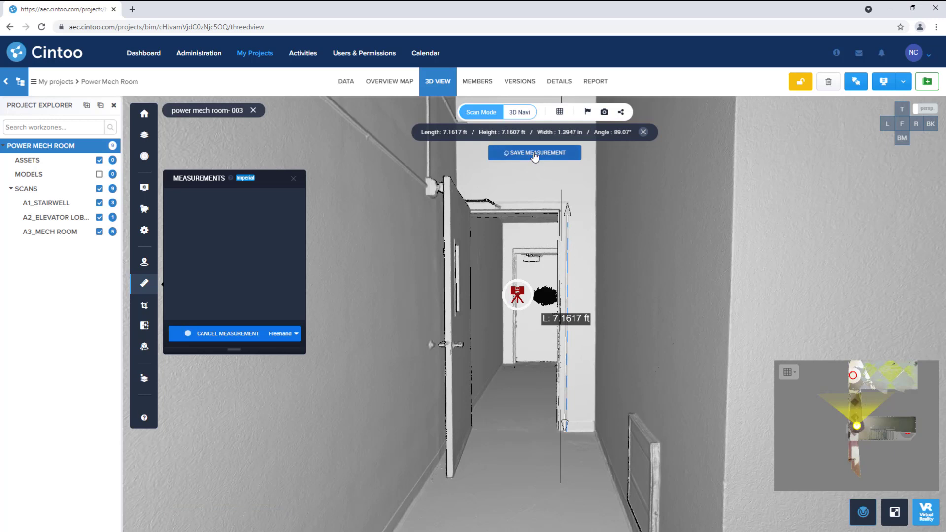
{"action": "left_click", "coordinate": [534, 151]}
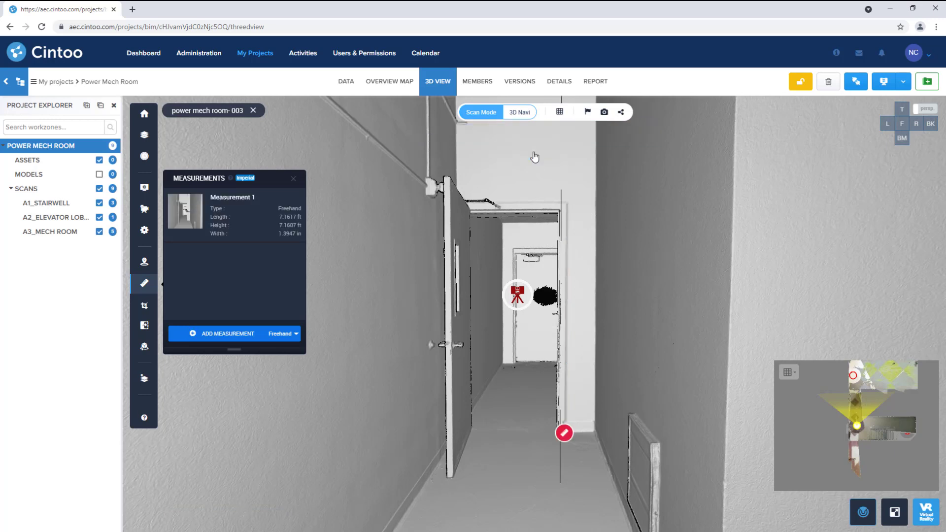
{"action": "mouse_move", "coordinate": [523, 201]}
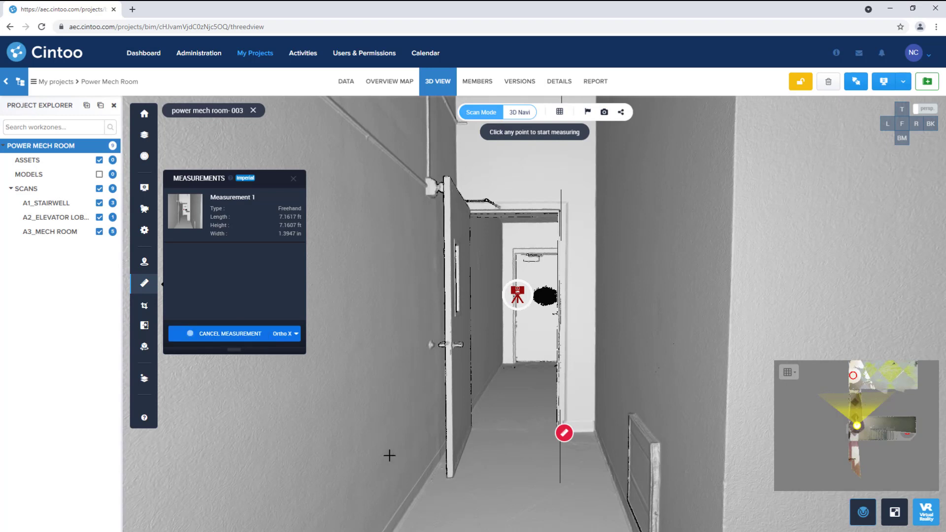
Step: Save a second measurement of 4.3416 ft across the corridor floor
{"action": "left_click", "coordinate": [670, 399]}
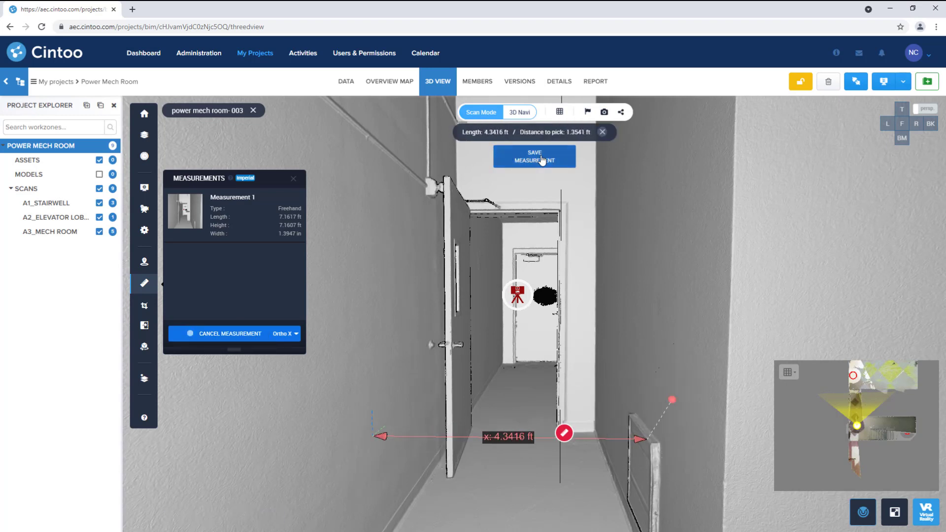
{"action": "left_click", "coordinate": [533, 156]}
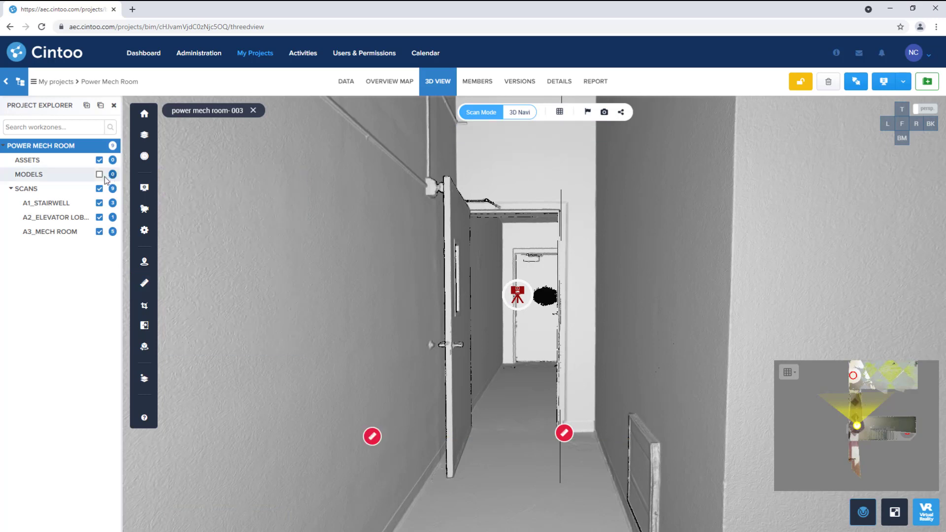
Step: Show the models and set the comparison to all scans against all models
{"action": "left_click", "coordinate": [99, 174]}
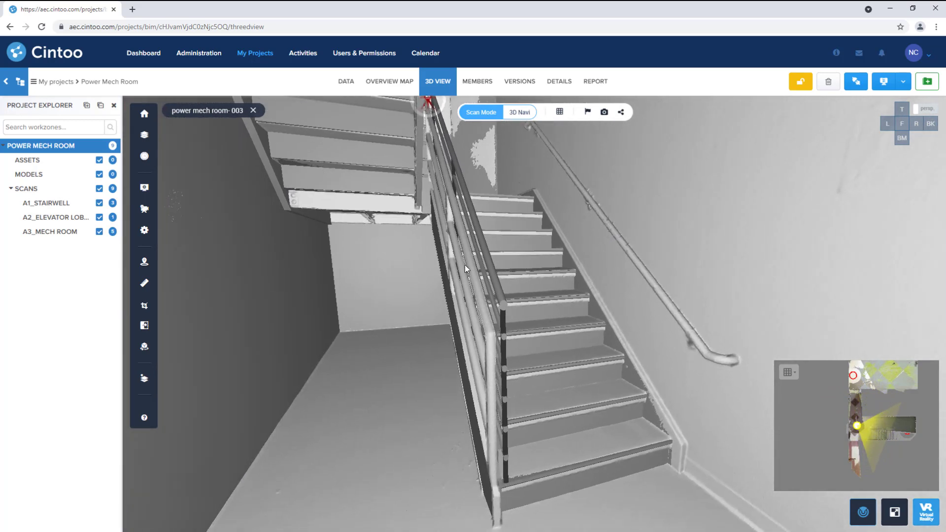
{"action": "mouse_move", "coordinate": [144, 325]}
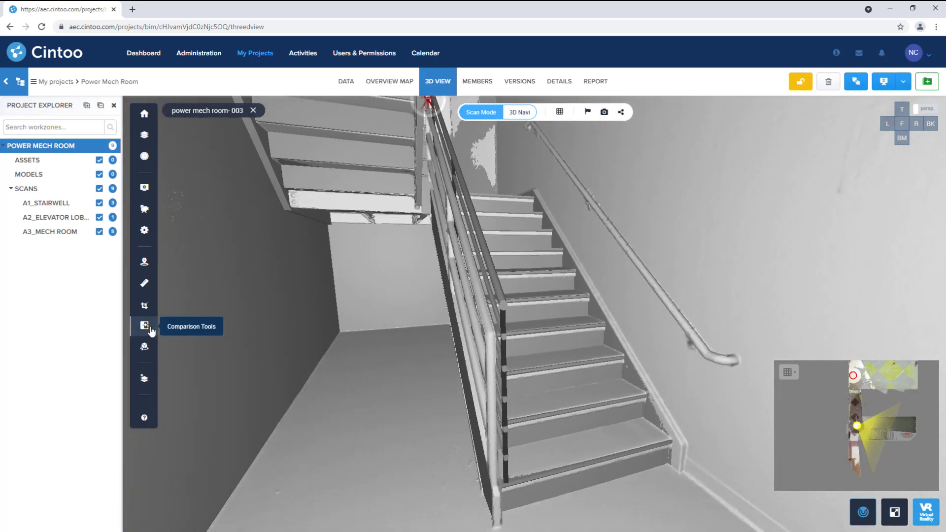
{"action": "left_click", "coordinate": [144, 326]}
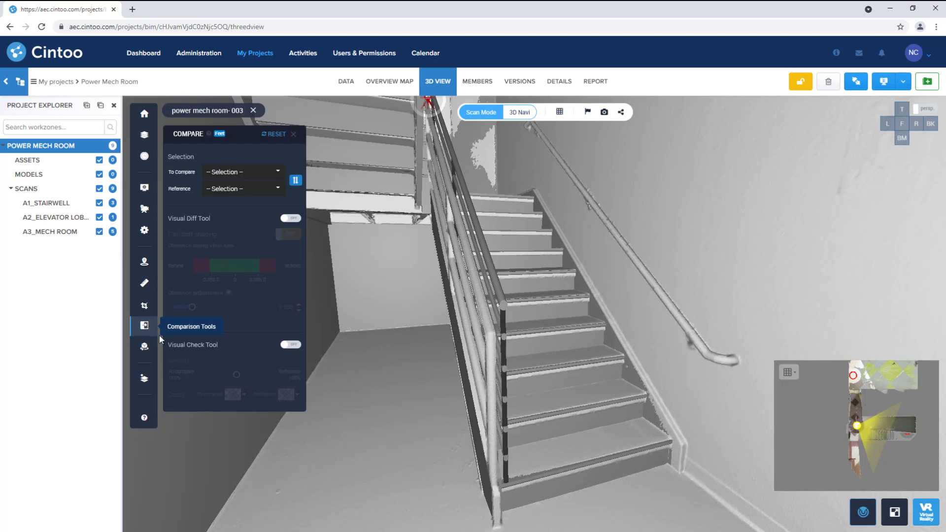
{"action": "left_click", "coordinate": [241, 171]}
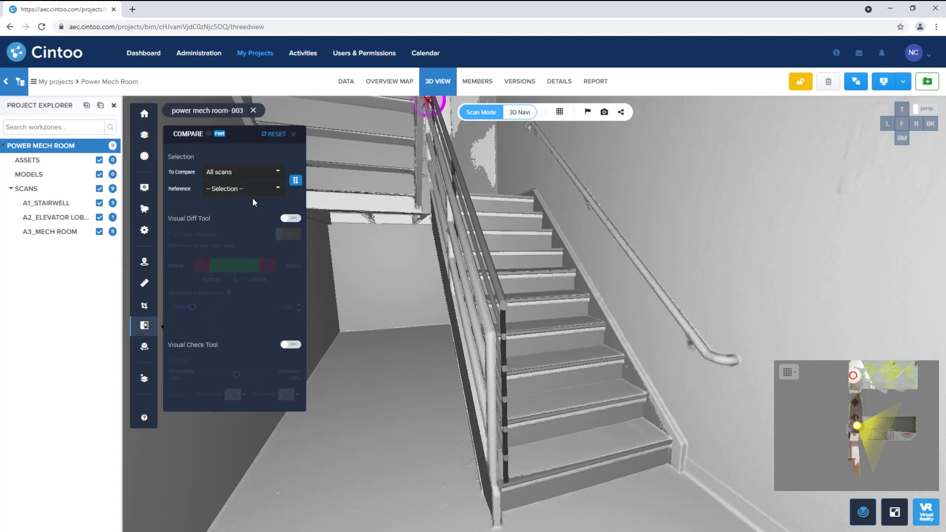
{"action": "left_click", "coordinate": [241, 188]}
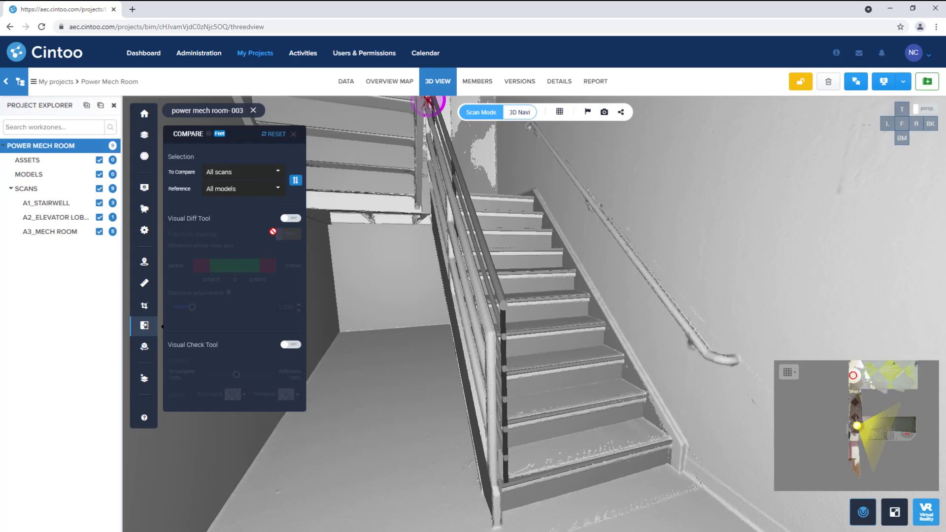
Step: Enable the colour-coded Visual Diff and tighten the distance tolerance to 0.309 ft
{"action": "left_click", "coordinate": [290, 219]}
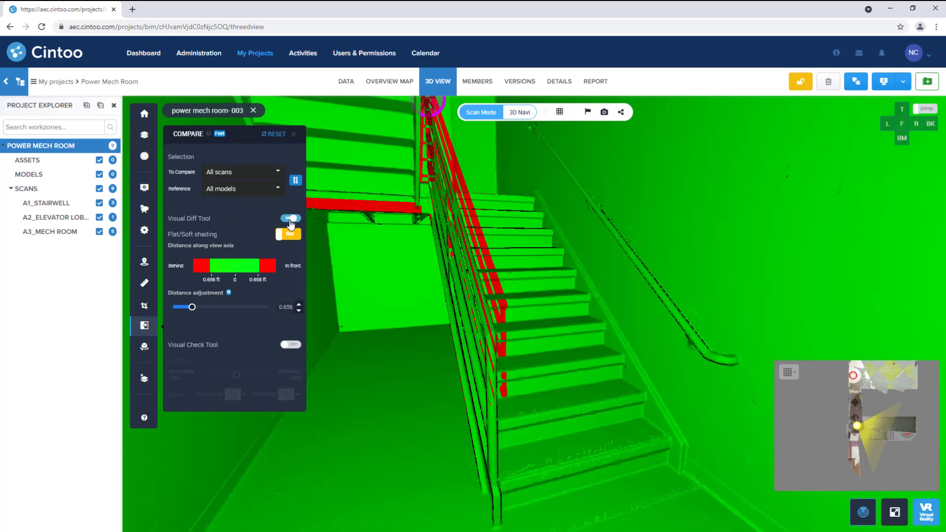
{"action": "left_click", "coordinate": [289, 235]}
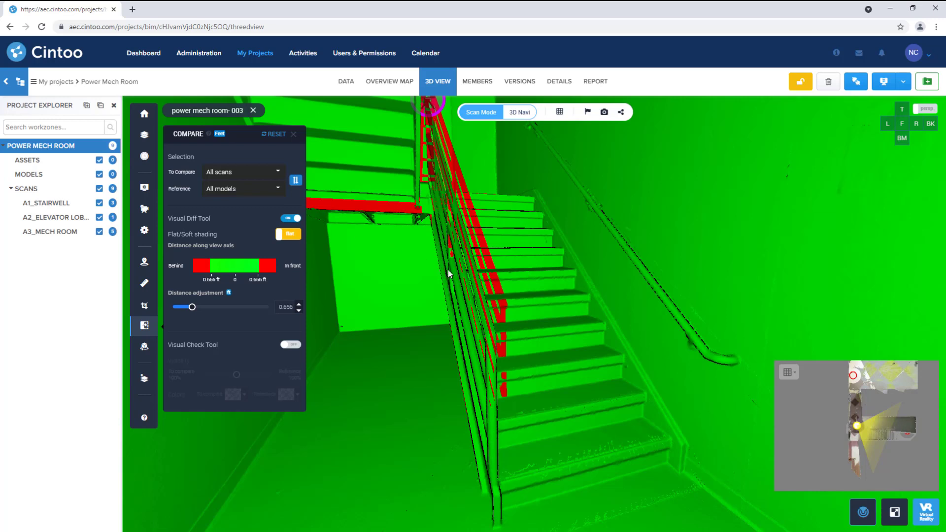
{"action": "mouse_move", "coordinate": [520, 265]}
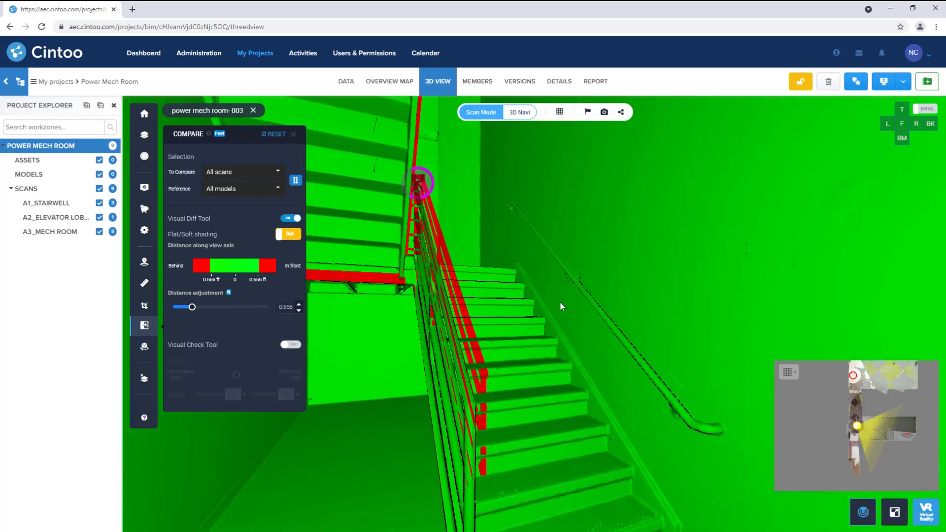
{"action": "left_click_drag", "start_coordinate": [192, 306], "coordinate": [181, 306]}
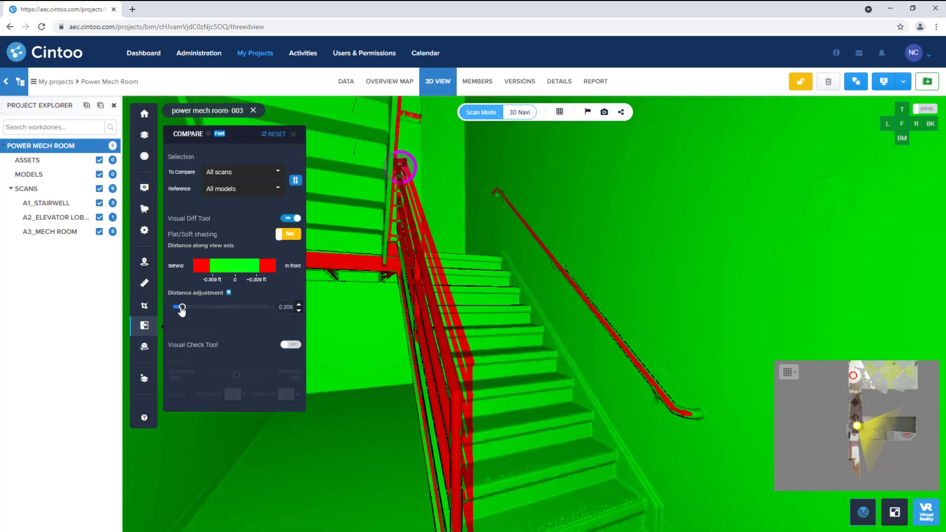
{"action": "left_click_drag", "start_coordinate": [181, 307], "coordinate": [178, 307]}
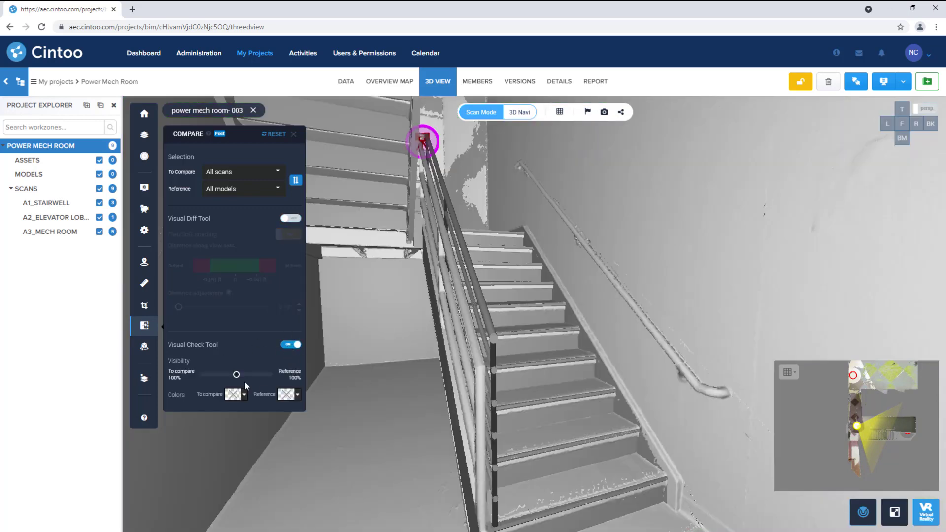
Step: Blend scan and model visibility in the Visual Check, leaving the reference at about 86%
{"action": "left_click_drag", "start_coordinate": [236, 375], "coordinate": [200, 374]}
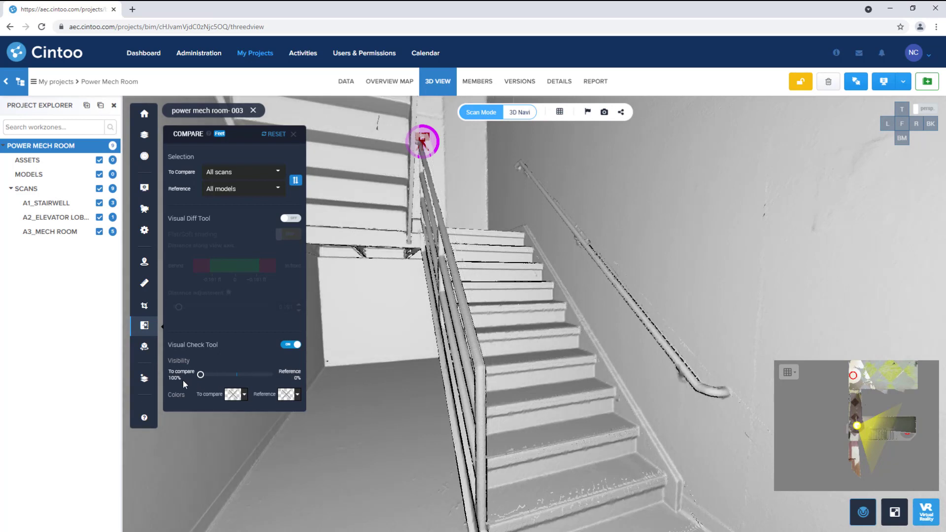
{"action": "left_click_drag", "start_coordinate": [200, 374], "coordinate": [211, 374]}
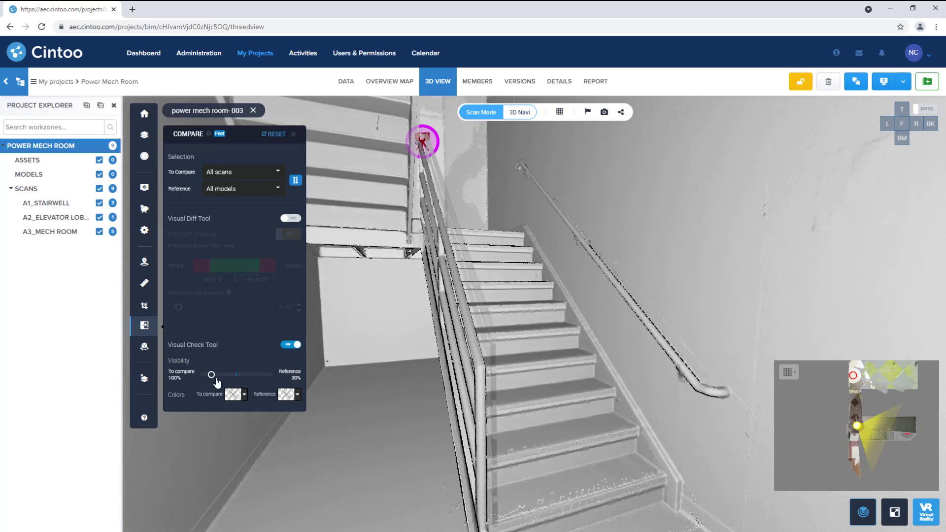
{"action": "left_click_drag", "start_coordinate": [211, 375], "coordinate": [273, 374]}
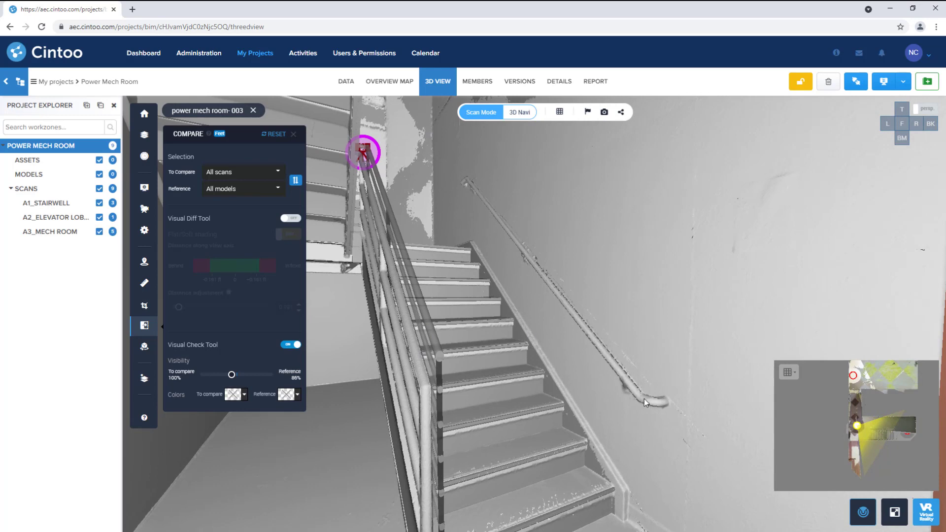
{"action": "left_click", "coordinate": [289, 218]}
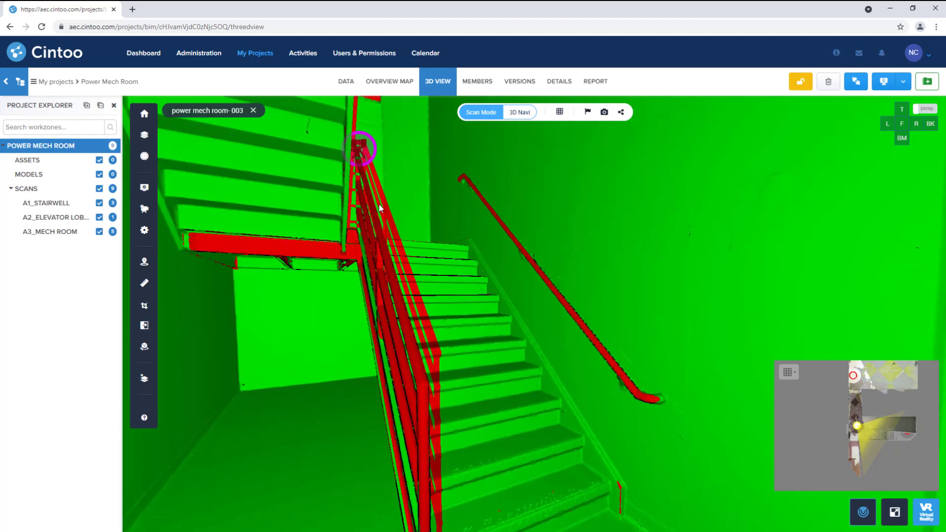
{"action": "mouse_move", "coordinate": [143, 264]}
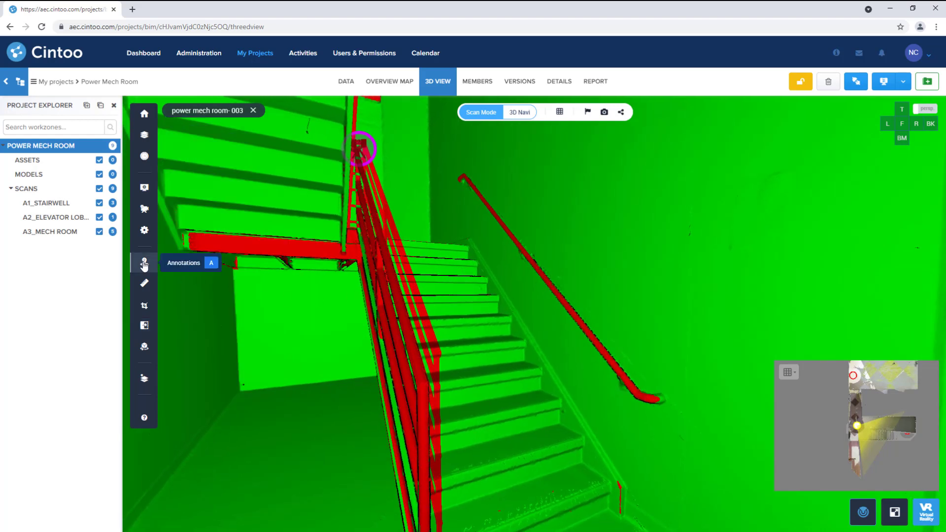
Step: Start a Missing Handrail issue with Modeling label, High severity and date 08-10-2021
{"action": "left_click", "coordinate": [144, 262]}
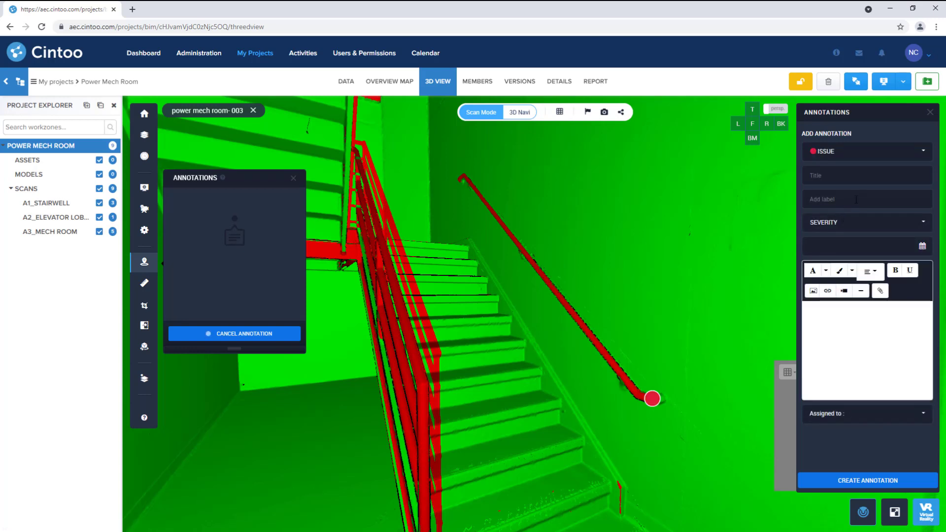
{"action": "type", "text": "Missing Hand"}
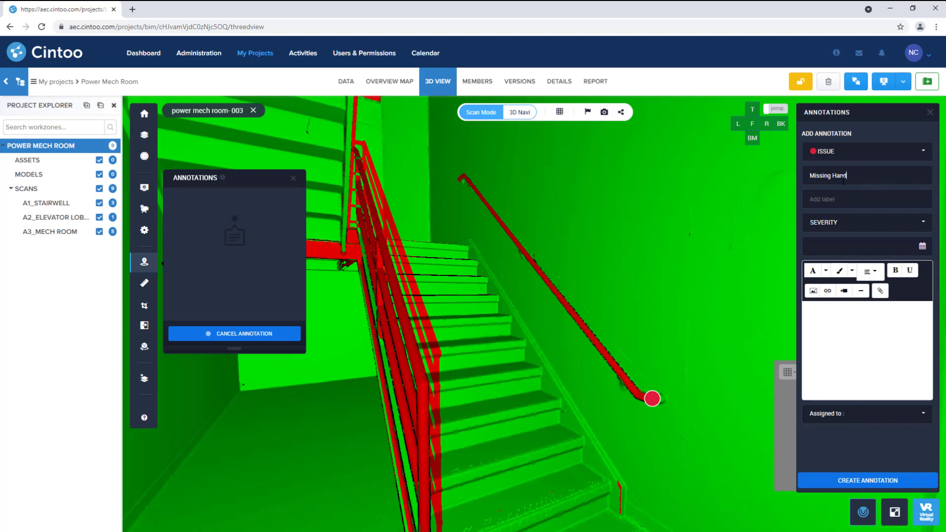
{"action": "type", "text": "rail"}
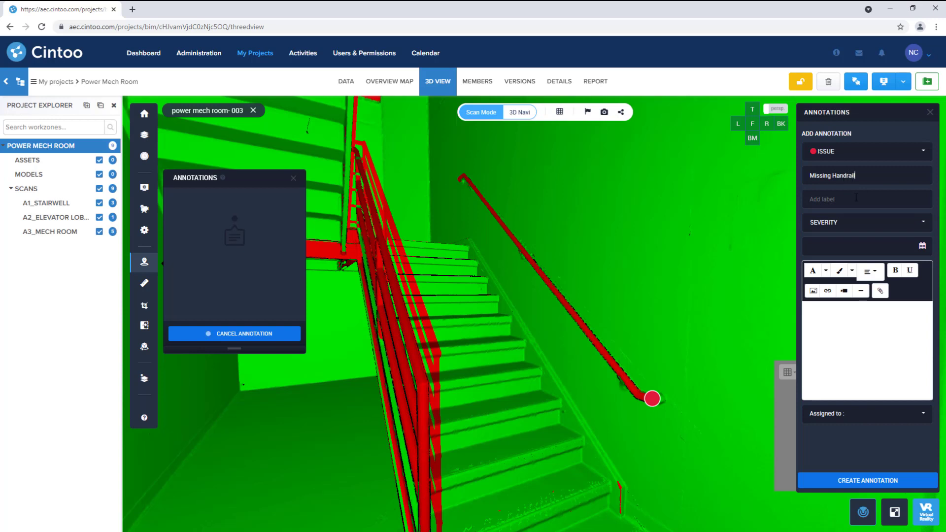
{"action": "type", "text": "Modeling"}
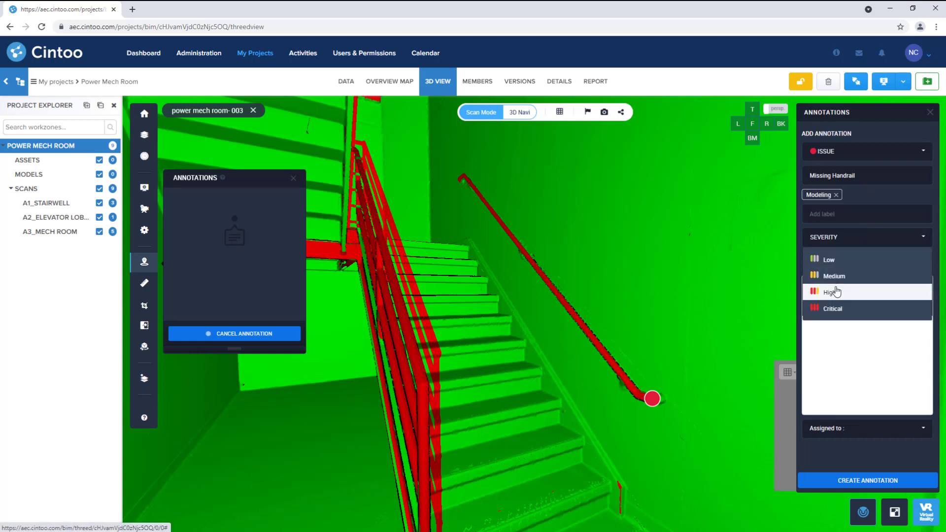
{"action": "left_click", "coordinate": [835, 292]}
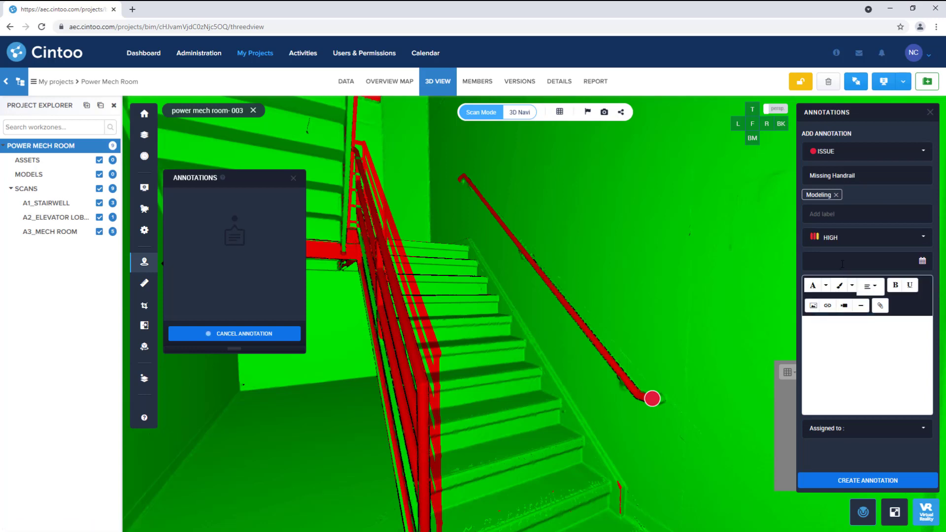
{"action": "left_click", "coordinate": [922, 260]}
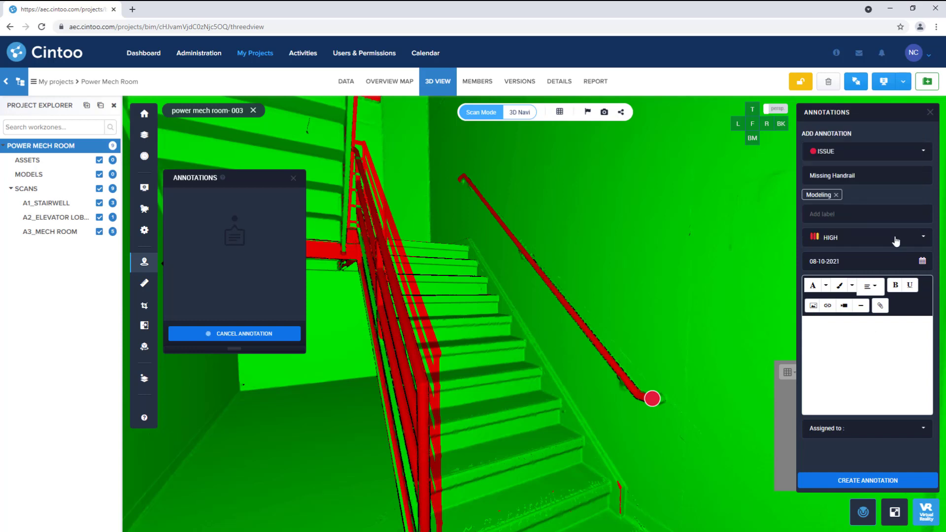
{"action": "mouse_move", "coordinate": [895, 242]}
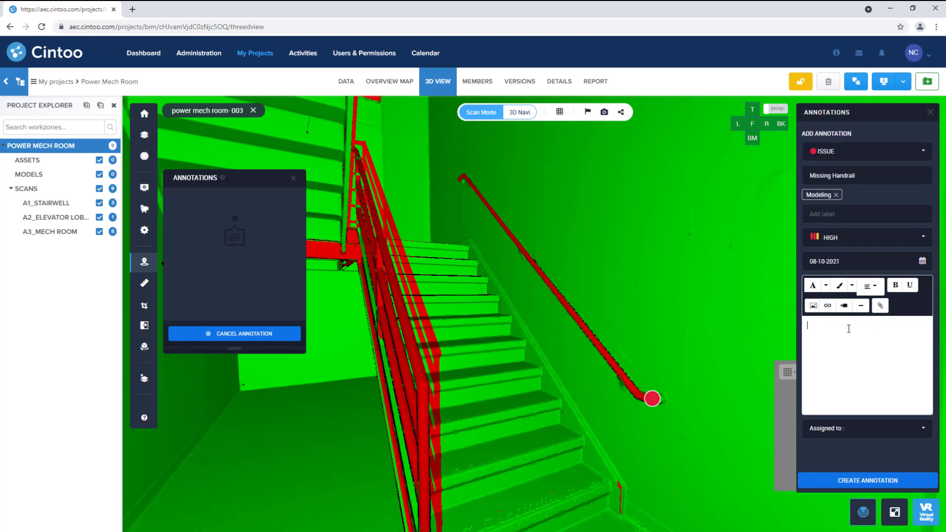
Step: Enter the description 'Add handrail to model' for the issue
{"action": "type", "text": "Add han"}
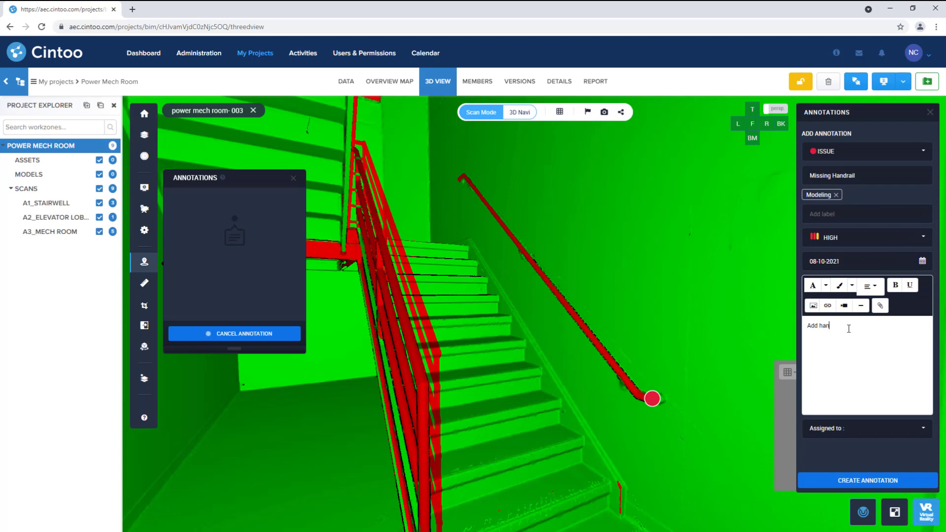
{"action": "type", "text": "drail to"}
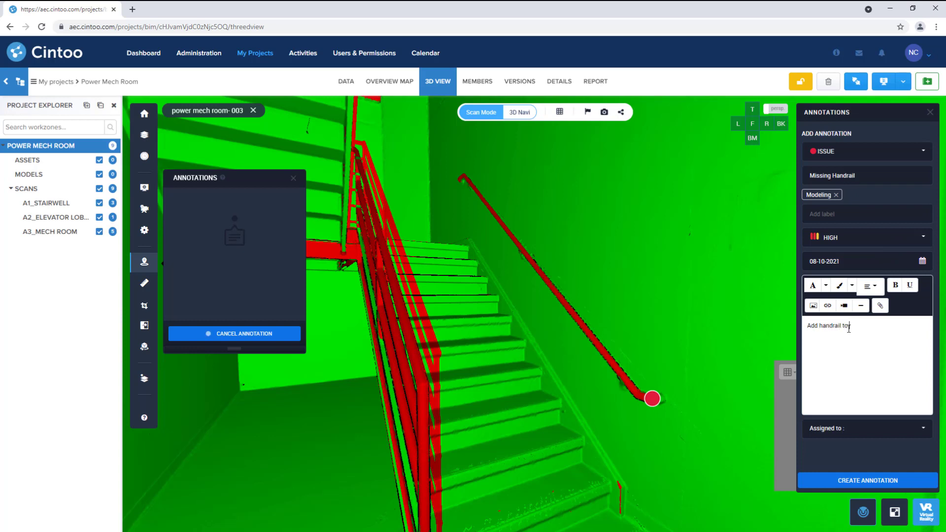
{"action": "type", "text": "model"}
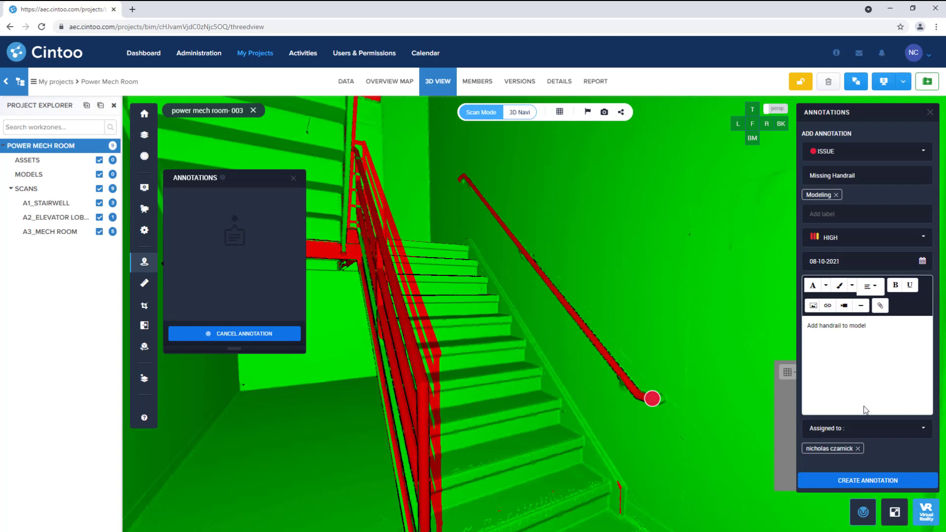
{"action": "mouse_move", "coordinate": [858, 480]}
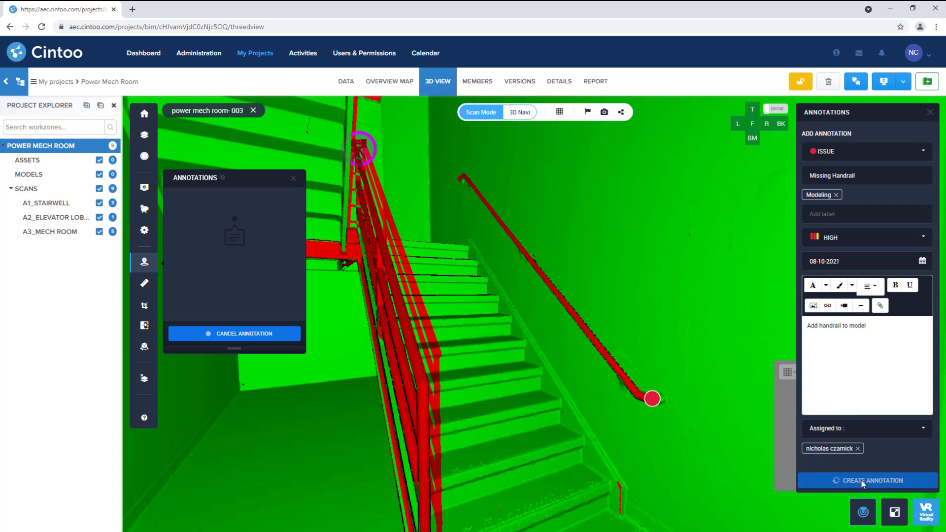
Step: Create the Missing Handrail issue and close the annotations list
{"action": "left_click", "coordinate": [867, 480]}
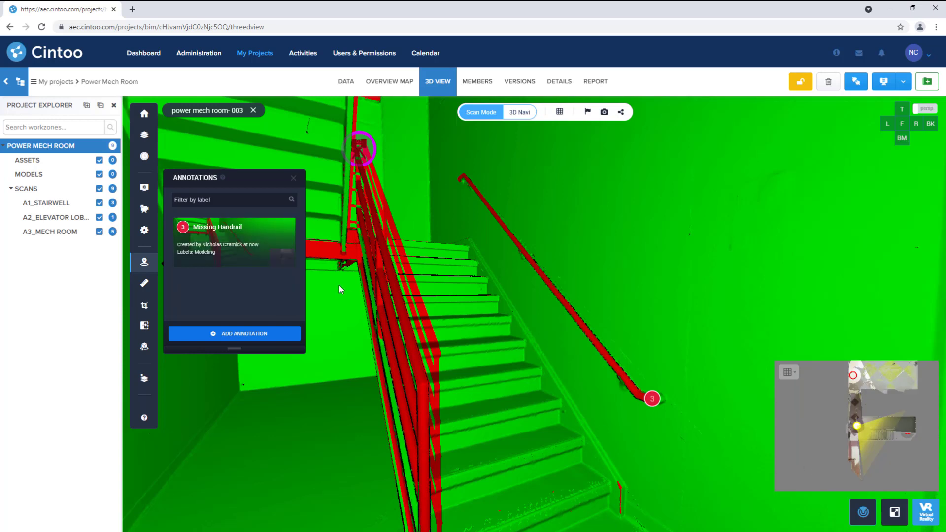
{"action": "mouse_move", "coordinate": [183, 230]}
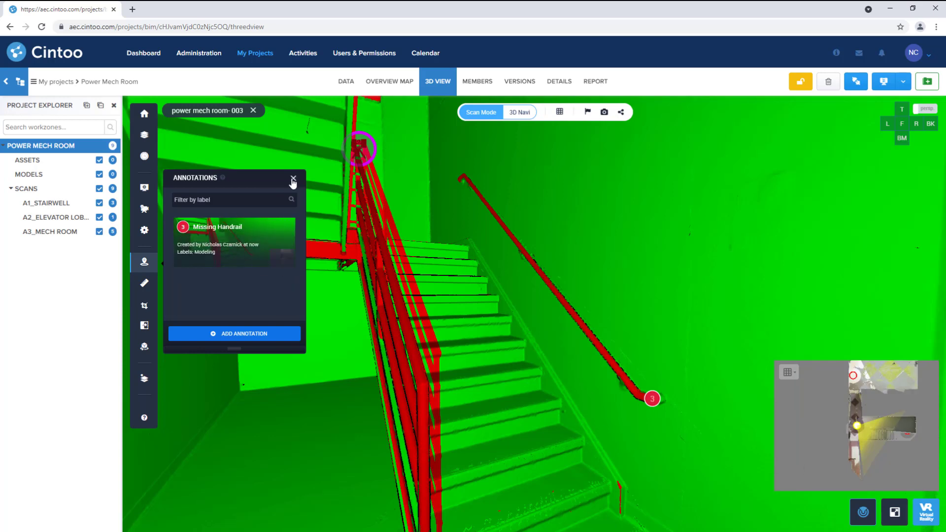
{"action": "left_click", "coordinate": [293, 178]}
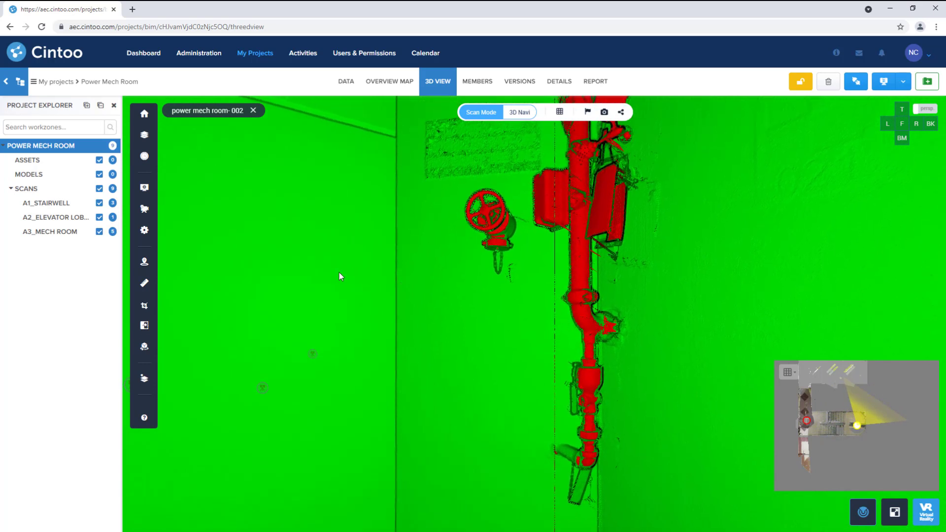
{"action": "left_click", "coordinate": [143, 325]}
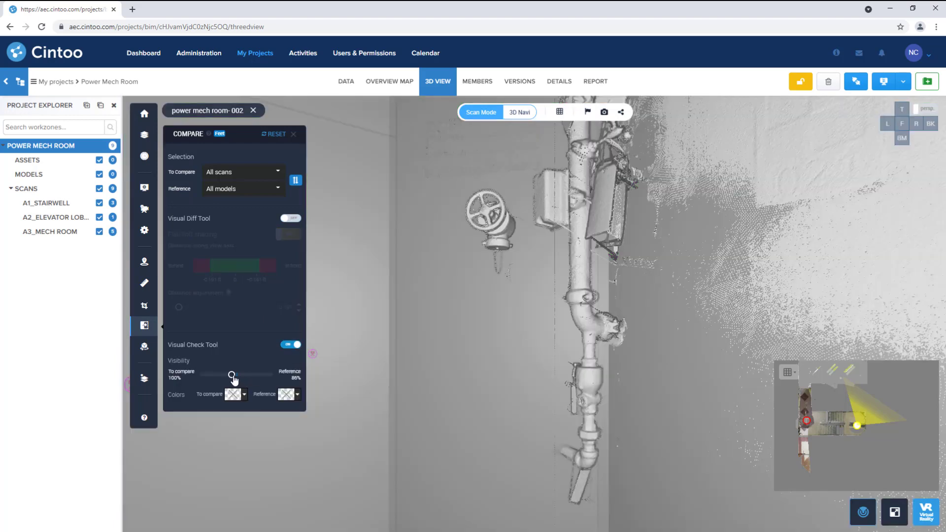
{"action": "left_click_drag", "start_coordinate": [232, 374], "coordinate": [231, 374]}
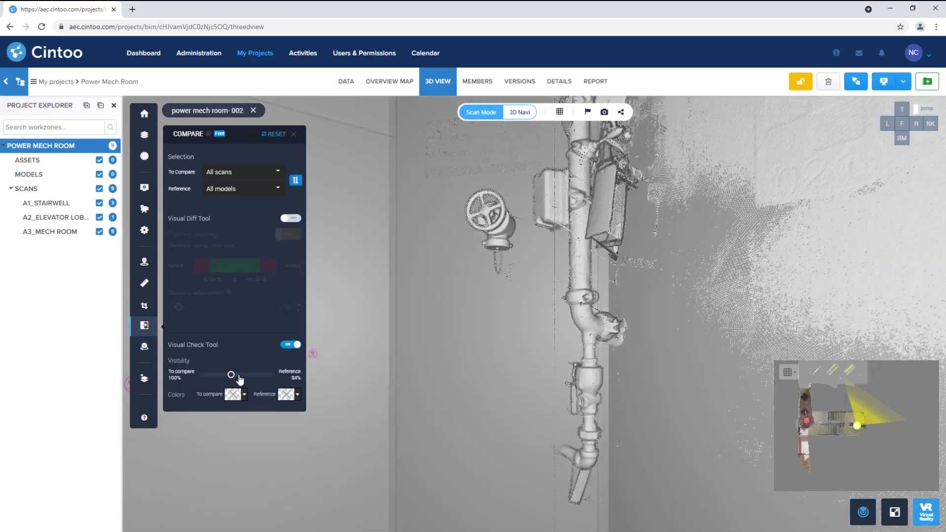
{"action": "left_click_drag", "start_coordinate": [231, 374], "coordinate": [249, 374]}
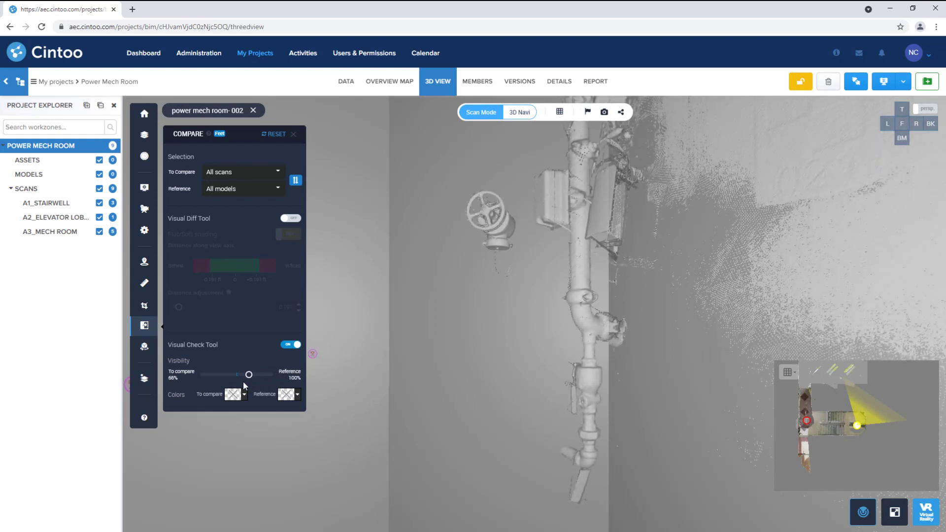
{"action": "left_click", "coordinate": [290, 218]}
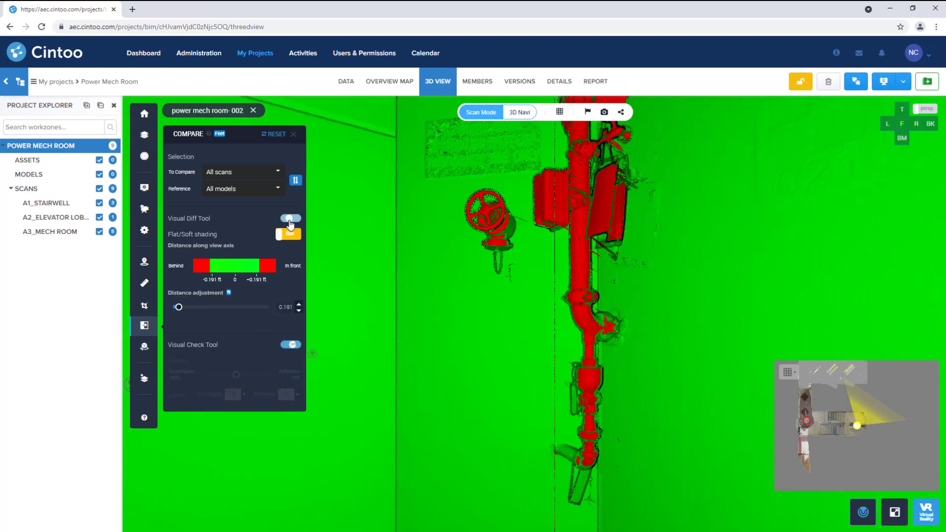
{"action": "left_click", "coordinate": [290, 219]}
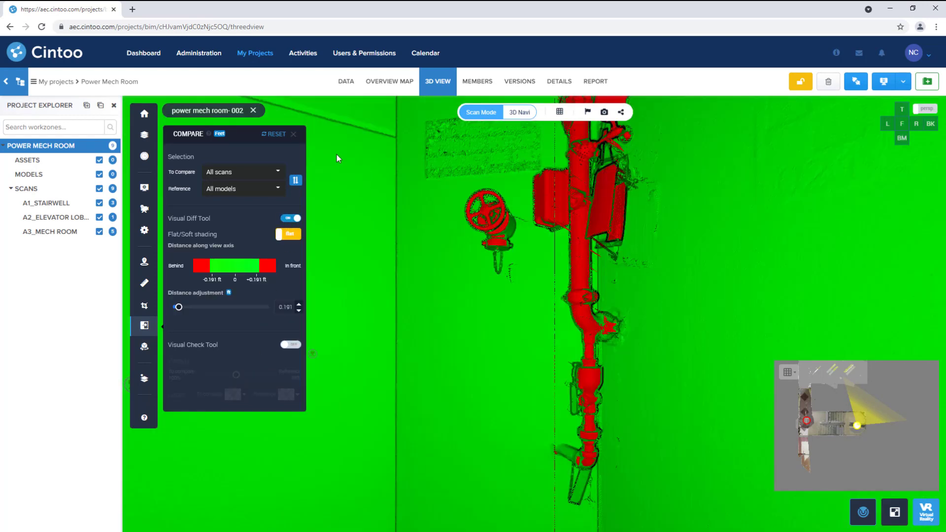
{"action": "left_click", "coordinate": [144, 326]}
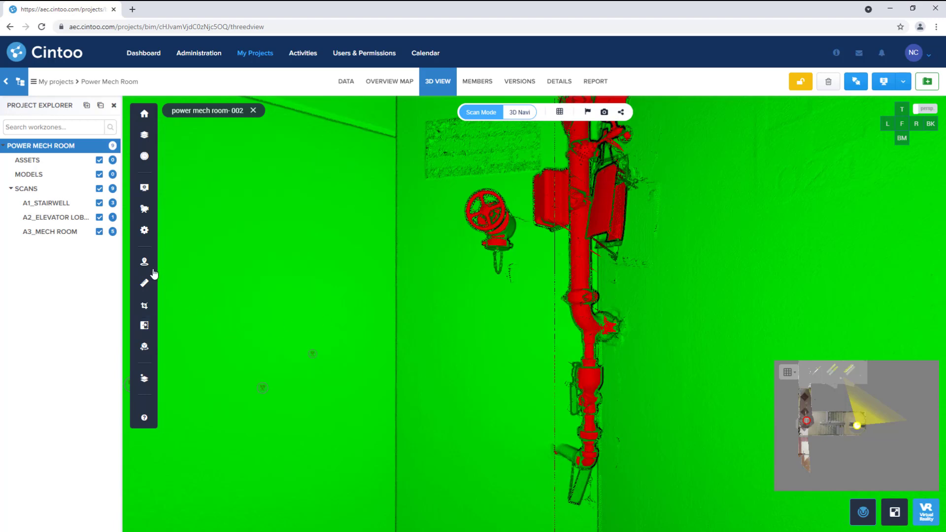
Step: Place an issue annotation on the vertical pipe titled Missing Pipe with Modeling label
{"action": "left_click", "coordinate": [144, 261]}
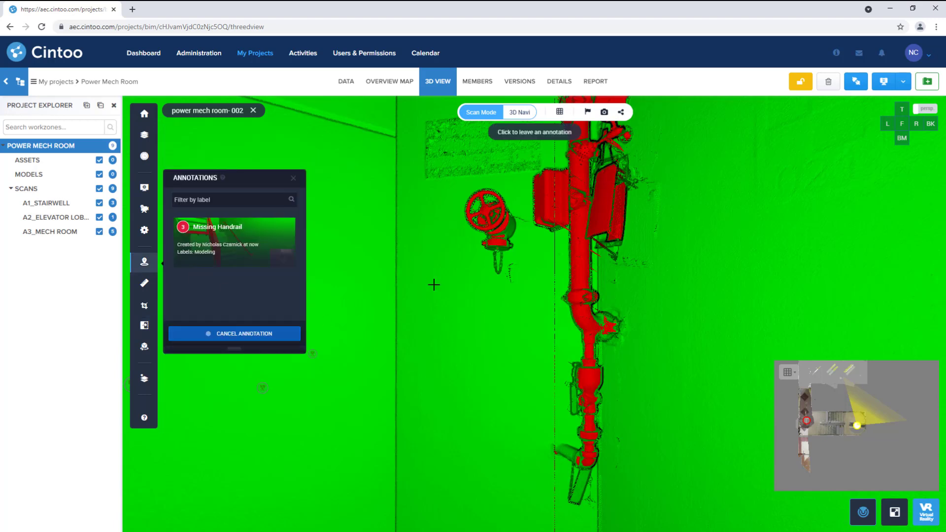
{"action": "left_click", "coordinate": [577, 260]}
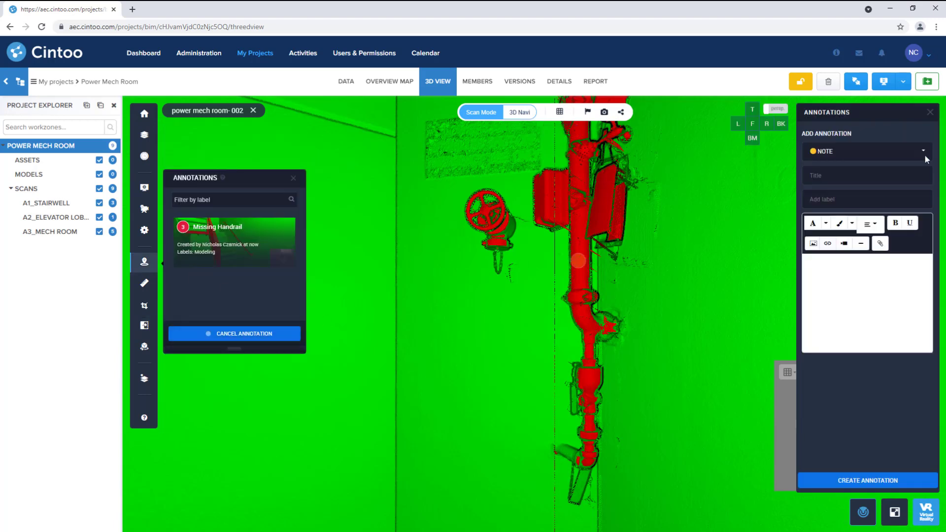
{"action": "left_click", "coordinate": [866, 151]}
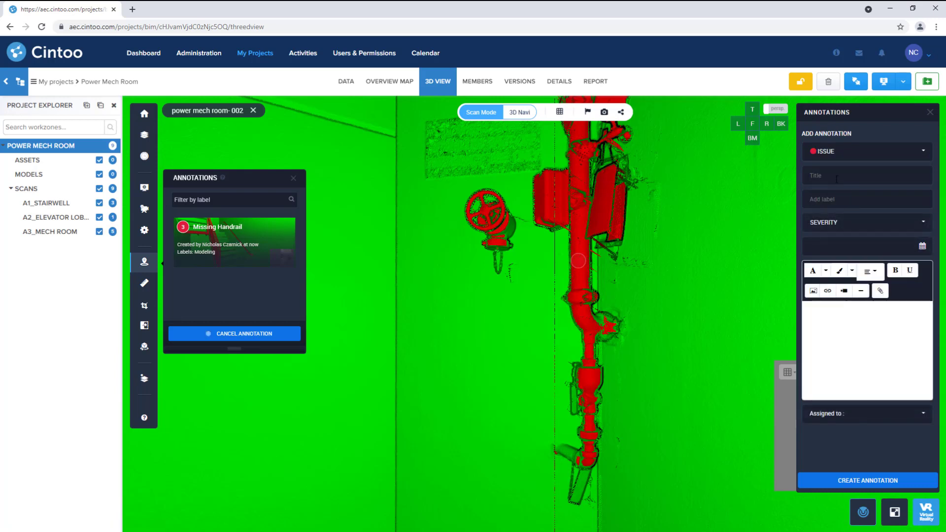
{"action": "type", "text": "Missing Pipe"}
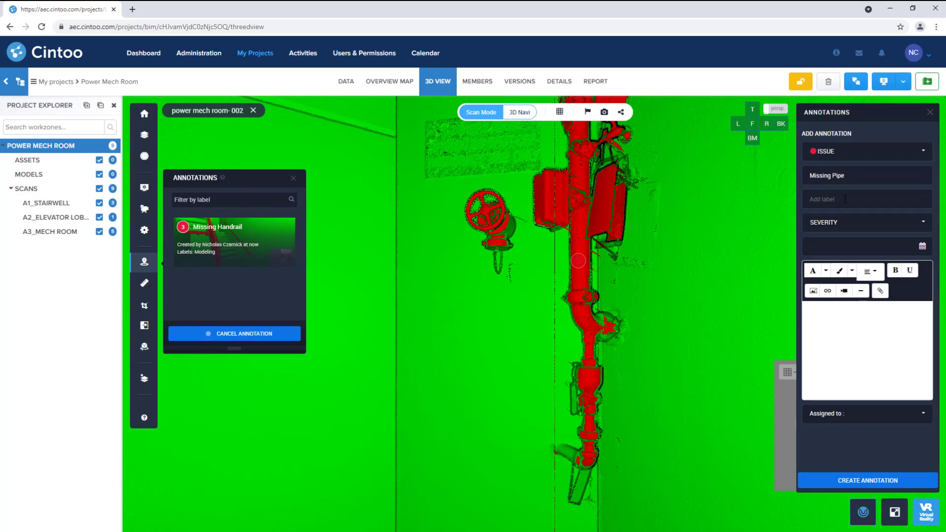
{"action": "type", "text": "Modeling"}
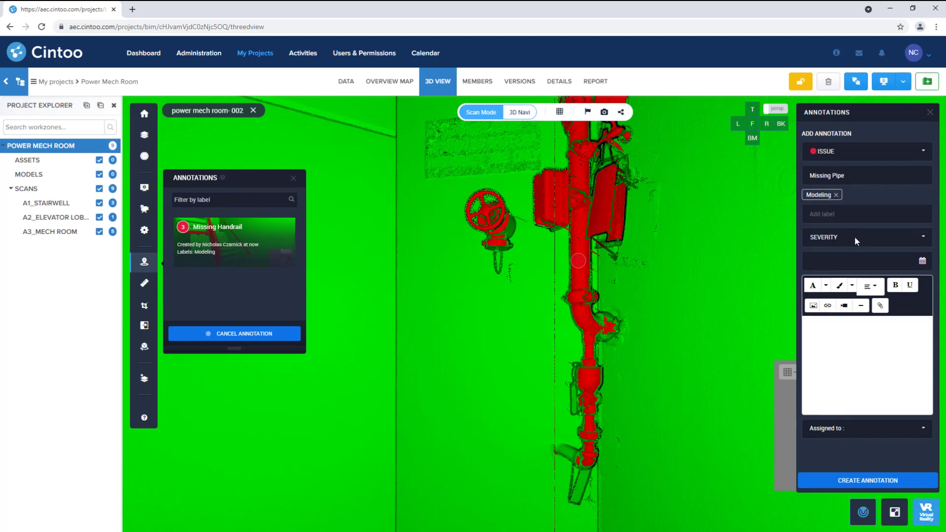
Step: Set High severity, due date 6 November 2021, description to add the pipe, and save the issue
{"action": "left_click", "coordinate": [866, 237]}
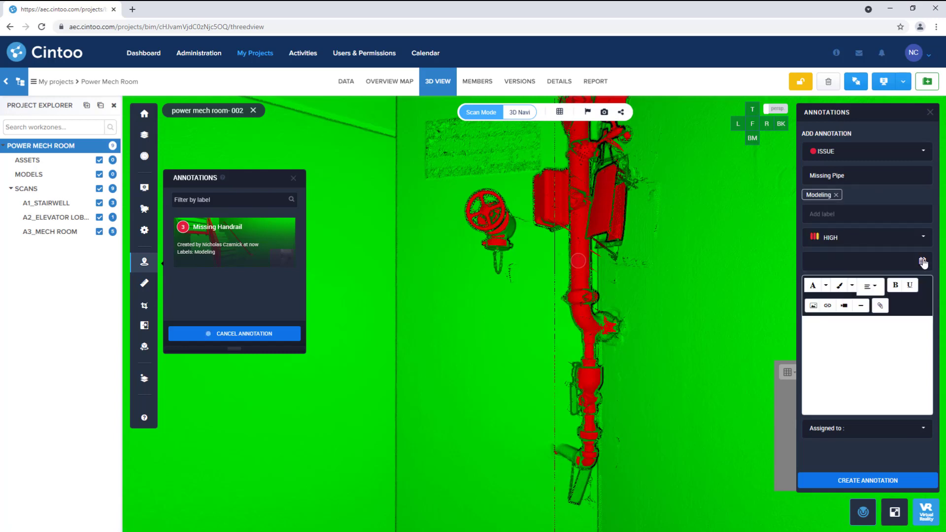
{"action": "left_click", "coordinate": [922, 260]}
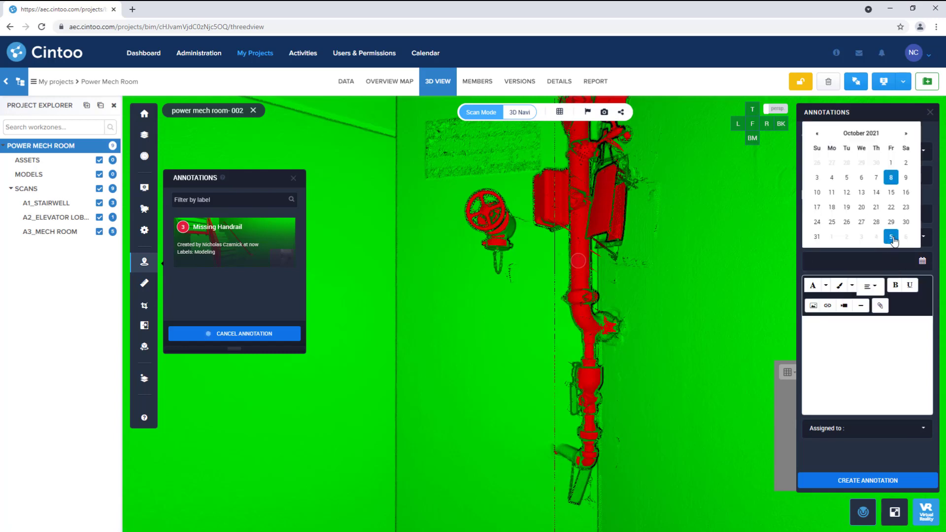
{"action": "left_click", "coordinate": [891, 236]}
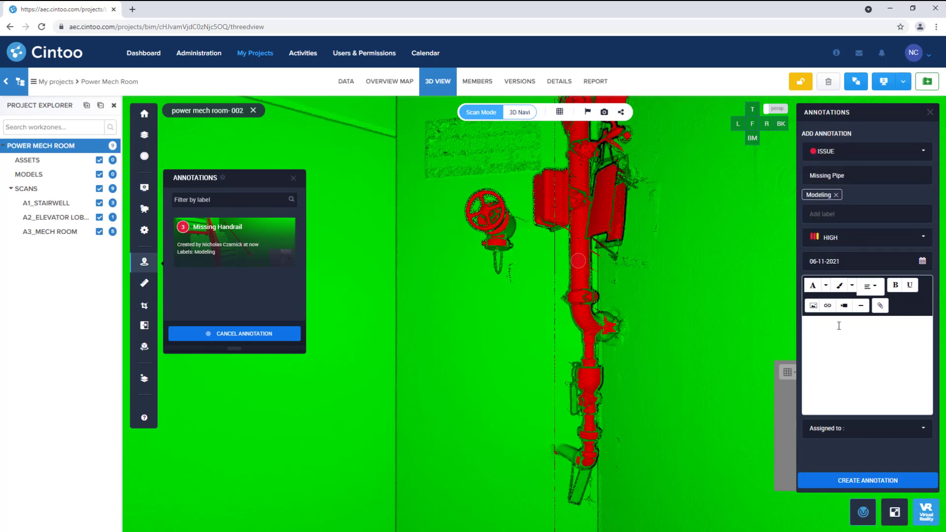
{"action": "type", "text": "Add pipe to model"}
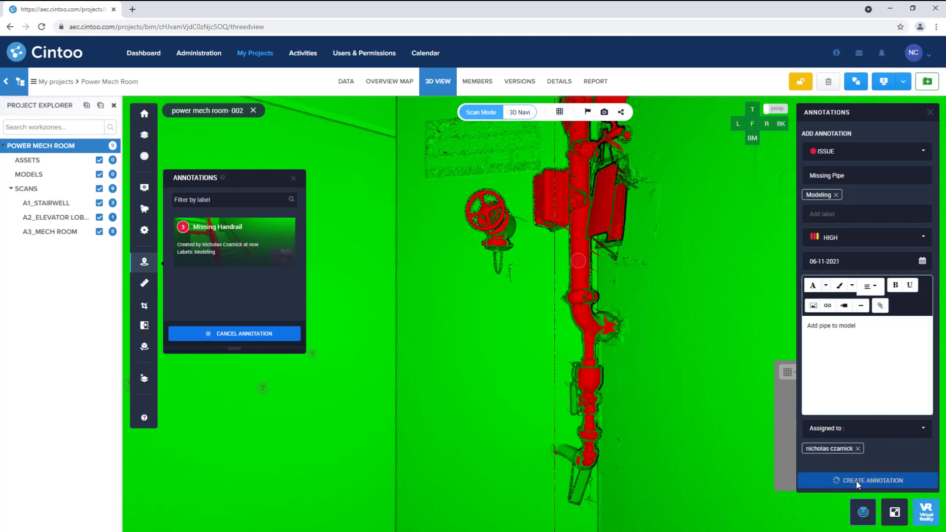
{"action": "left_click", "coordinate": [866, 480]}
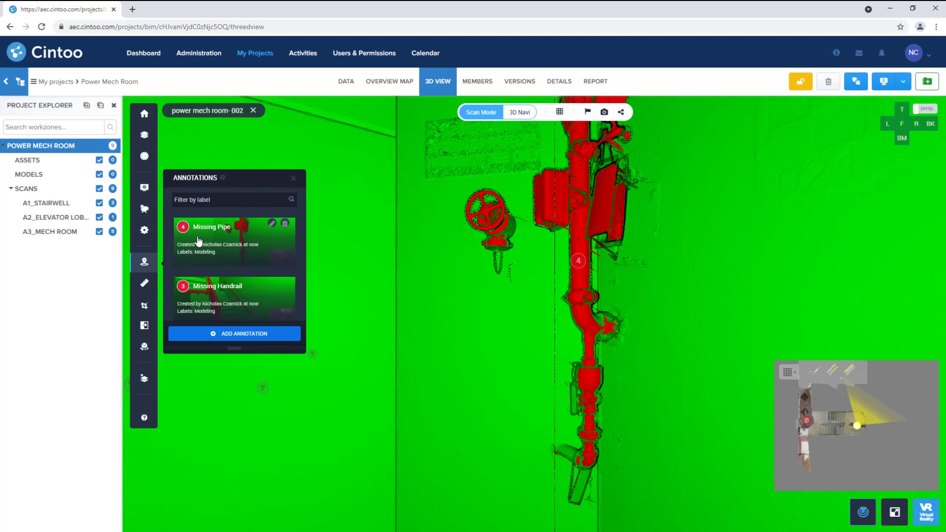
{"action": "mouse_move", "coordinate": [595, 81]}
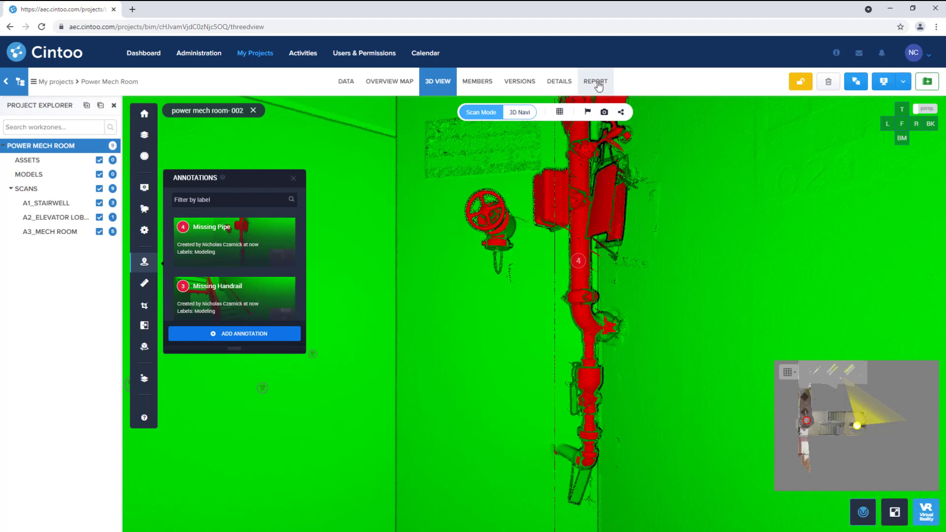
Step: Expand the Missing Pipe and Missing Handrail issues and filter out entries with No Labels
{"action": "left_click", "coordinate": [595, 80]}
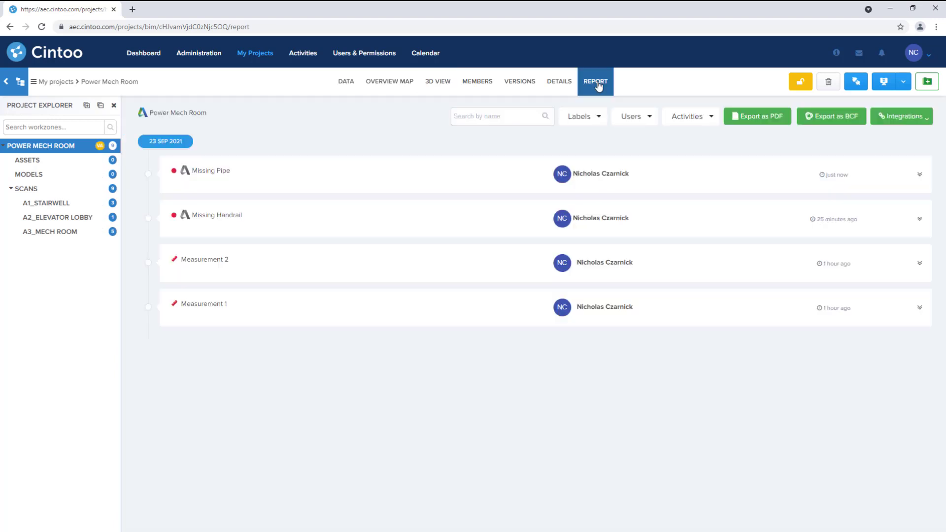
{"action": "left_click", "coordinate": [919, 174]}
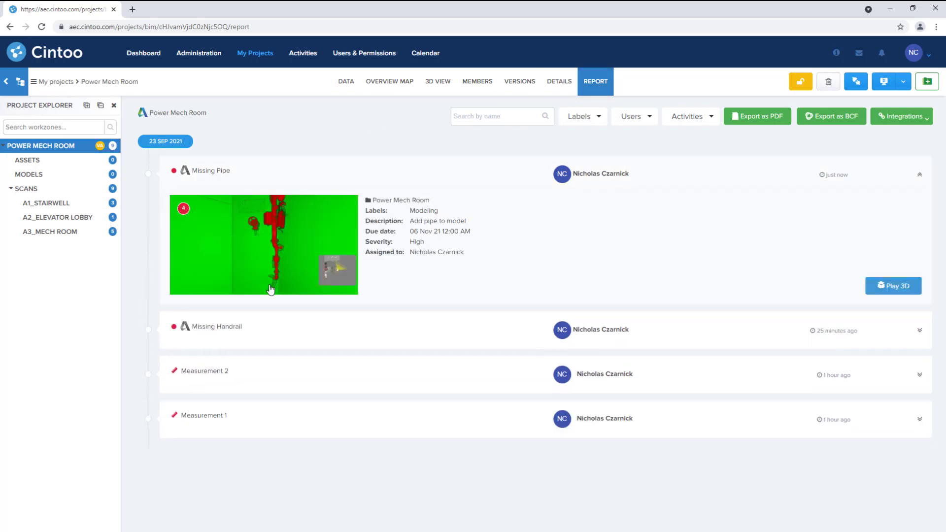
{"action": "left_click", "coordinate": [919, 331]}
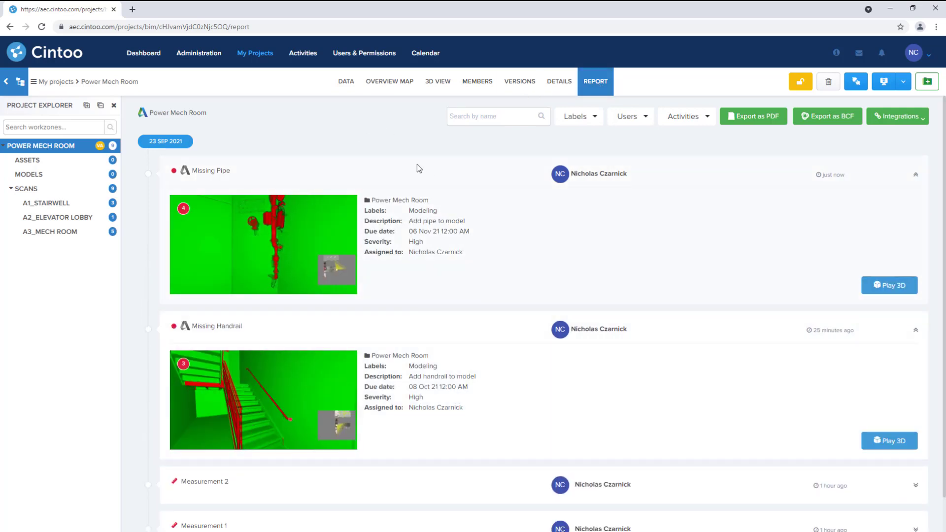
{"action": "left_click", "coordinate": [578, 116]}
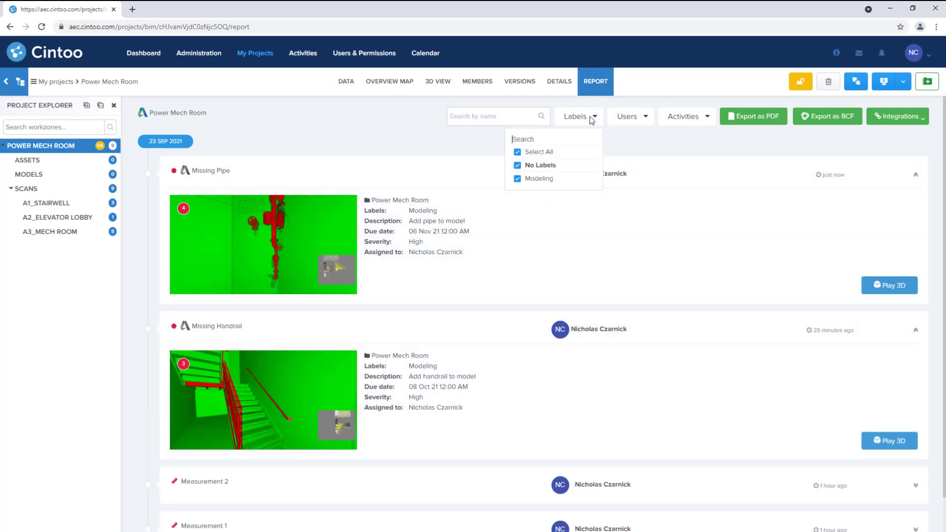
{"action": "left_click", "coordinate": [629, 116]}
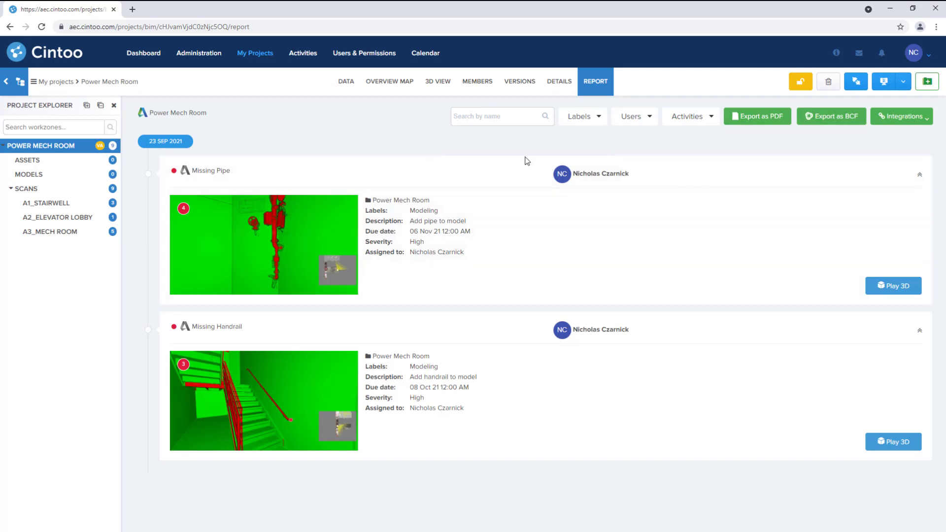
{"action": "mouse_move", "coordinate": [638, 155]}
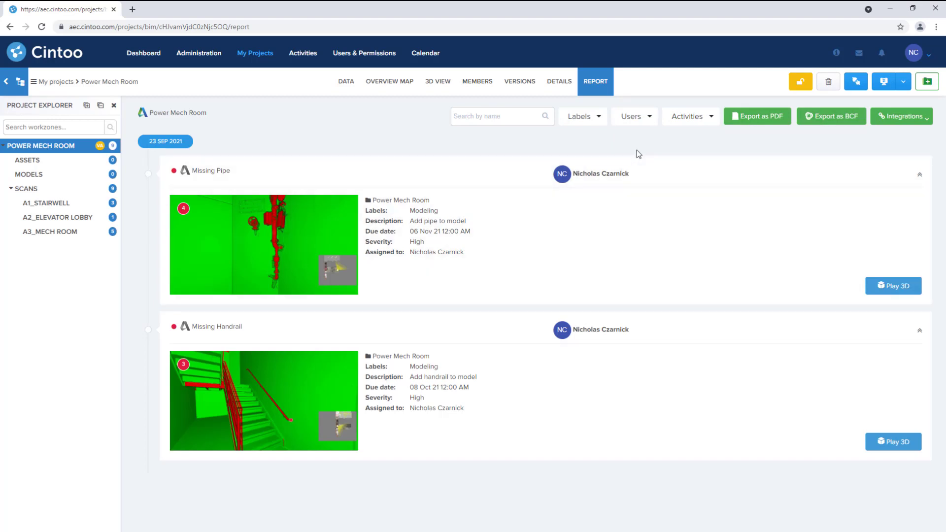
{"action": "mouse_move", "coordinate": [756, 122]}
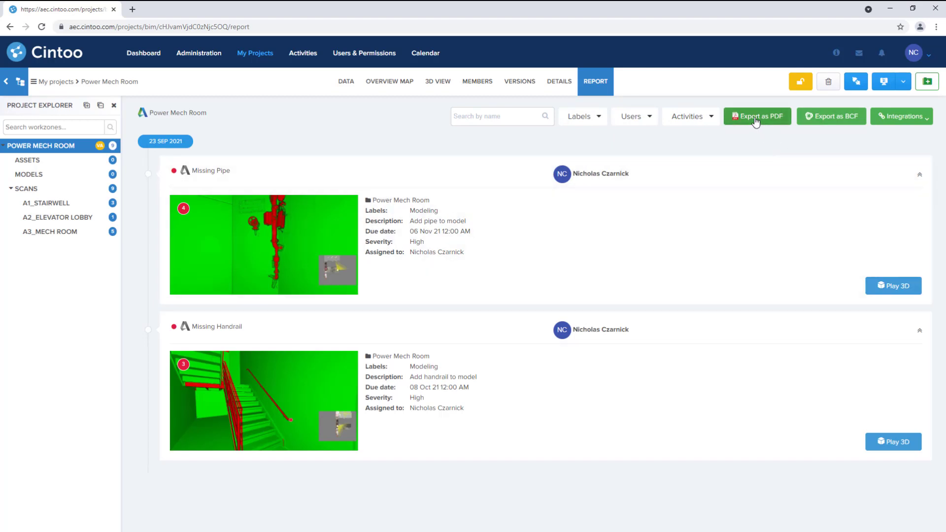
Step: Export the filtered report as PDF, review both issues in Chrome, then close it
{"action": "left_click", "coordinate": [757, 116]}
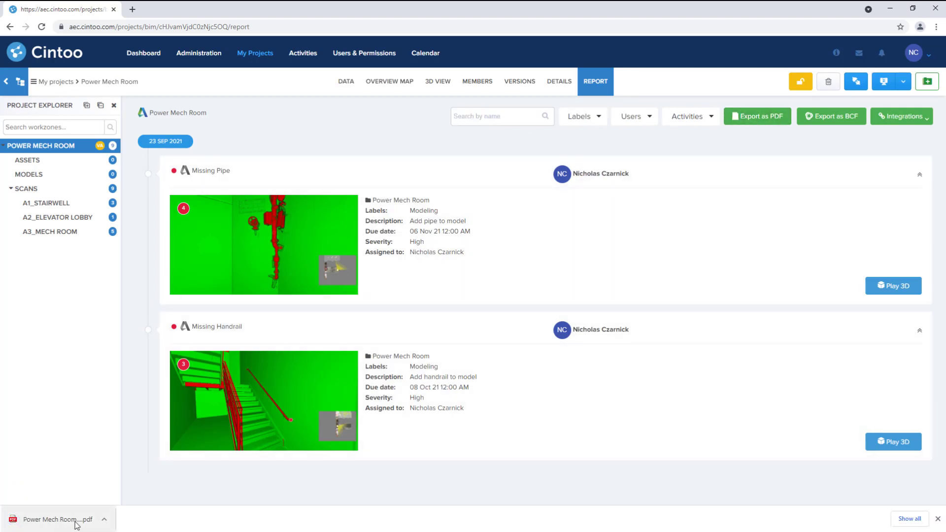
{"action": "left_click", "coordinate": [57, 519]}
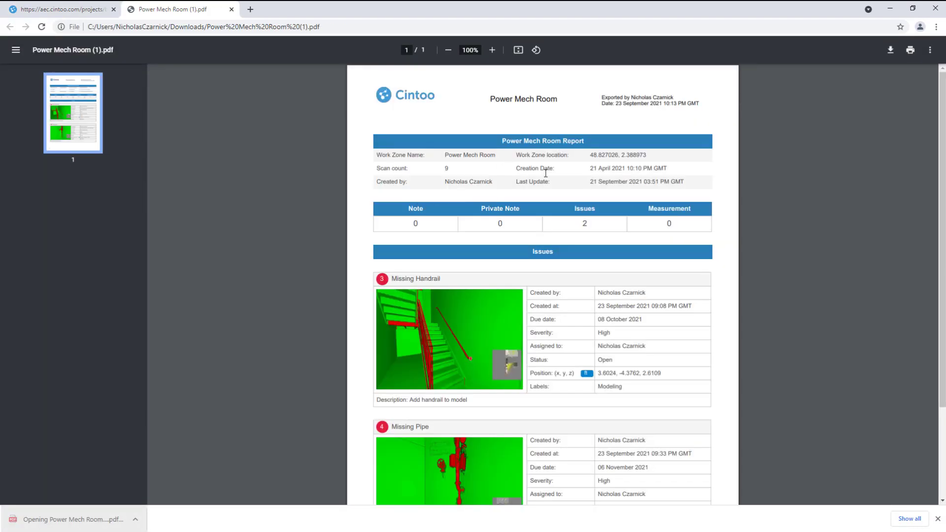
{"action": "scroll", "scroll_direction": "down", "scroll_amount": 3}
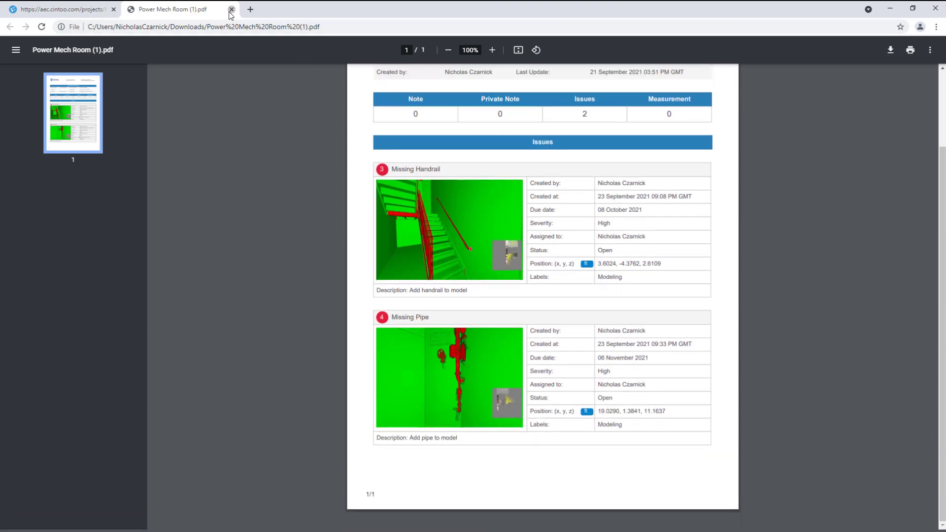
{"action": "left_click", "coordinate": [232, 9]}
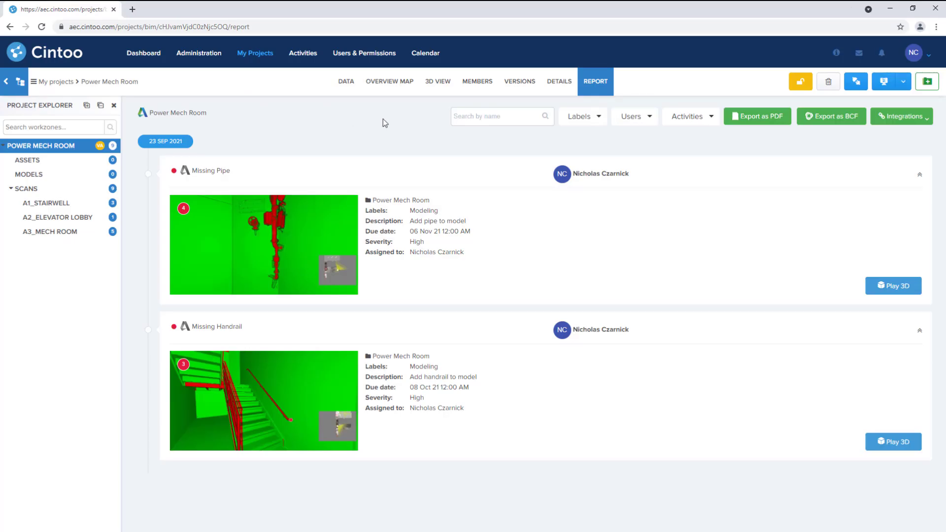
{"action": "mouse_move", "coordinate": [829, 127]}
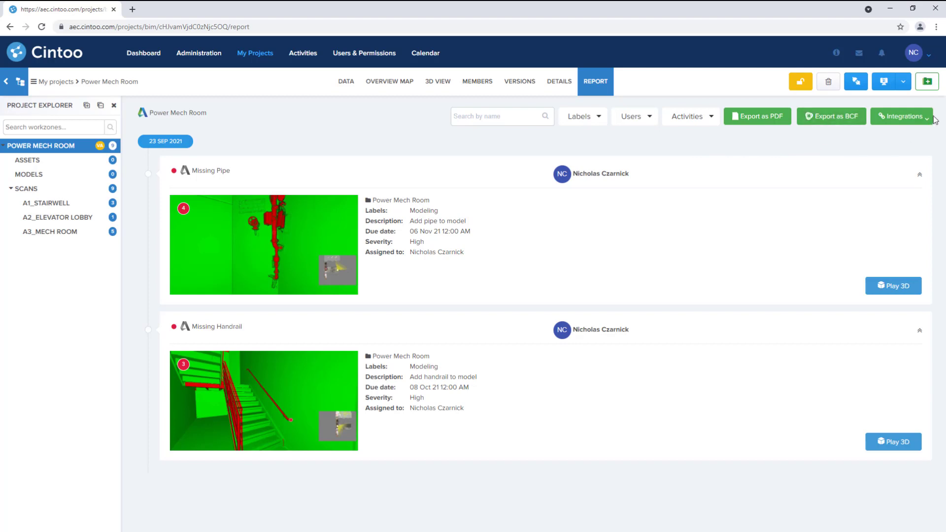
Step: Bring up the BIM Track and Procore integration options and dismiss them
{"action": "left_click", "coordinate": [901, 116]}
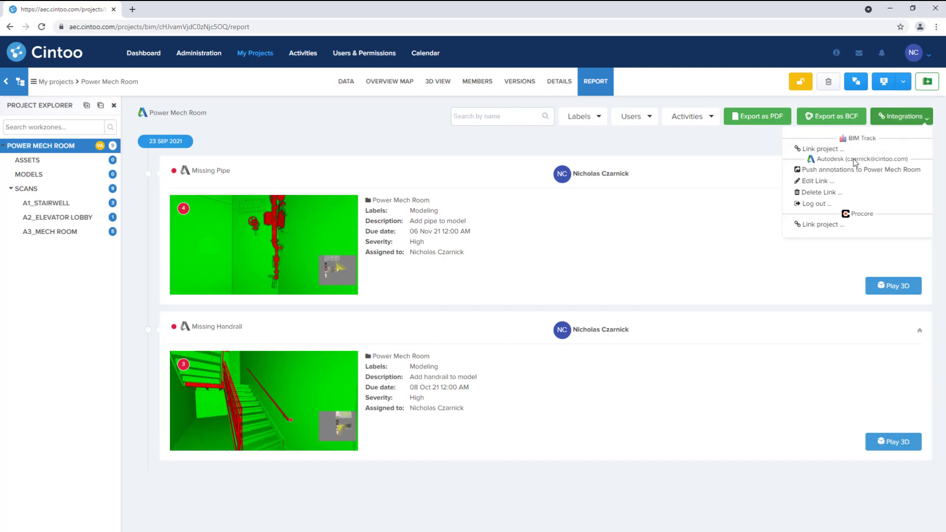
{"action": "left_click", "coordinate": [397, 128]}
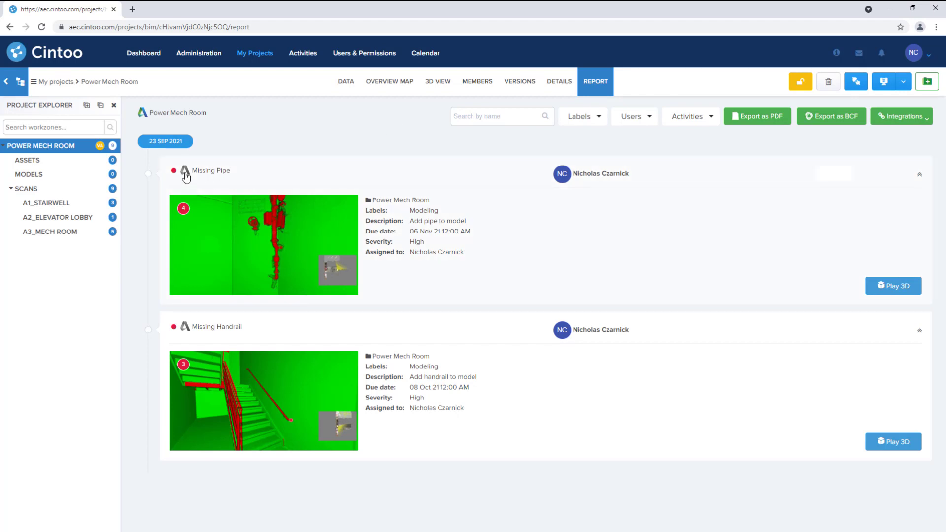
{"action": "mouse_move", "coordinate": [150, 180]}
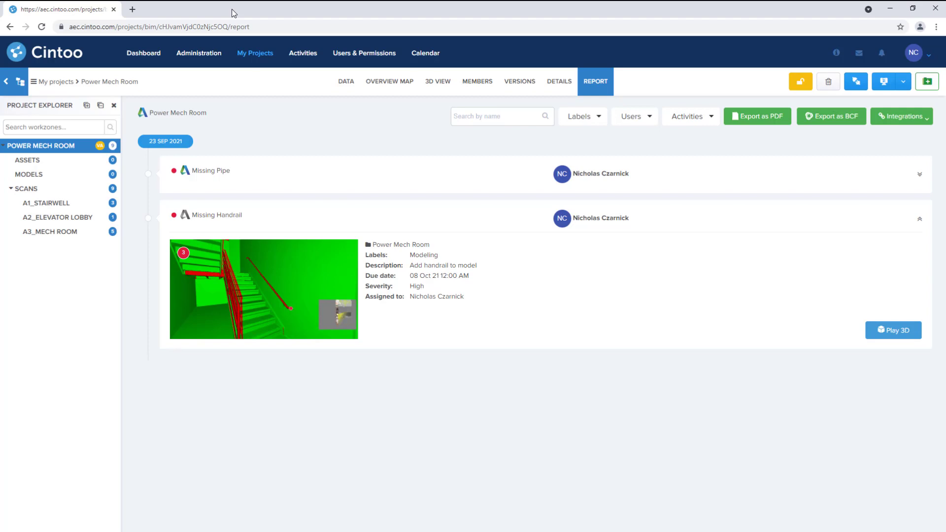
{"action": "mouse_move", "coordinate": [319, 72]}
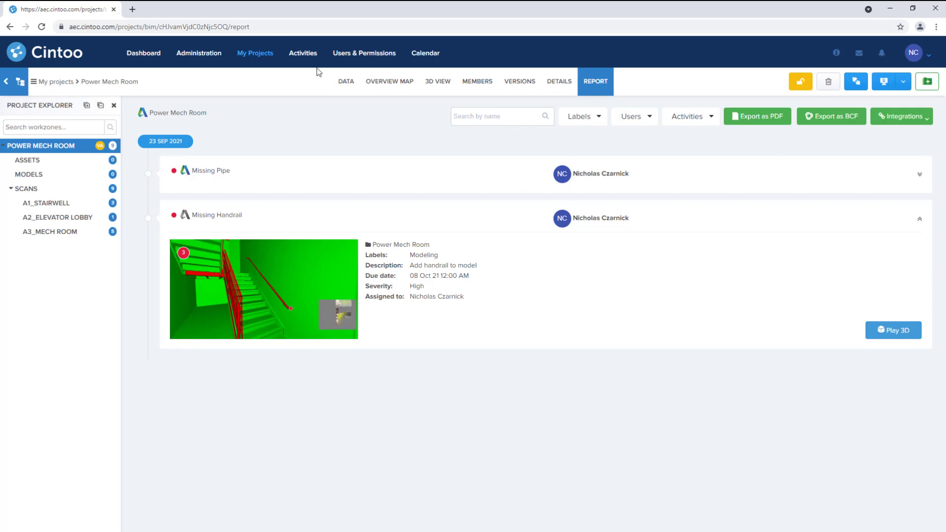
Step: In the Data tab, start a Cintoo Connect export of all project SCANS and close it
{"action": "left_click", "coordinate": [346, 82]}
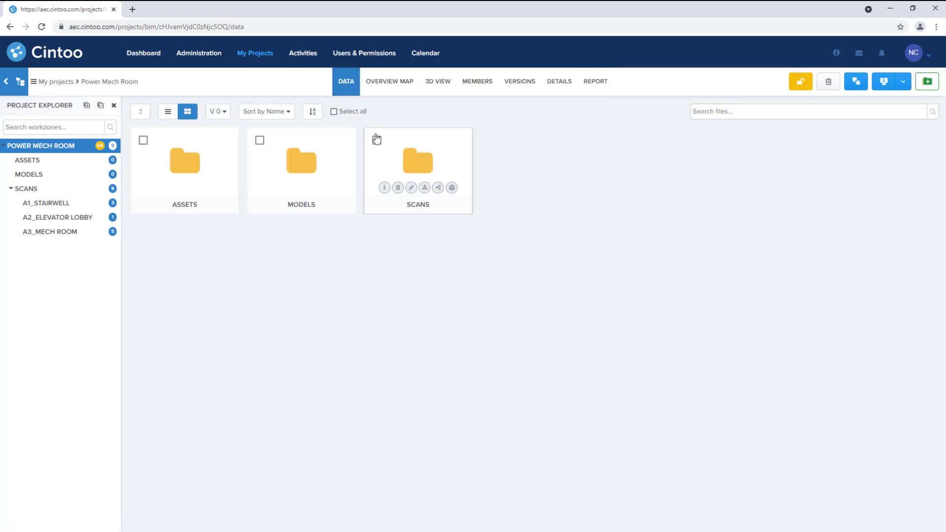
{"action": "left_click", "coordinate": [376, 139]}
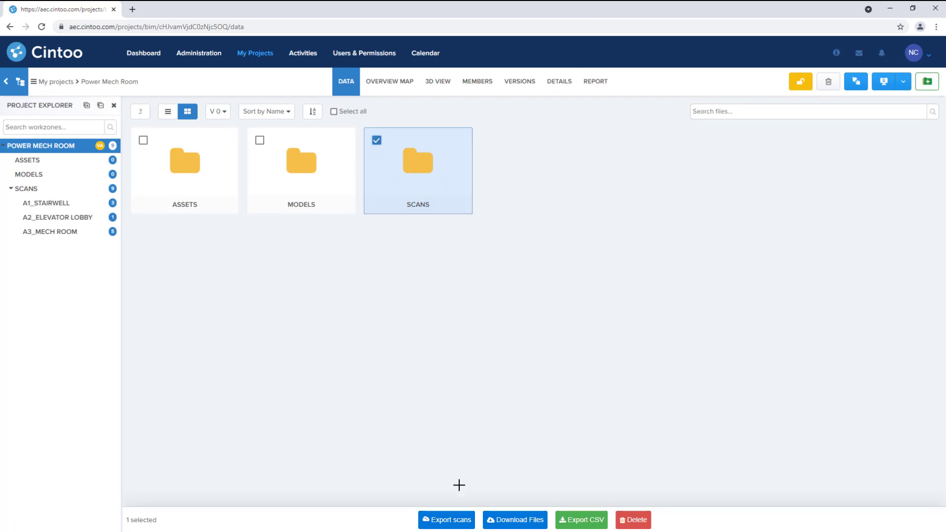
{"action": "left_click", "coordinate": [445, 519]}
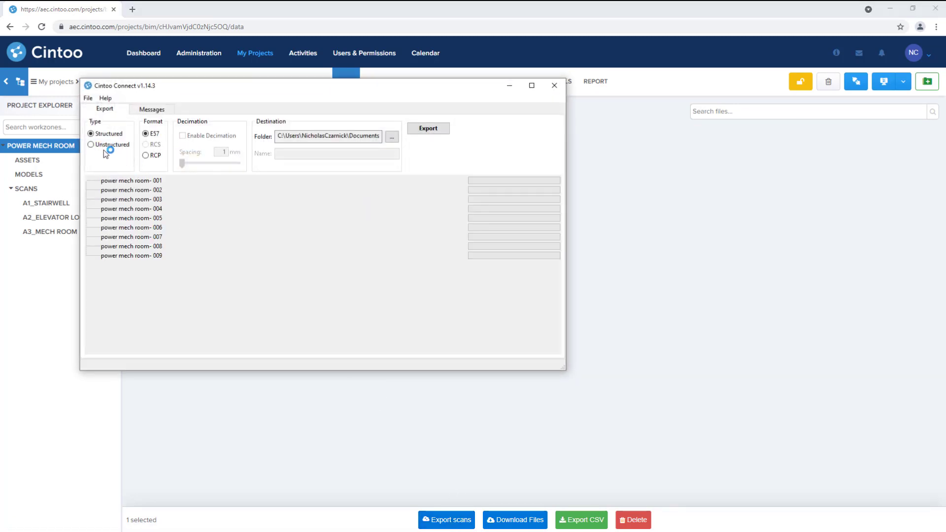
{"action": "left_click", "coordinate": [91, 144]}
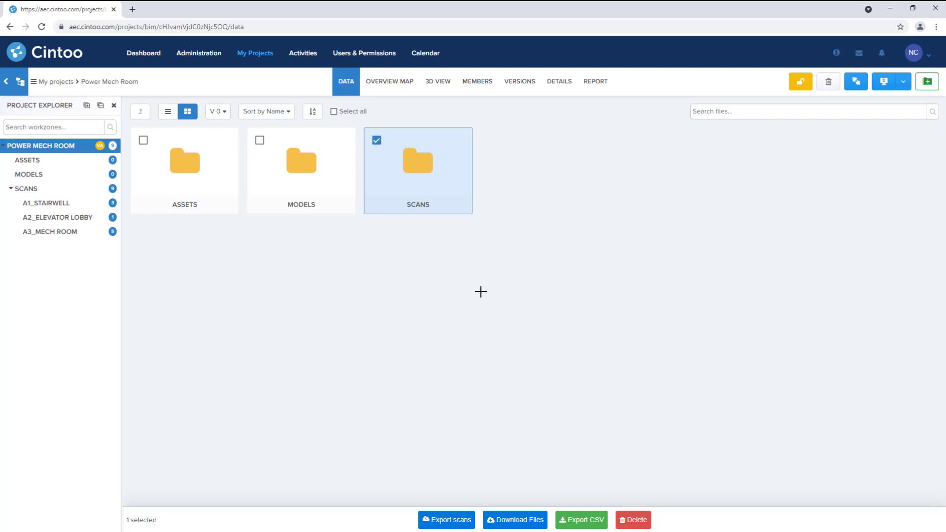
Step: Export all three A1_STAIRWELL scans via Cintoo Connect, close it, and return to the project root
{"action": "left_click", "coordinate": [46, 203]}
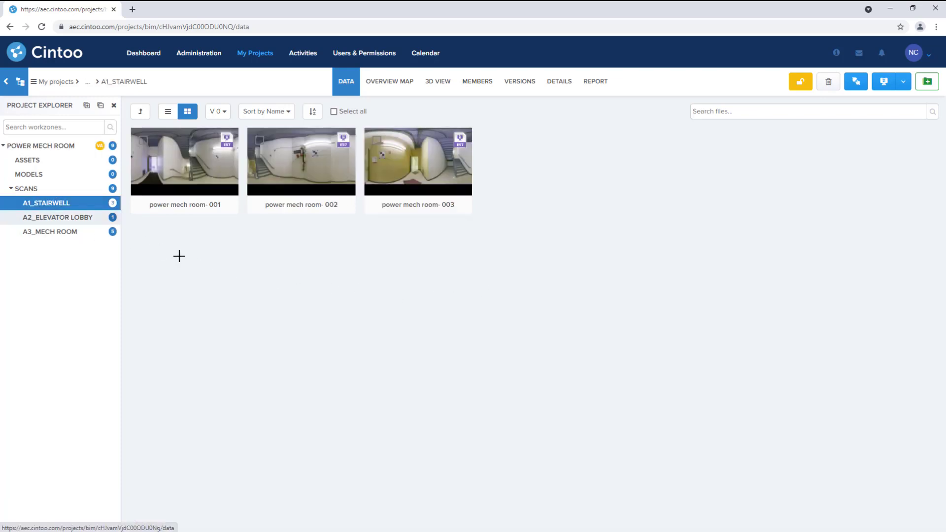
{"action": "left_click", "coordinate": [334, 111]}
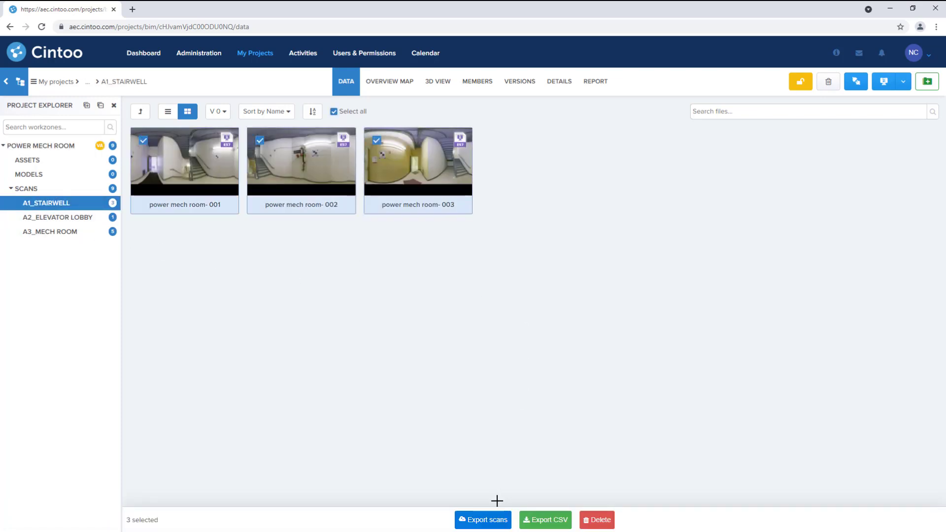
{"action": "left_click", "coordinate": [481, 519]}
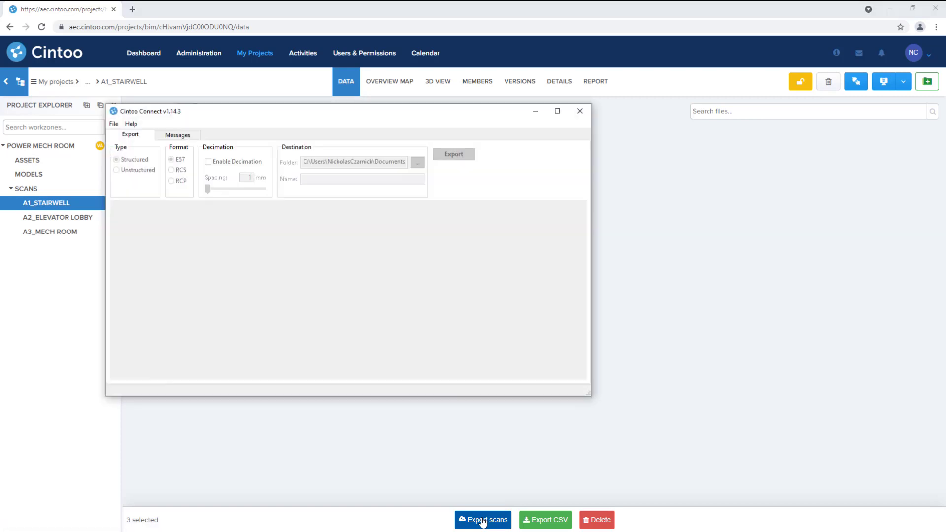
{"action": "left_click", "coordinate": [482, 519]}
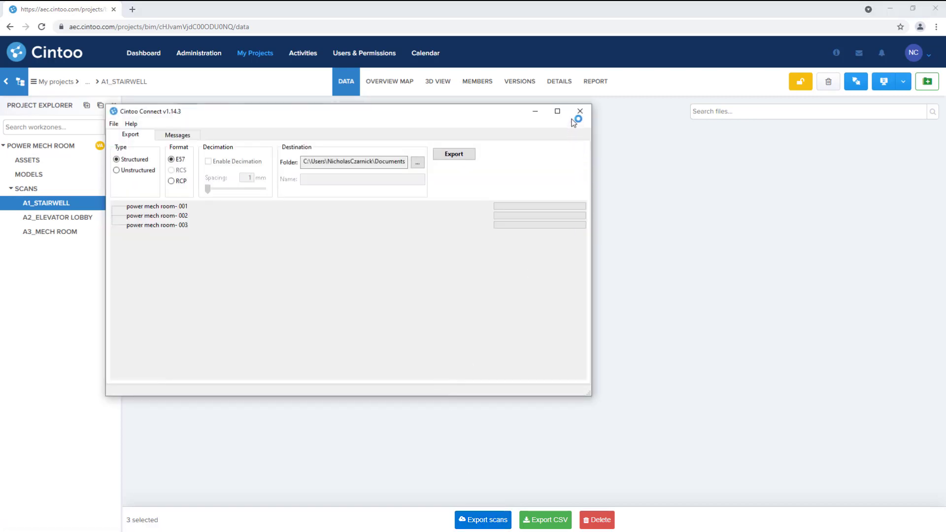
{"action": "left_click", "coordinate": [578, 112]}
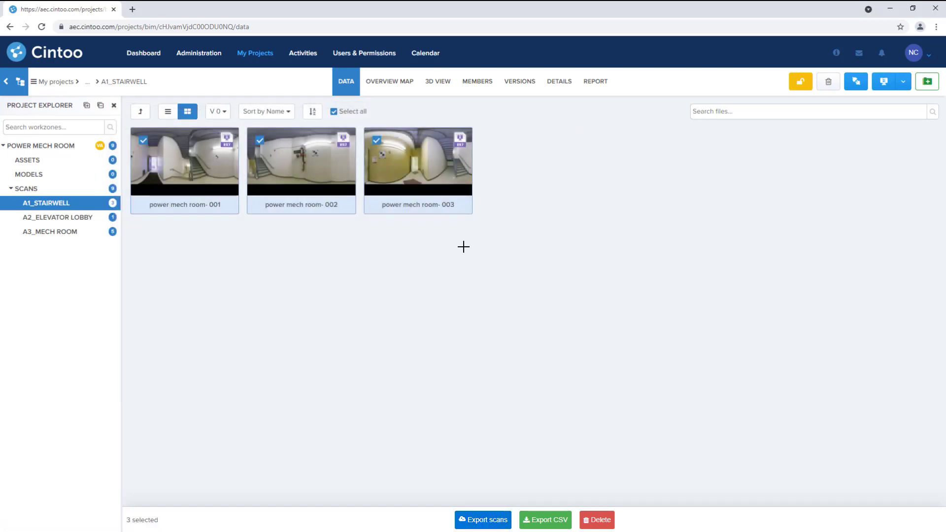
{"action": "left_click", "coordinate": [334, 111]}
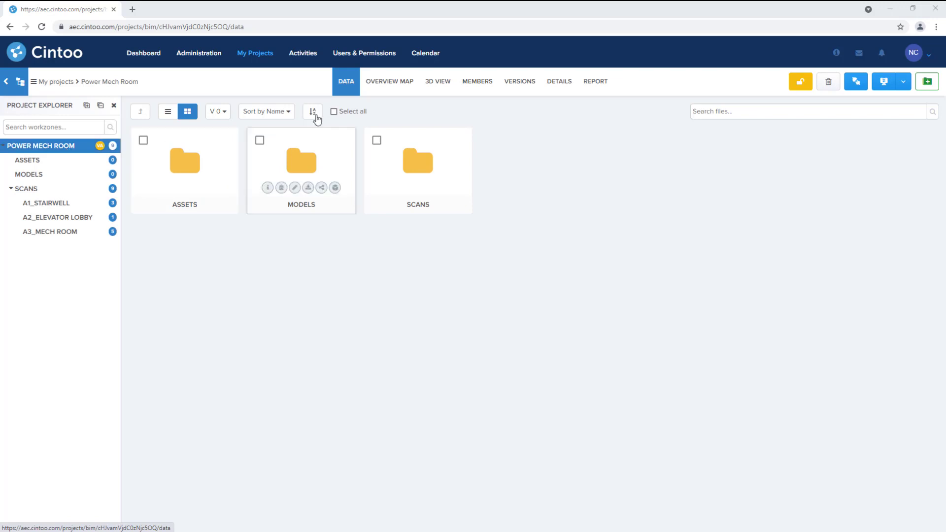
Step: Rotate the overview map about 39° around the Z axis so the building sits square
{"action": "left_click", "coordinate": [389, 80]}
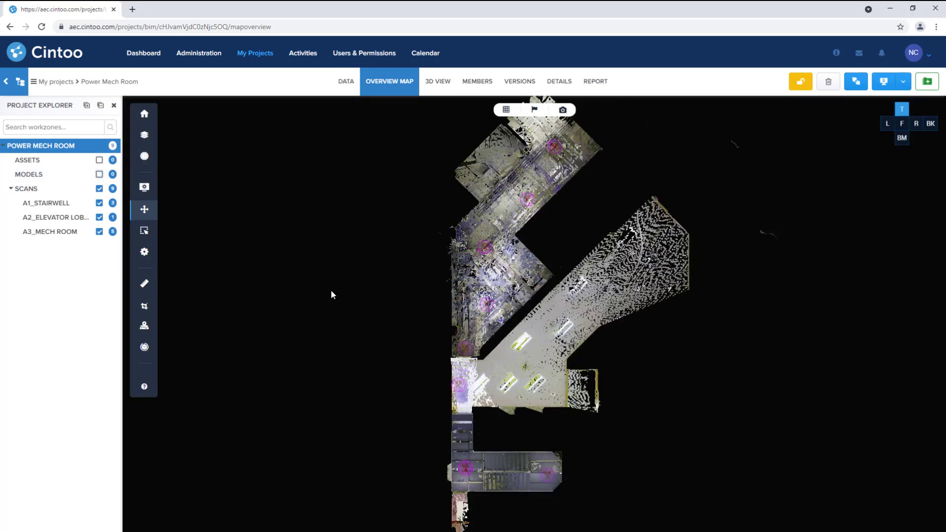
{"action": "left_click", "coordinate": [143, 347]}
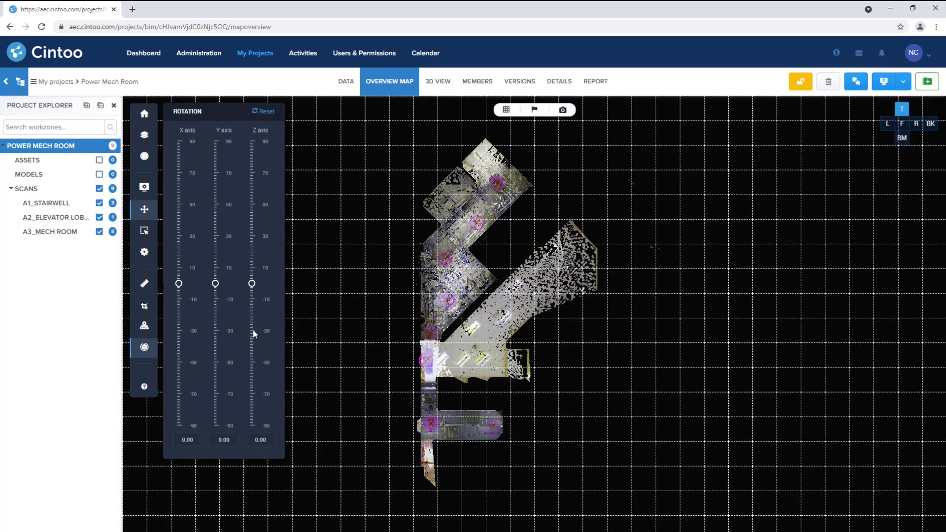
{"action": "left_click_drag", "start_coordinate": [252, 283], "coordinate": [251, 221]}
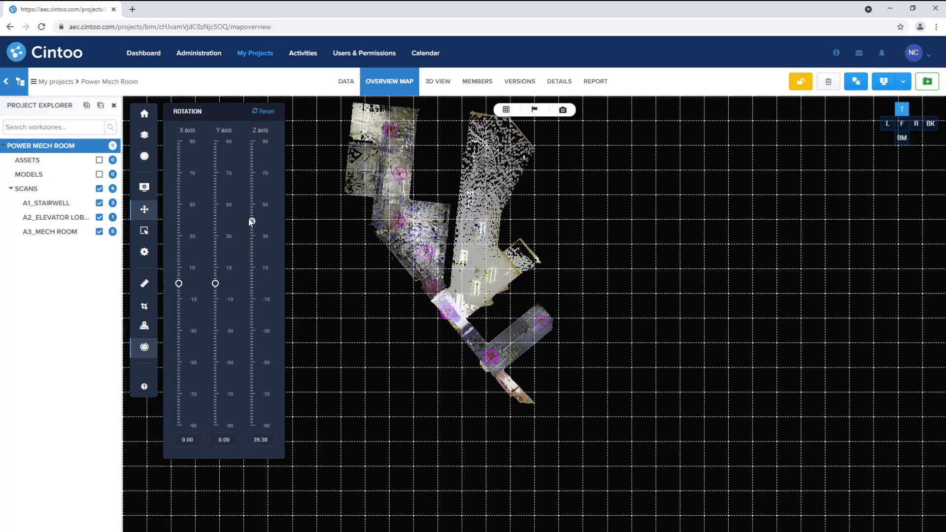
{"action": "left_click_drag", "start_coordinate": [251, 221], "coordinate": [251, 213]}
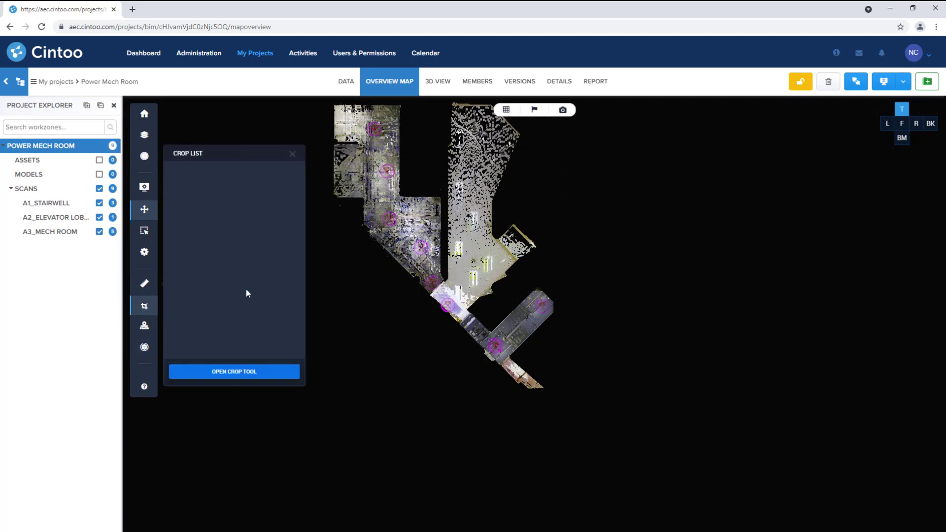
Step: Define a crop box around the mechanical room, check it from the right, and add it as Crop 17
{"action": "left_click", "coordinate": [233, 372]}
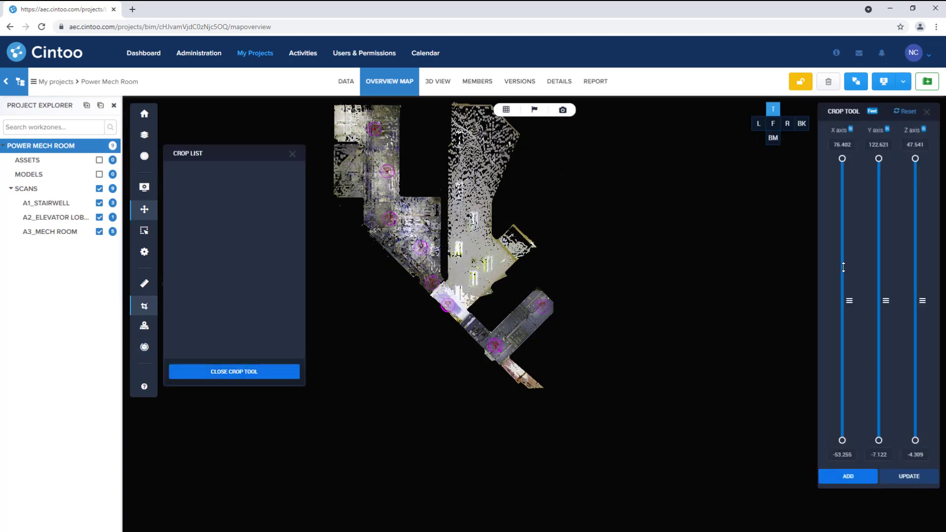
{"action": "left_click_drag", "start_coordinate": [843, 157], "coordinate": [842, 274]}
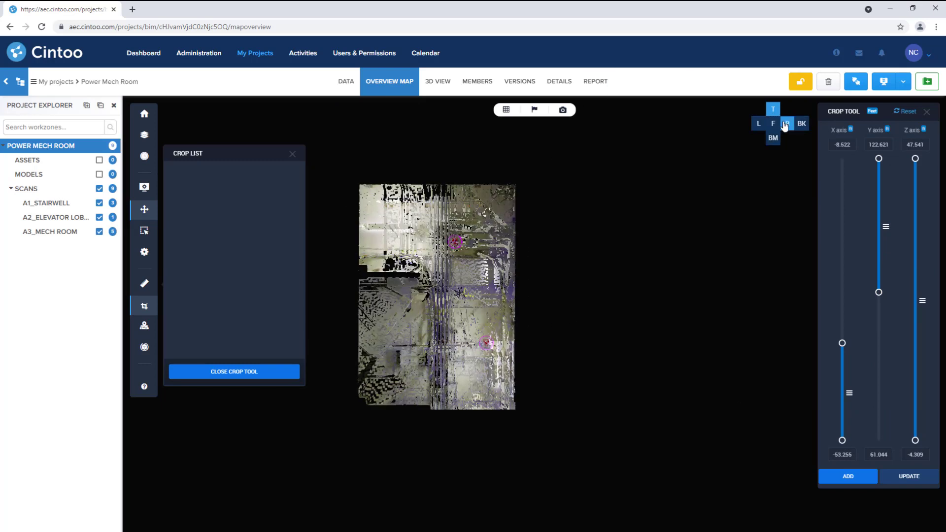
{"action": "left_click", "coordinate": [786, 124]}
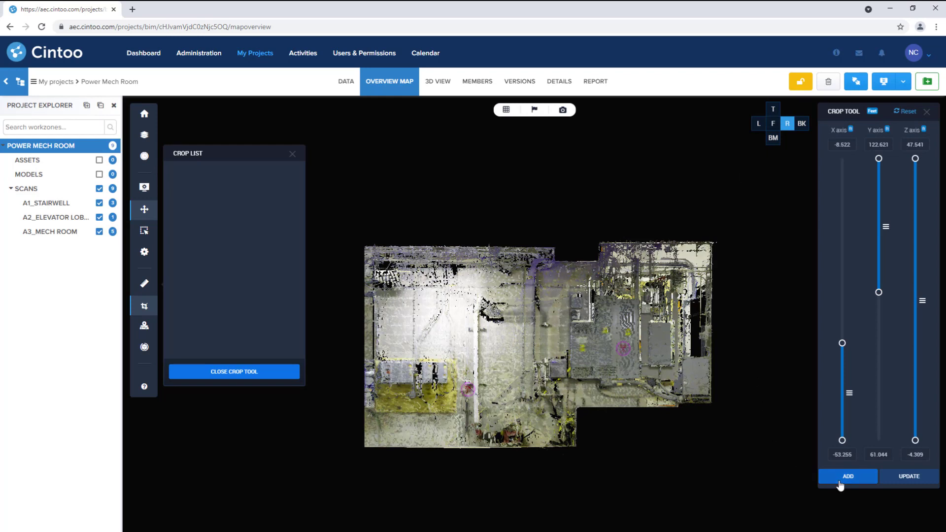
{"action": "left_click", "coordinate": [847, 476]}
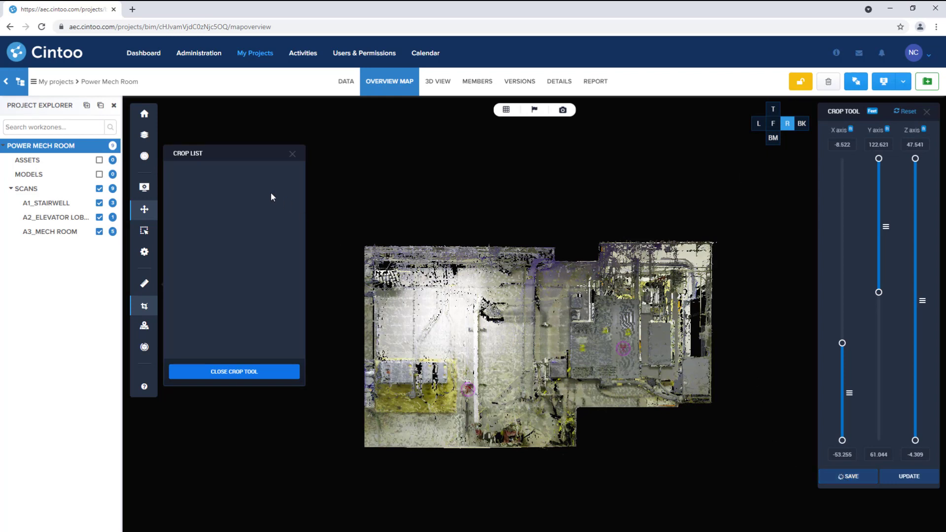
{"action": "left_click", "coordinate": [851, 476]}
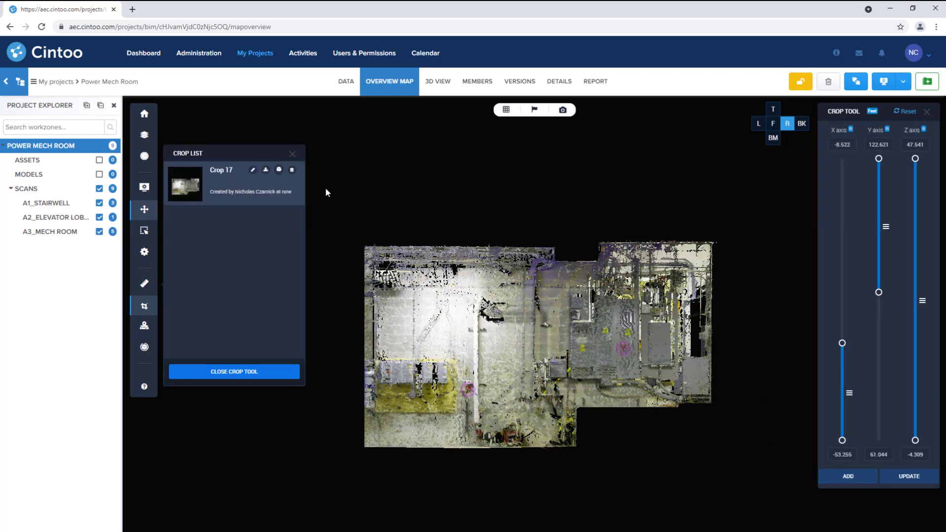
{"action": "left_click", "coordinate": [437, 81]}
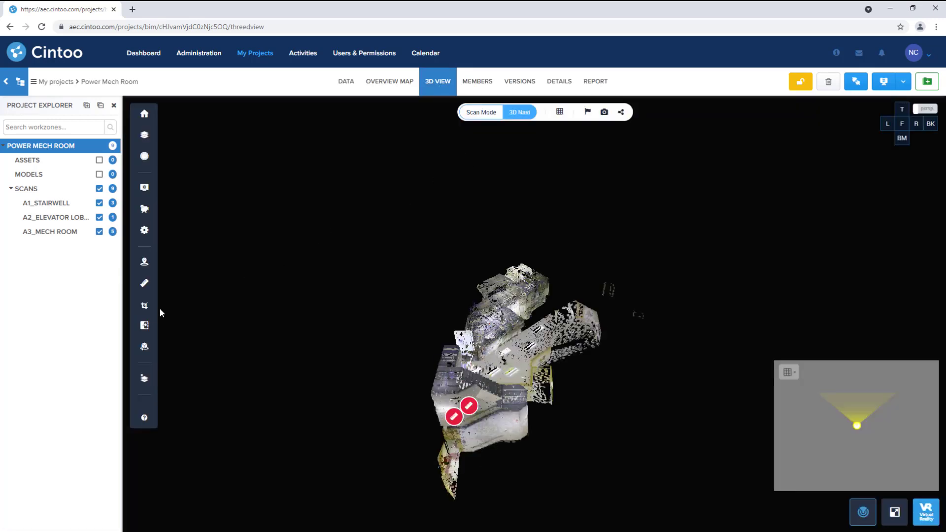
Step: From the crop list, bring up Crop 17's Cintoo Connect export window and close it
{"action": "left_click", "coordinate": [144, 306]}
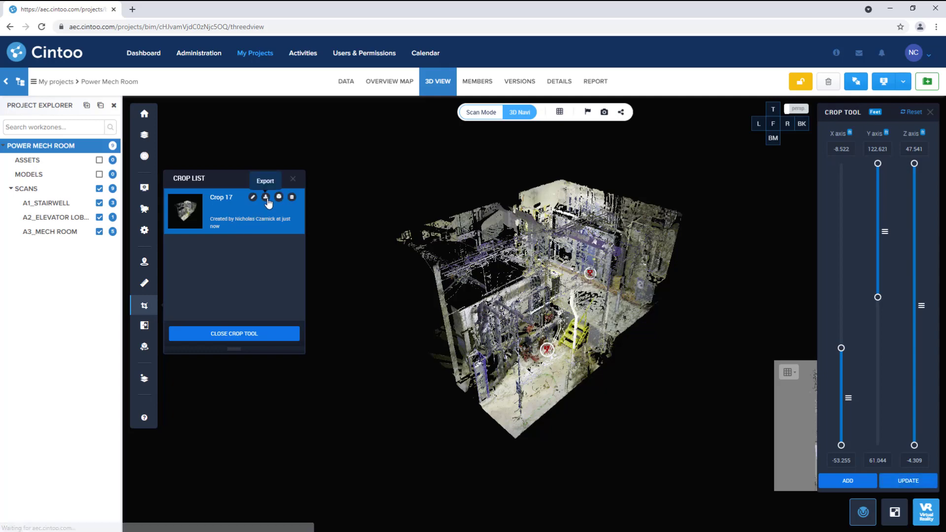
{"action": "left_click", "coordinate": [265, 197]}
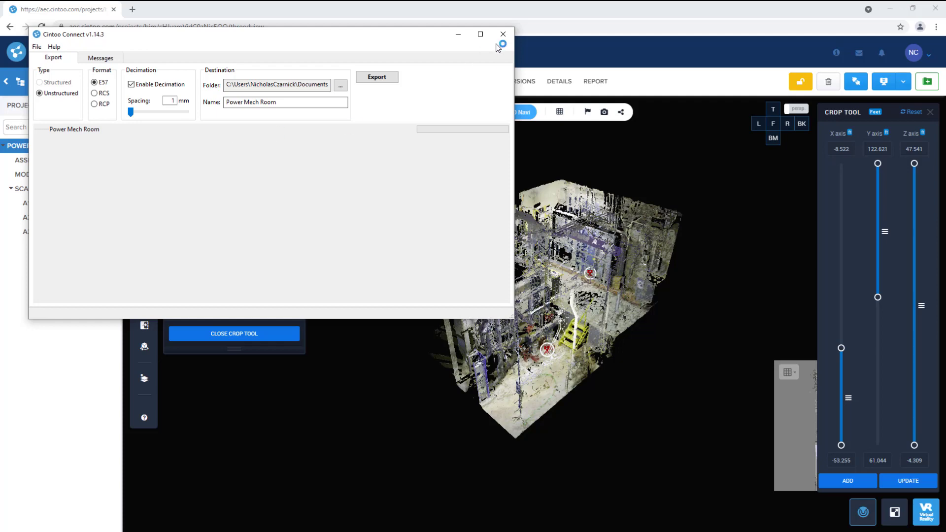
{"action": "left_click", "coordinate": [501, 33]}
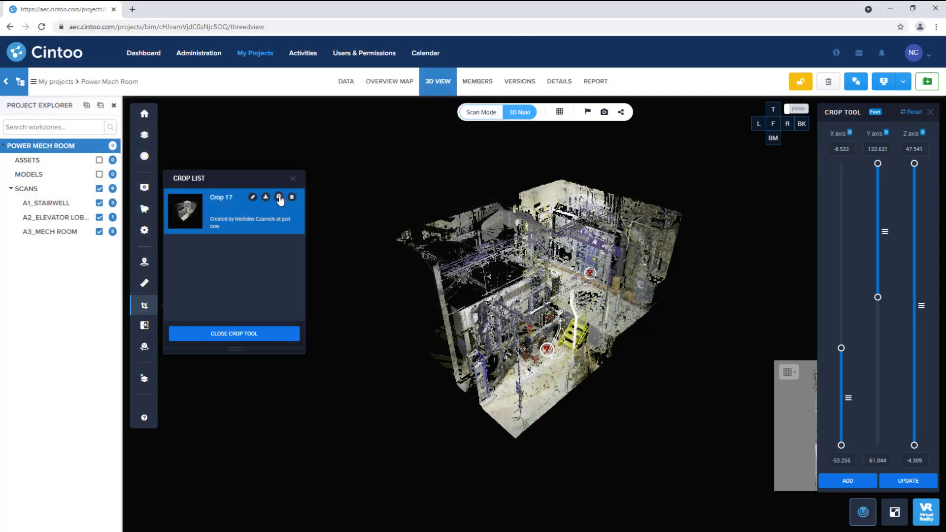
Step: Create an FBX mesh from Crop 17 and acknowledge the processing notice
{"action": "left_click", "coordinate": [278, 198]}
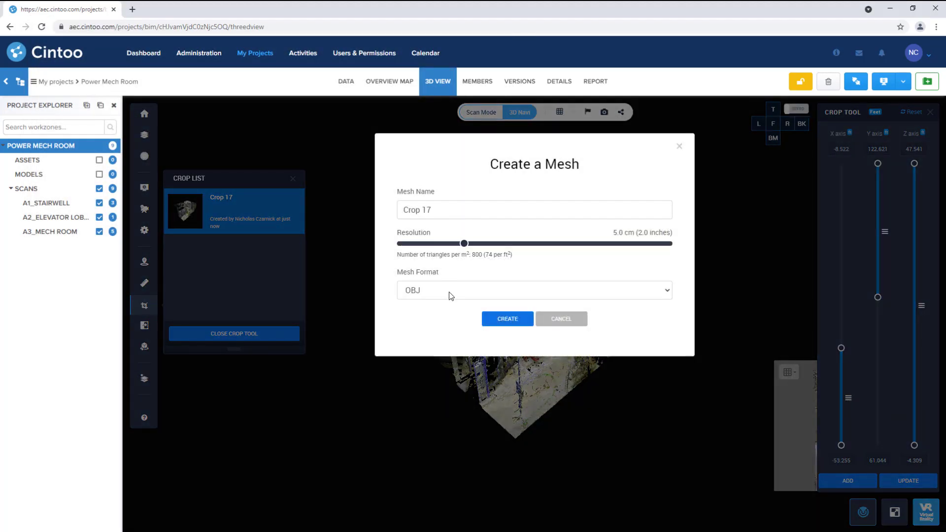
{"action": "left_click", "coordinate": [533, 290]}
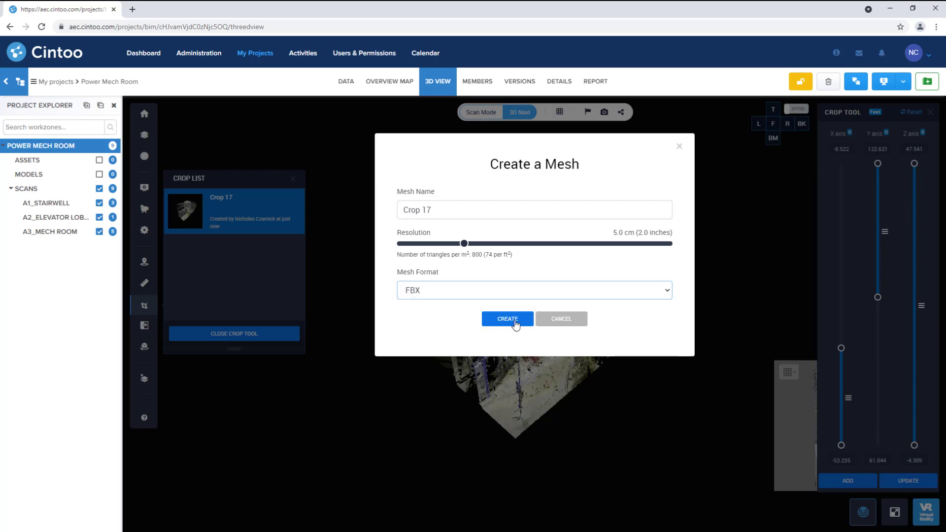
{"action": "left_click", "coordinate": [506, 318]}
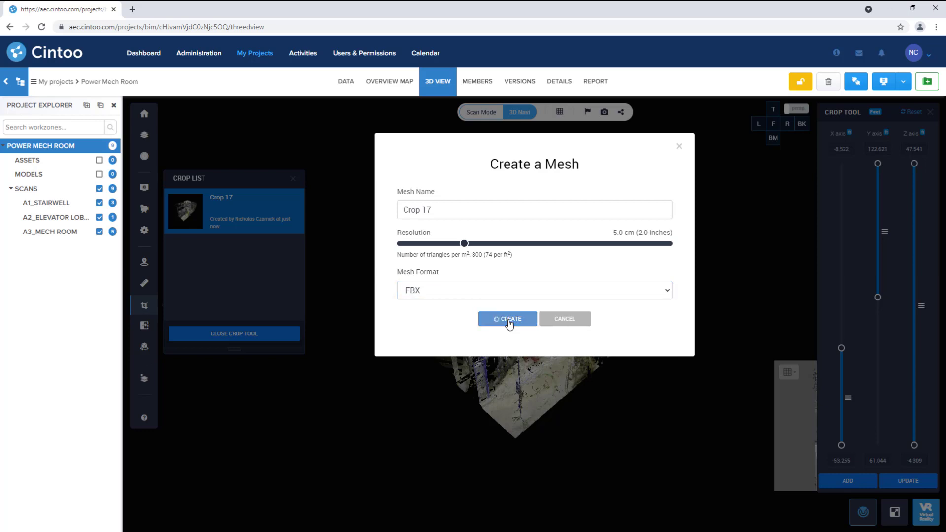
{"action": "left_click", "coordinate": [507, 319]}
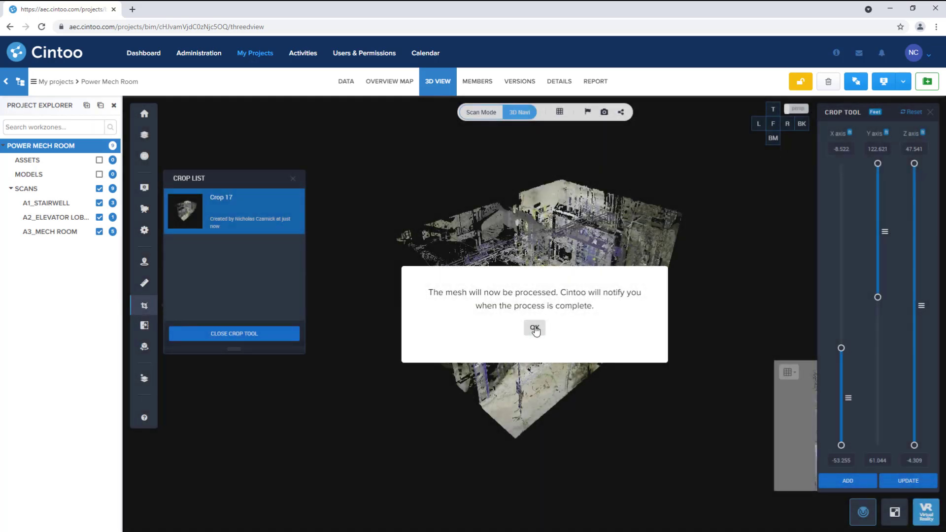
{"action": "left_click", "coordinate": [533, 328]}
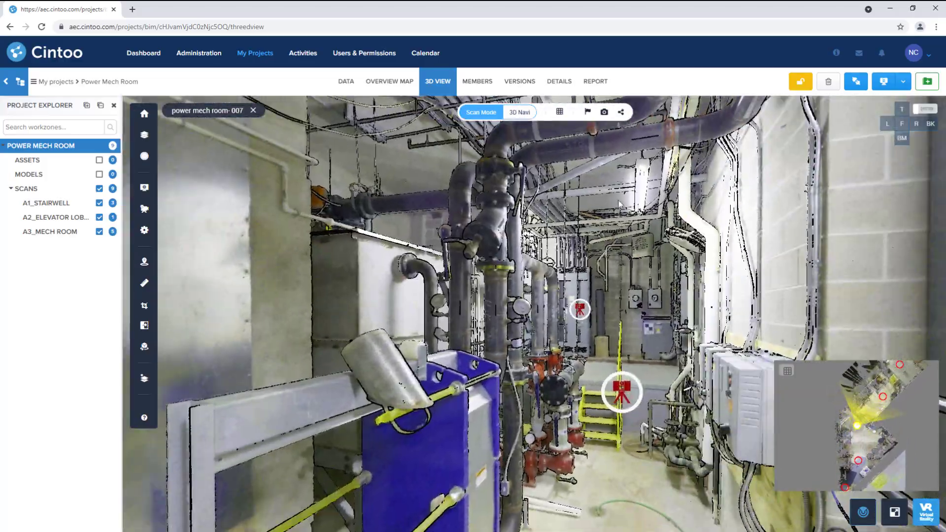
Step: Generate a sharing URL without expiration and enable emailing the private link
{"action": "left_click", "coordinate": [559, 112]}
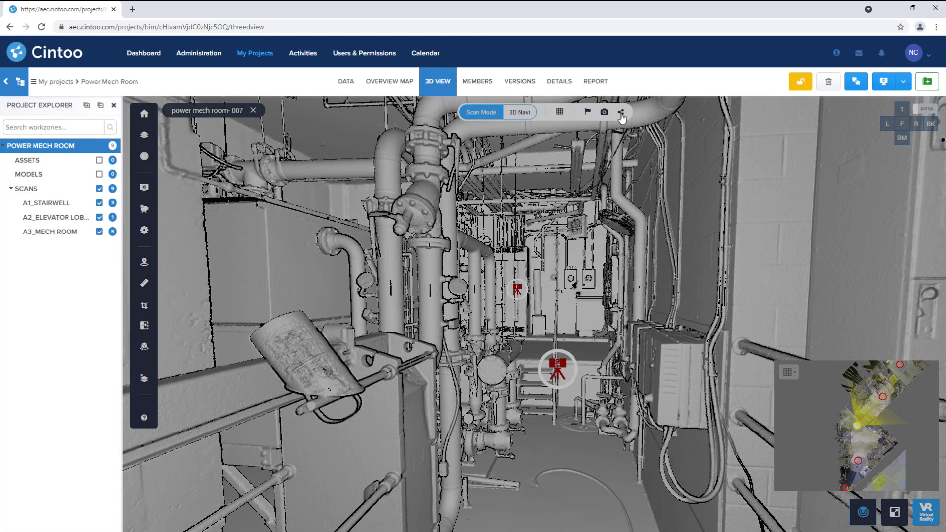
{"action": "left_click", "coordinate": [621, 113]}
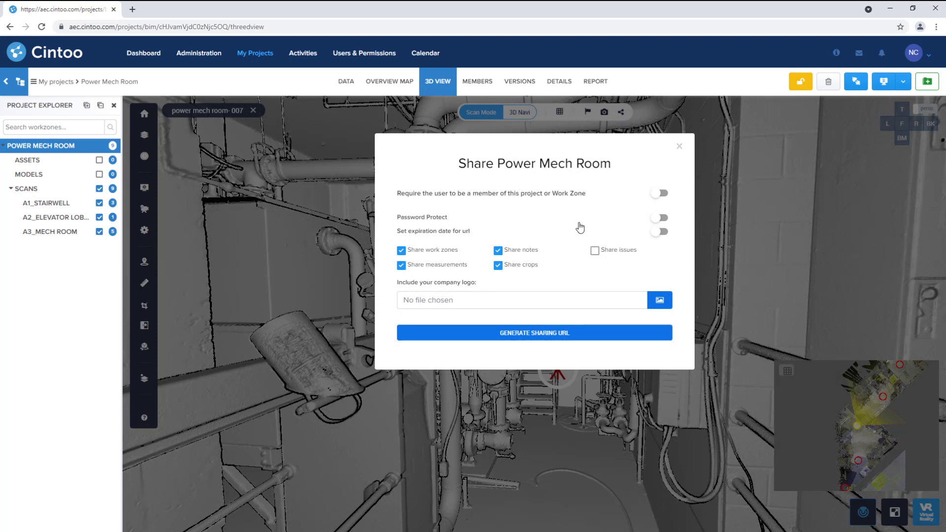
{"action": "left_click", "coordinate": [658, 218]}
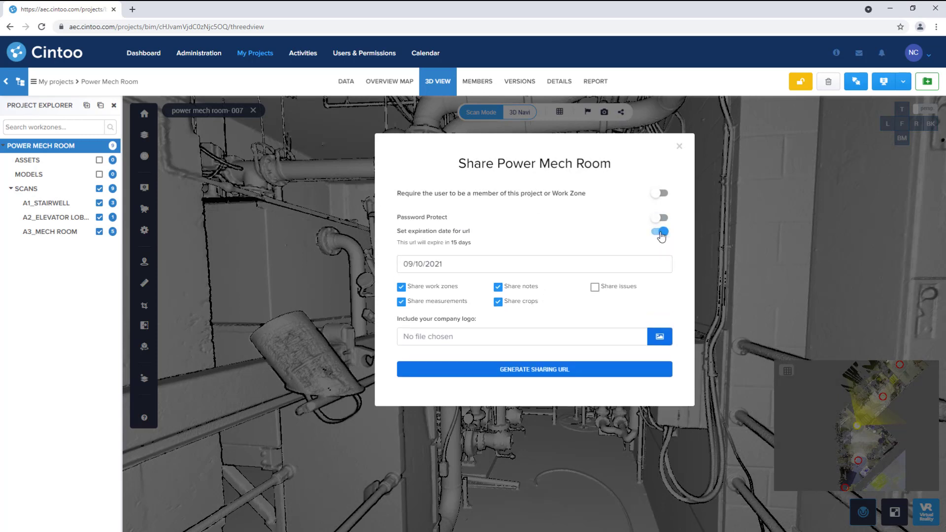
{"action": "left_click", "coordinate": [659, 230]}
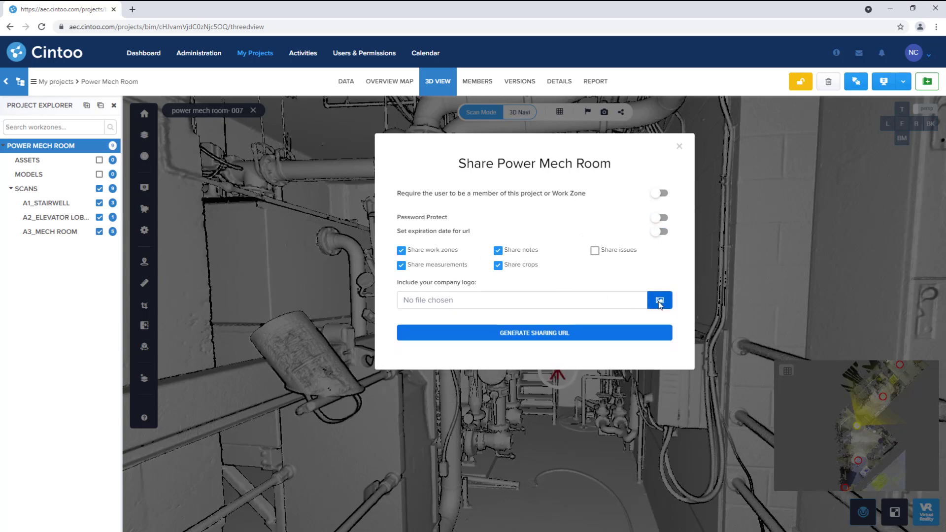
{"action": "mouse_move", "coordinate": [659, 304]}
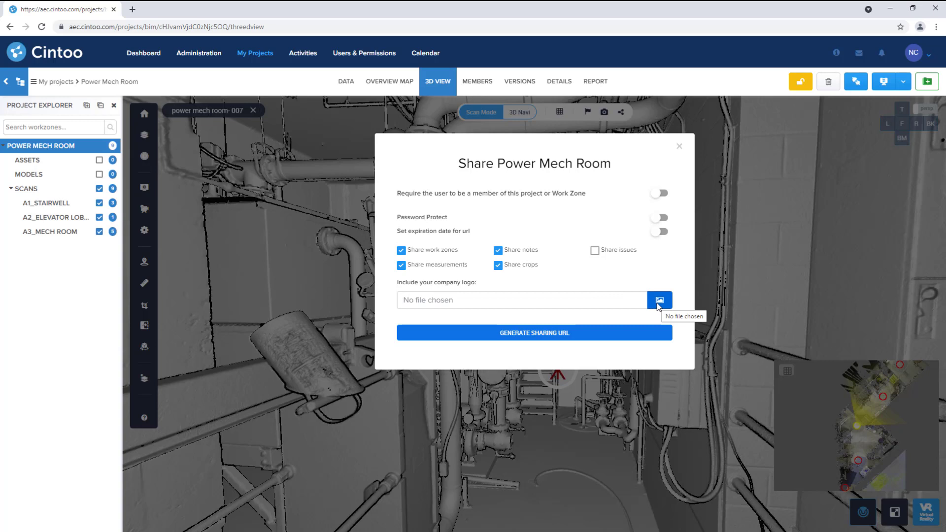
{"action": "left_click", "coordinate": [533, 332]}
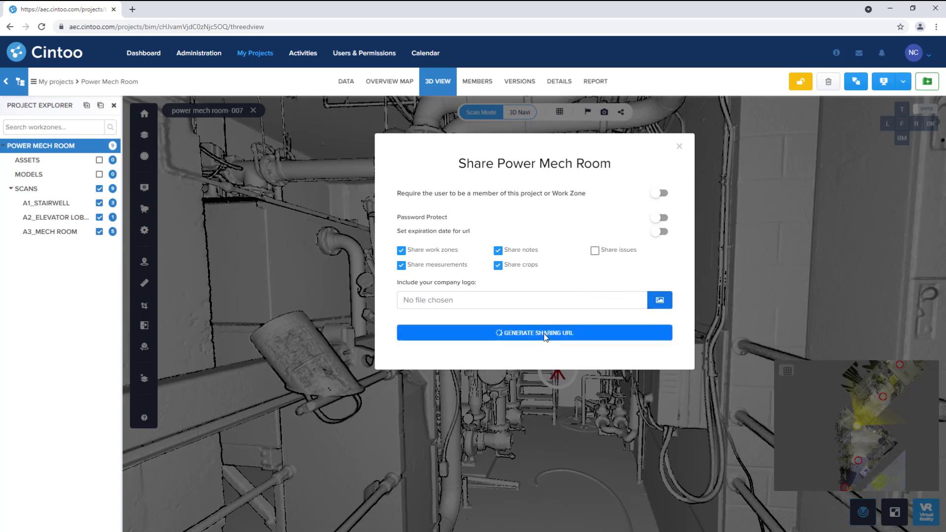
{"action": "left_click", "coordinate": [533, 332]}
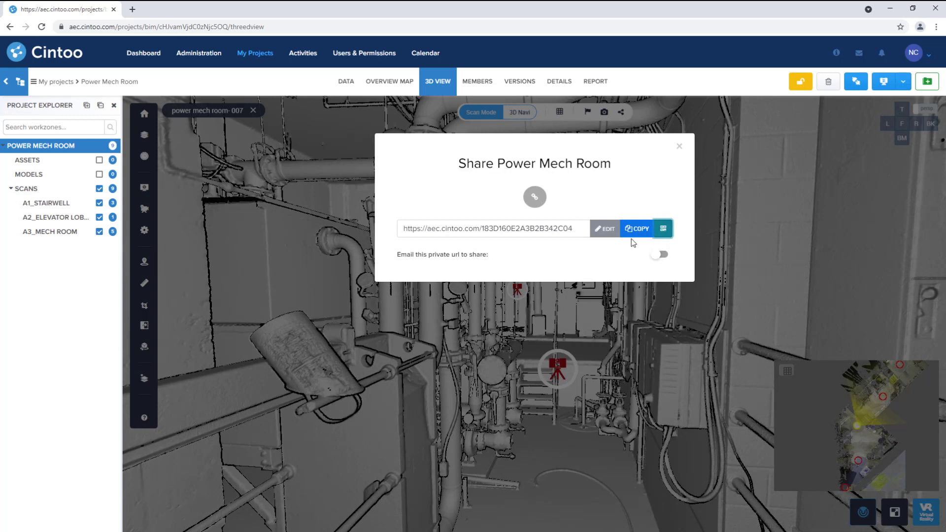
{"action": "left_click", "coordinate": [659, 254]}
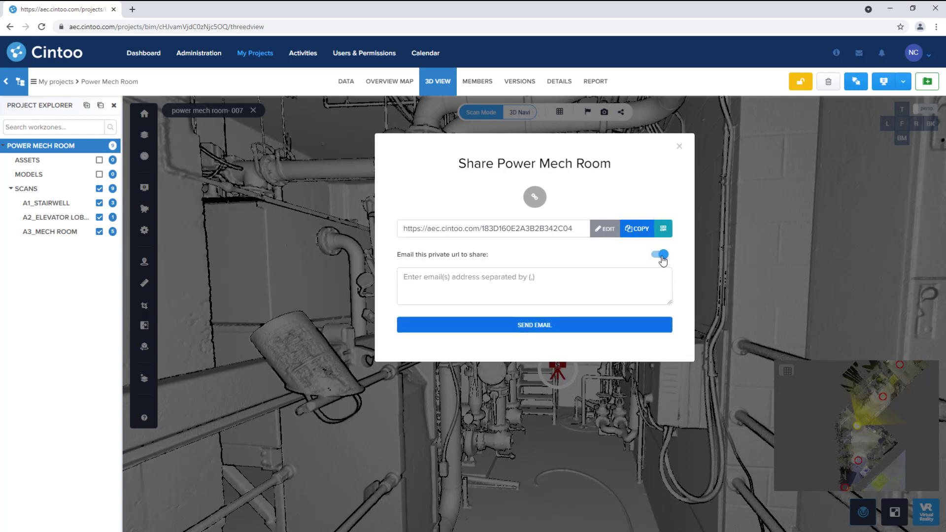
{"action": "left_click", "coordinate": [659, 254]}
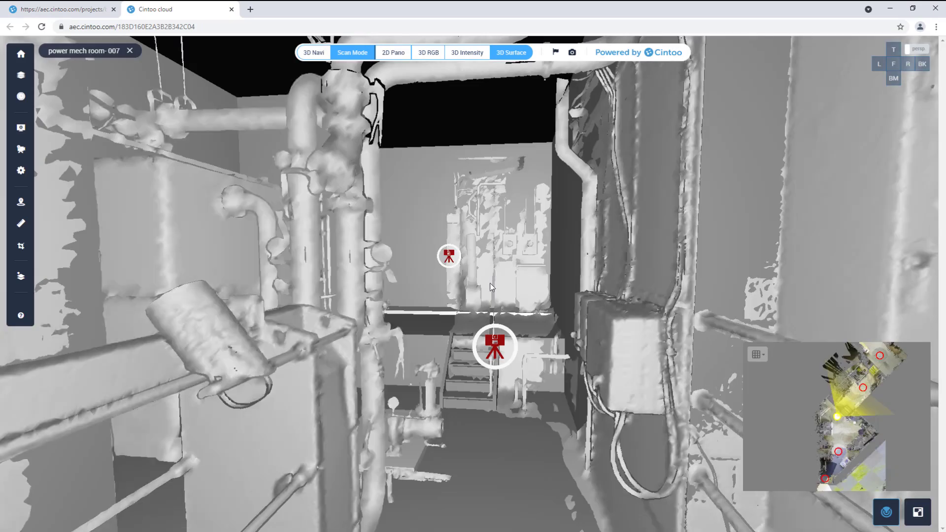
{"action": "left_click", "coordinate": [495, 345]}
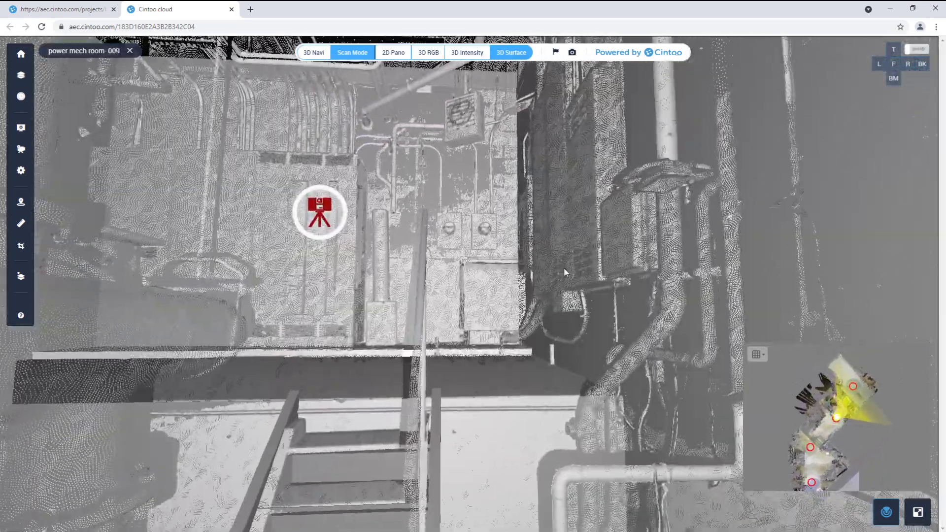
{"action": "left_click", "coordinate": [318, 210]}
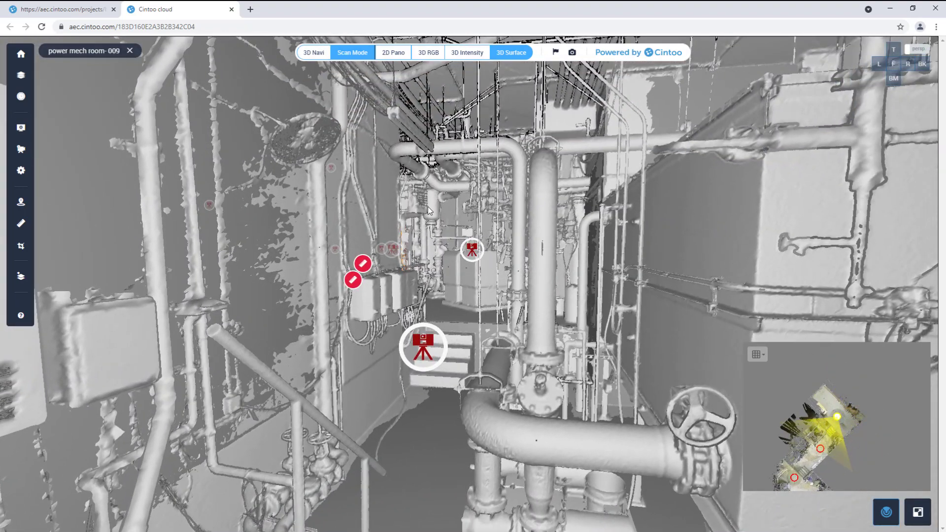
{"action": "mouse_move", "coordinate": [21, 223]}
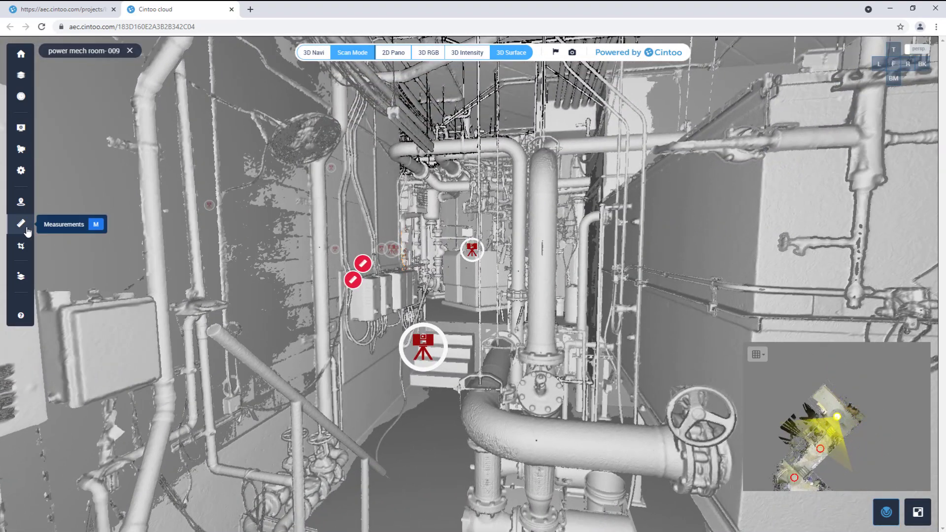
{"action": "left_click", "coordinate": [20, 224]}
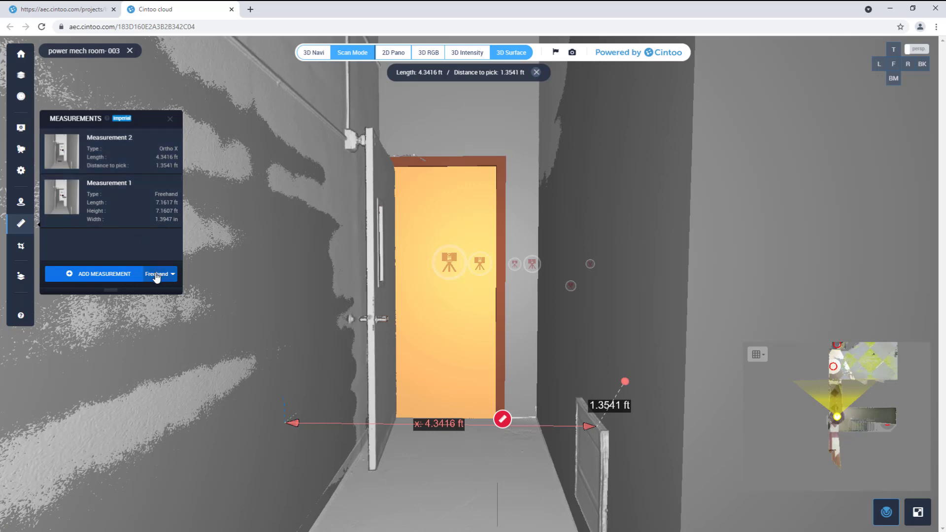
{"action": "left_click", "coordinate": [103, 273]}
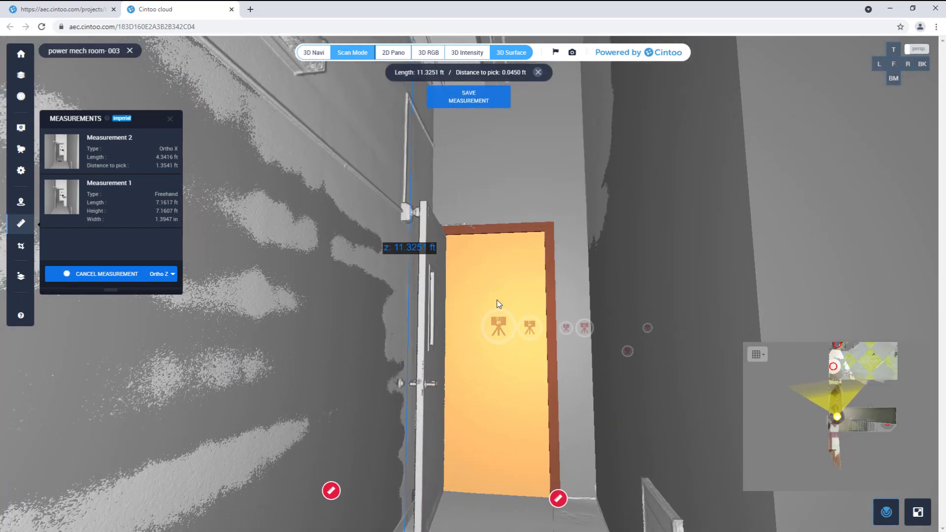
{"action": "left_click", "coordinate": [467, 97]}
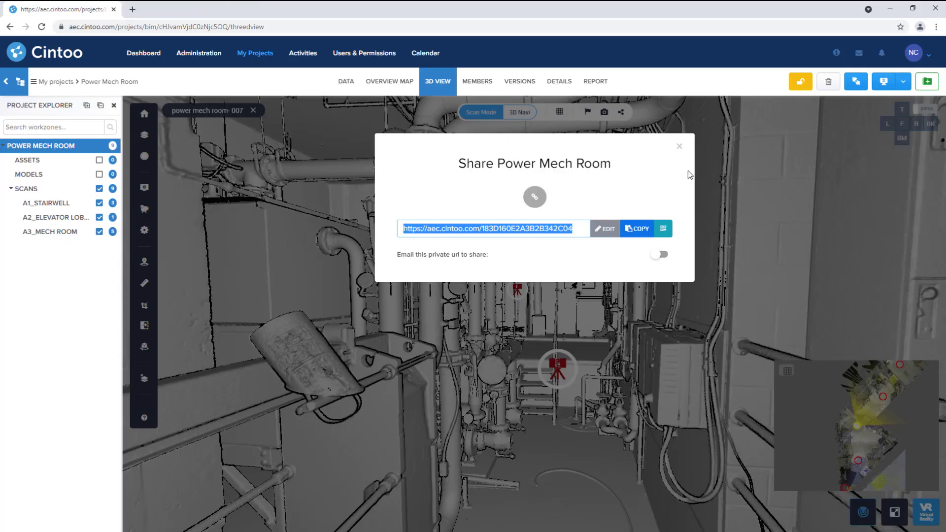
Step: Close the Share dialog, show the Data folders, then the whole building in 3D view
{"action": "left_click", "coordinate": [678, 146]}
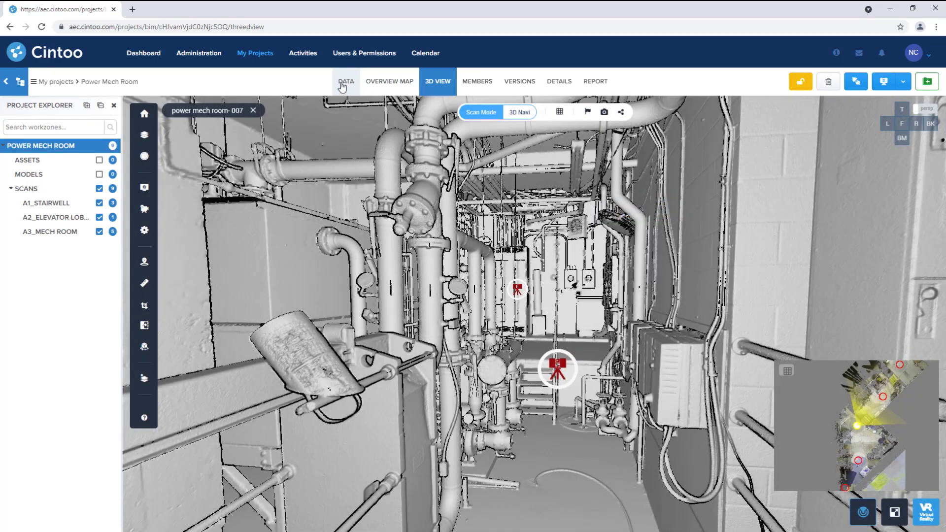
{"action": "left_click", "coordinate": [346, 80]}
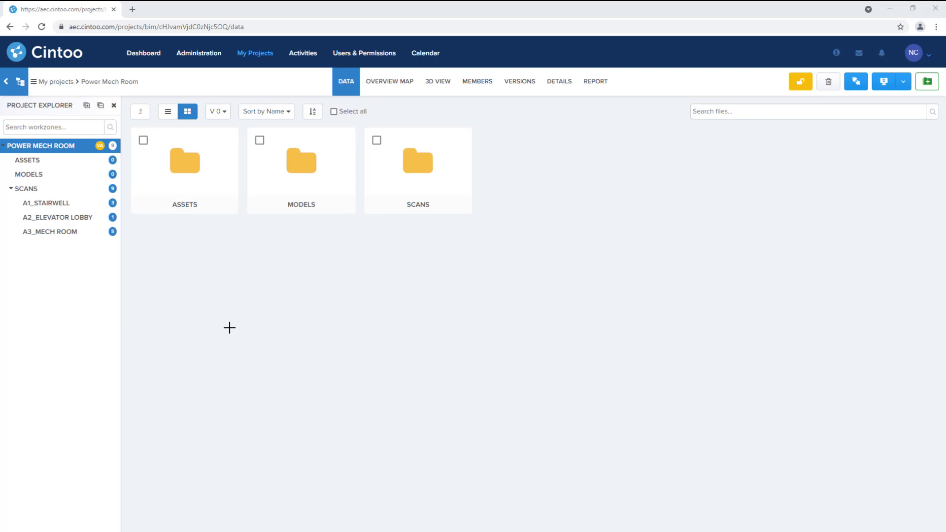
{"action": "mouse_move", "coordinate": [439, 106]}
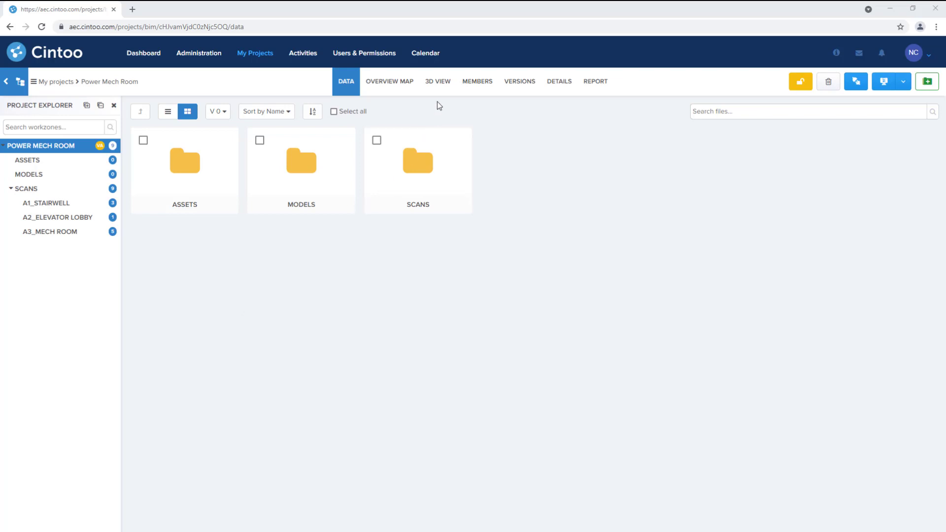
{"action": "left_click", "coordinate": [437, 81]}
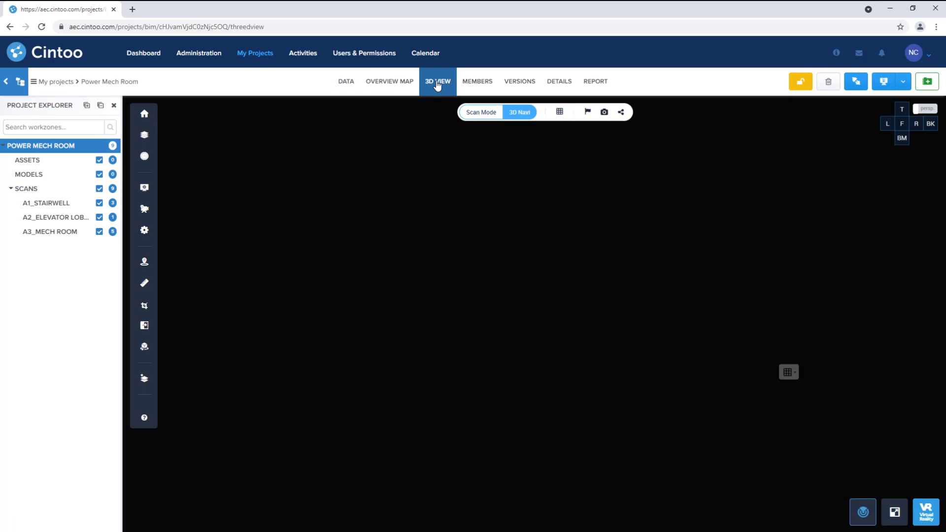
{"action": "left_click", "coordinate": [437, 81]}
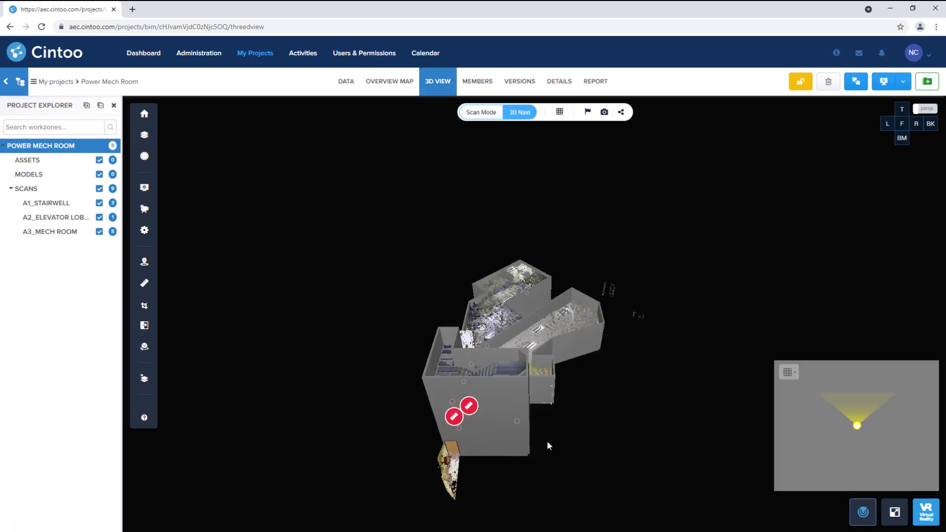
{"action": "mouse_move", "coordinate": [816, 461]}
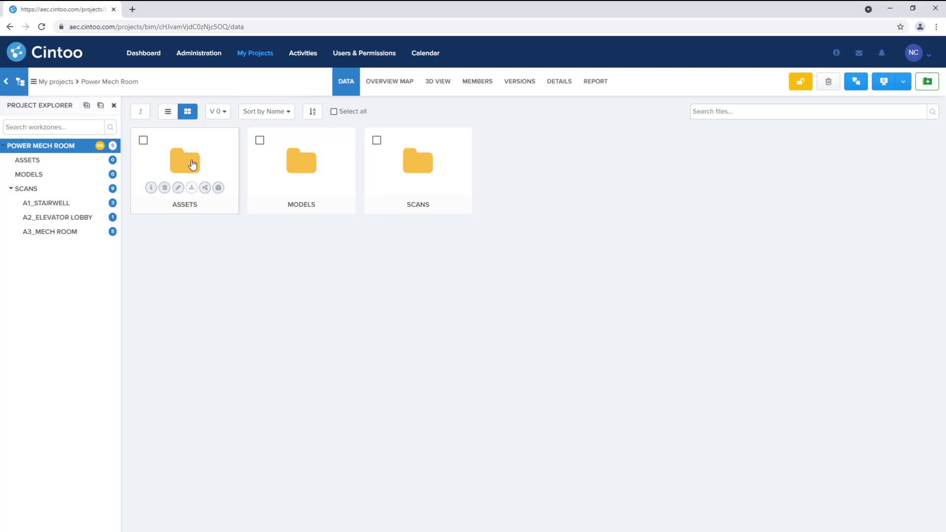
Step: Jump to the TRE-VALVE-1001 valve in the scans via the project assets list in 3D view
{"action": "double_click", "coordinate": [184, 161]}
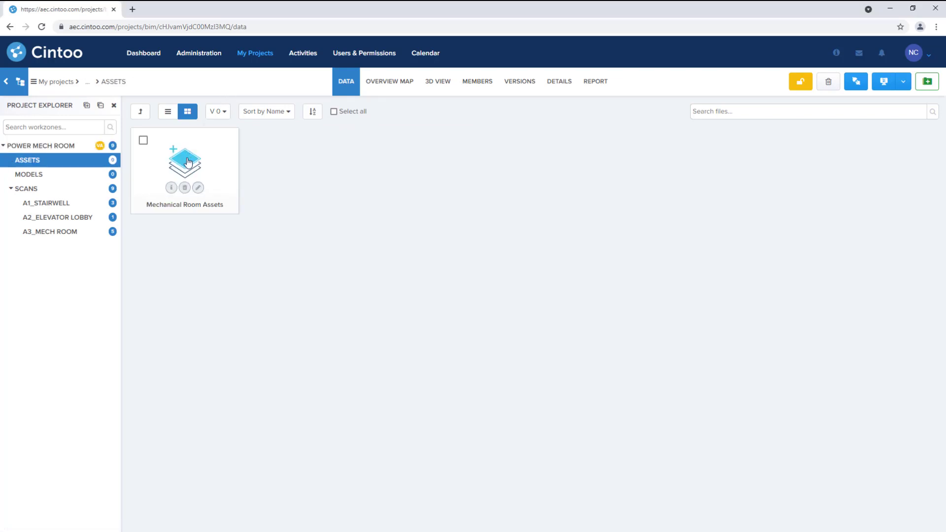
{"action": "left_click", "coordinate": [437, 80]}
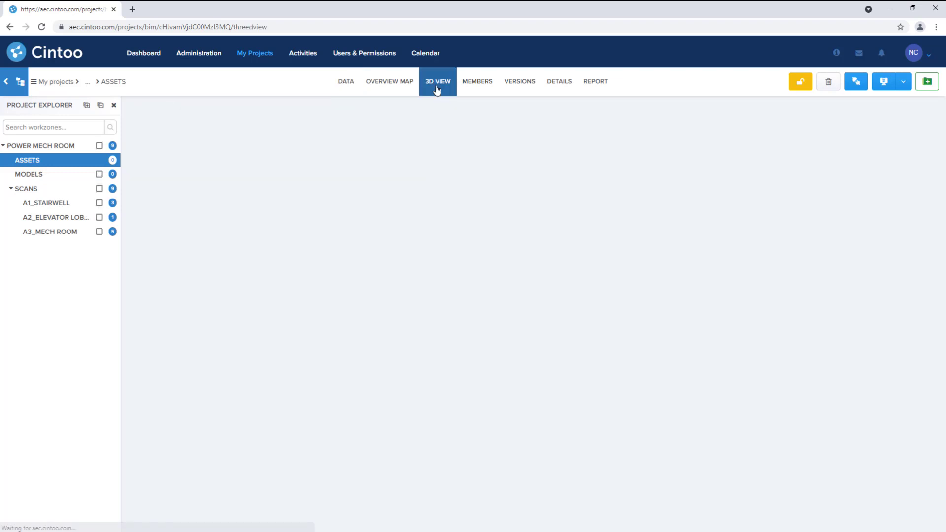
{"action": "left_click", "coordinate": [437, 80]}
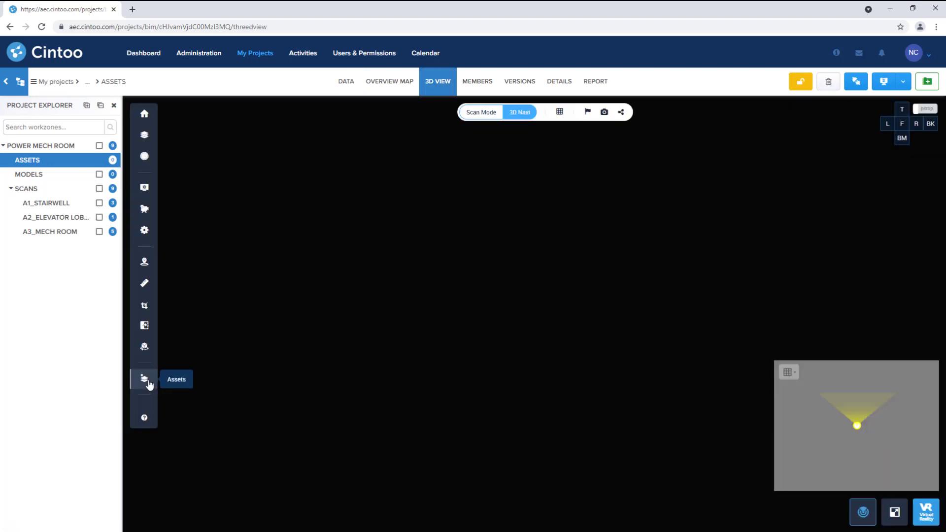
{"action": "left_click", "coordinate": [144, 378]}
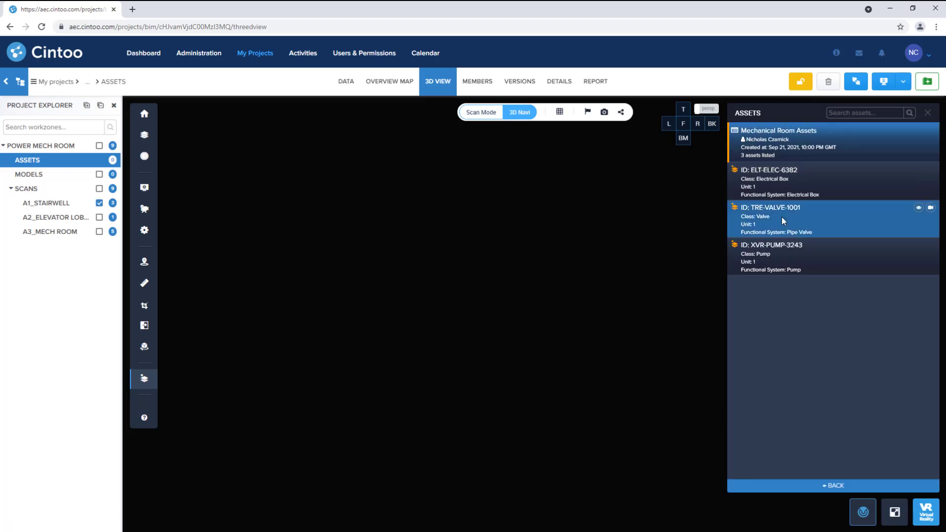
{"action": "left_click", "coordinate": [773, 220]}
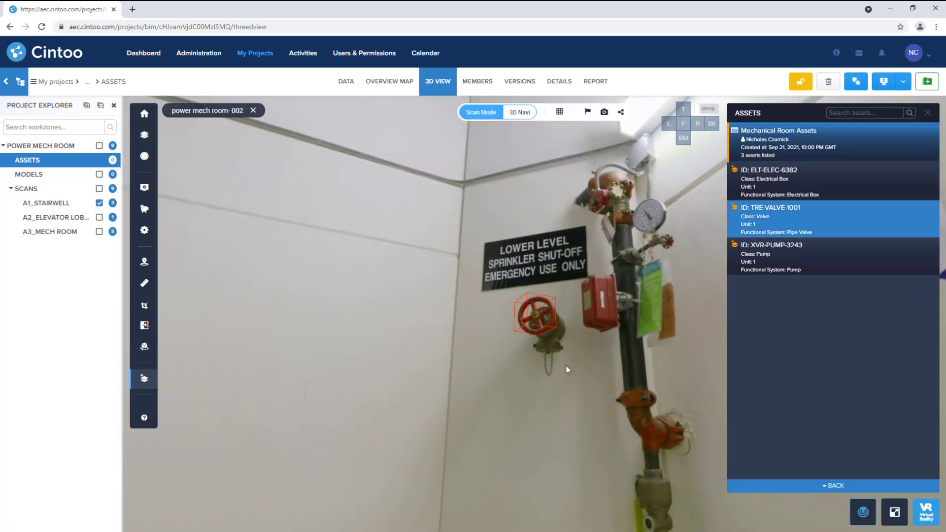
Step: View the scan as a 3D surface, revert to panoramic photo view, and return to the ASSETS data folder
{"action": "left_click", "coordinate": [560, 112]}
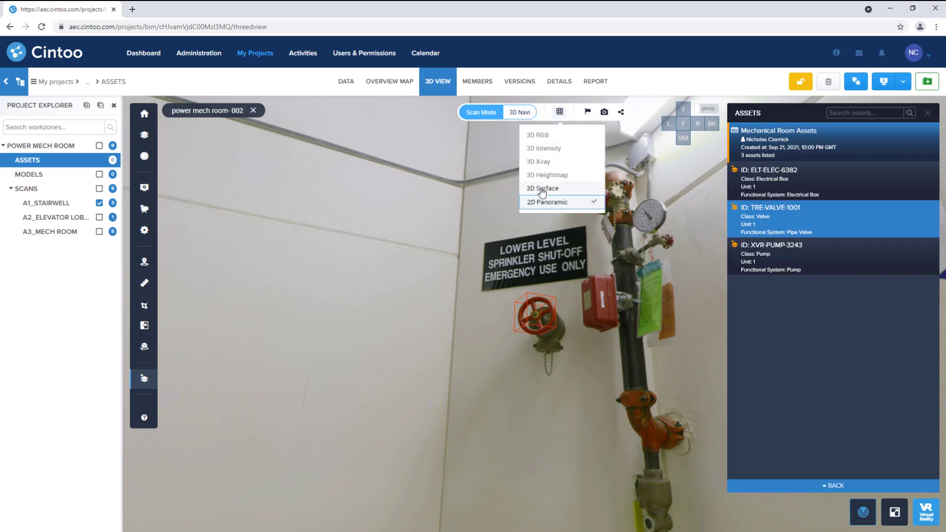
{"action": "left_click", "coordinate": [540, 187]}
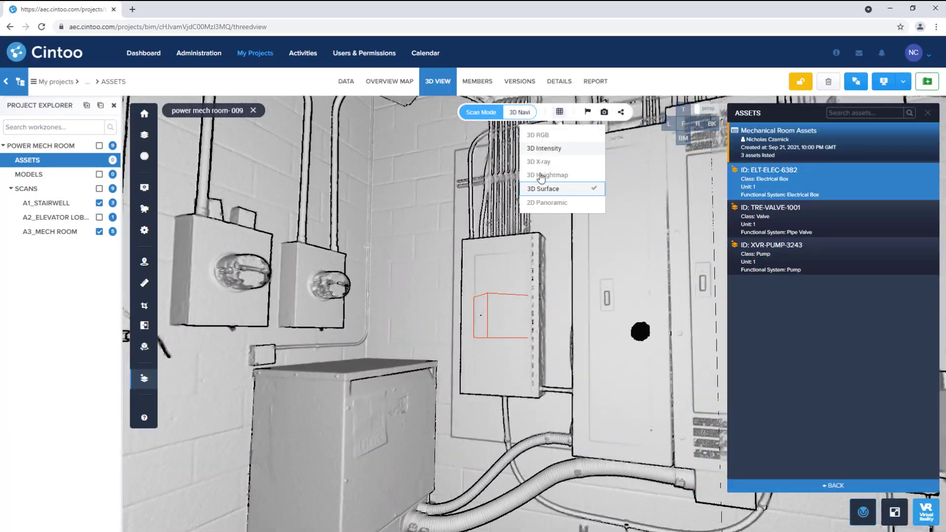
{"action": "left_click", "coordinate": [545, 202]}
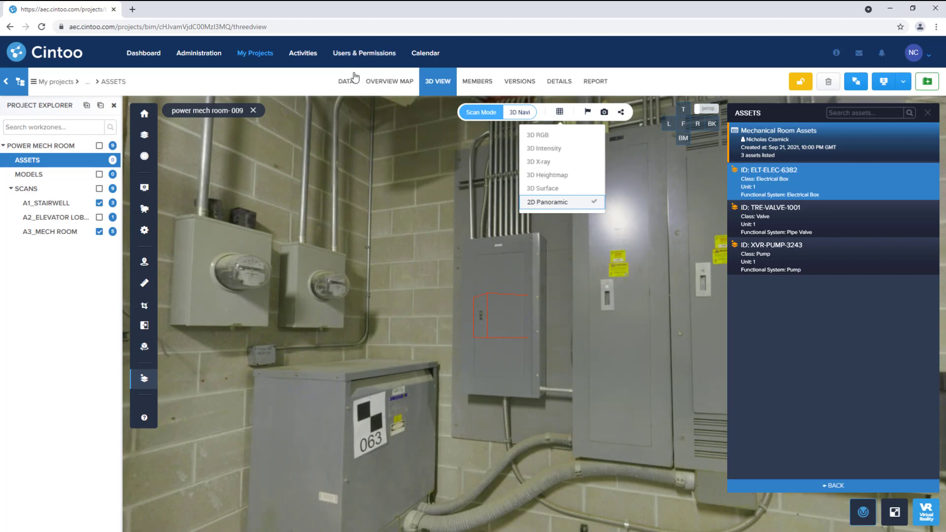
{"action": "left_click", "coordinate": [346, 81]}
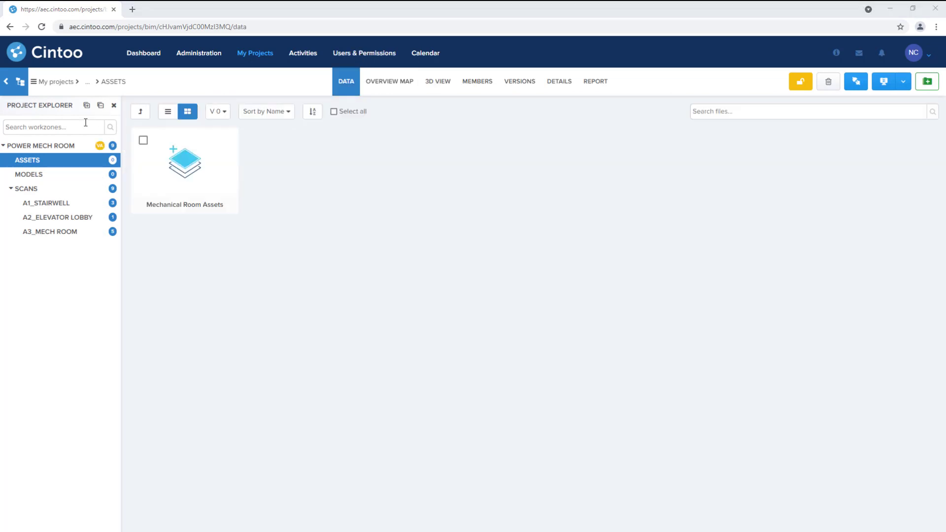